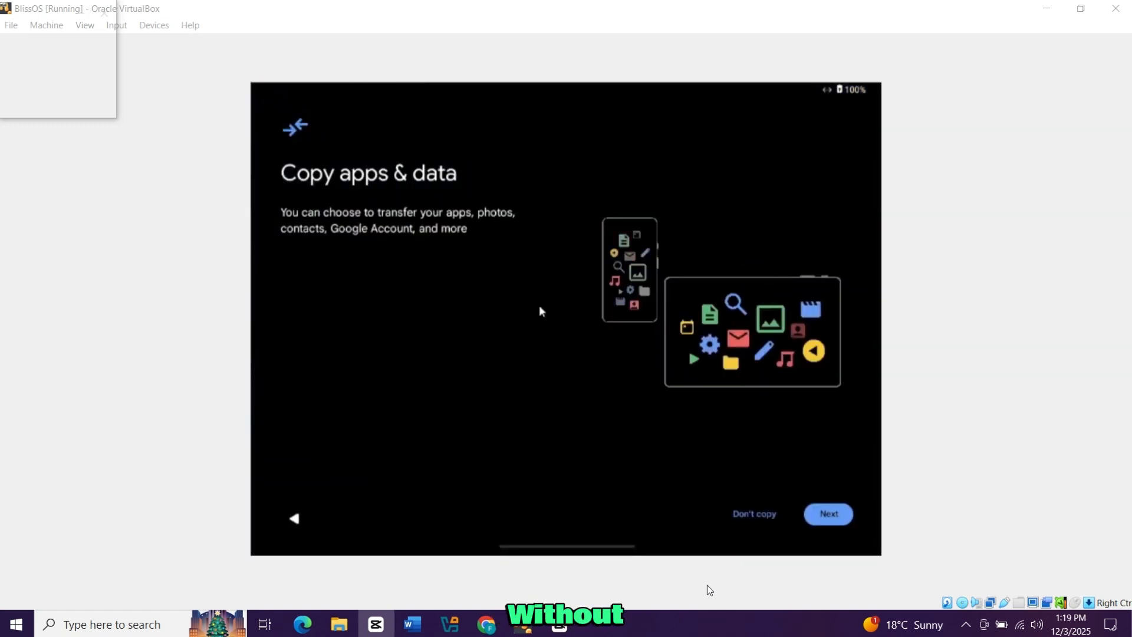
# - Skip data copy, accept Google services, and choose Launcher3 as home just once
pyautogui.click(828, 514)
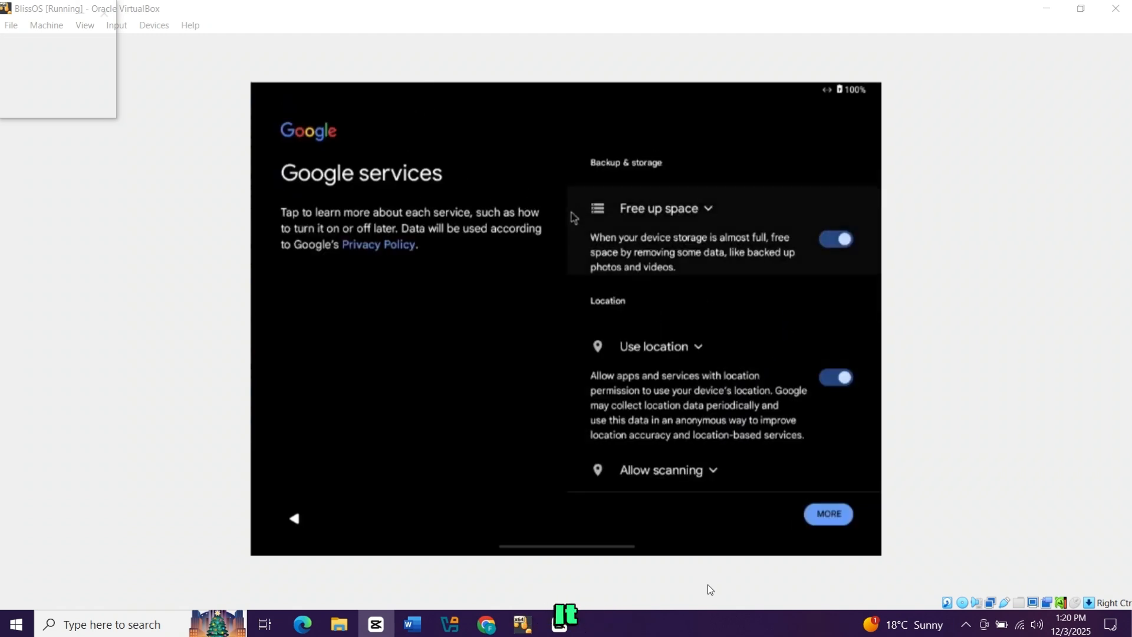
pyautogui.click(827, 513)
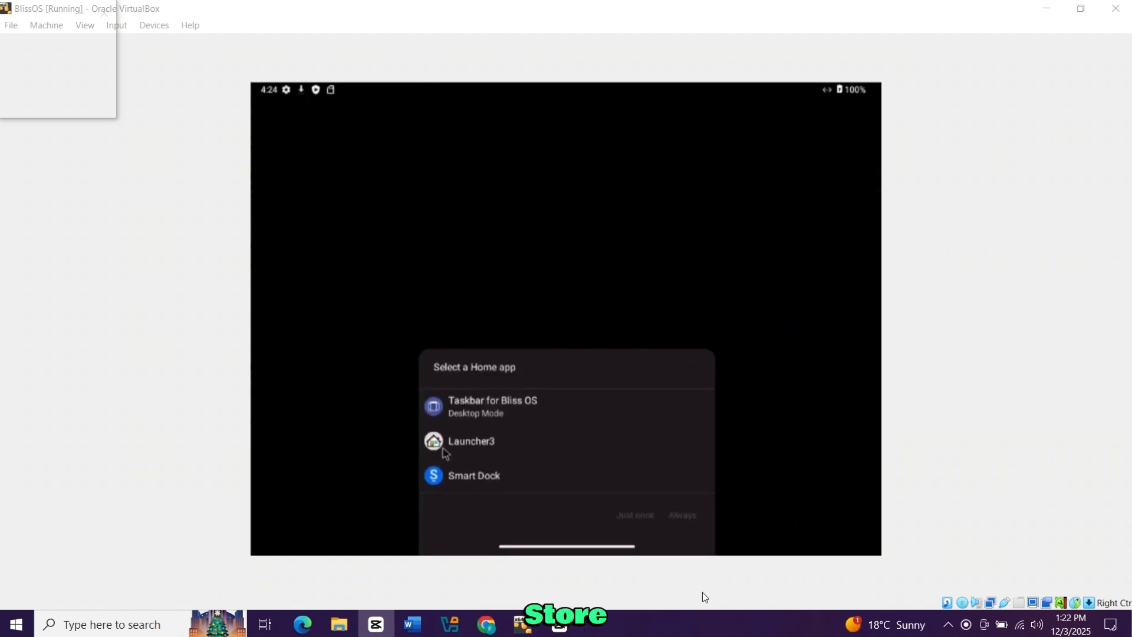
pyautogui.click(471, 439)
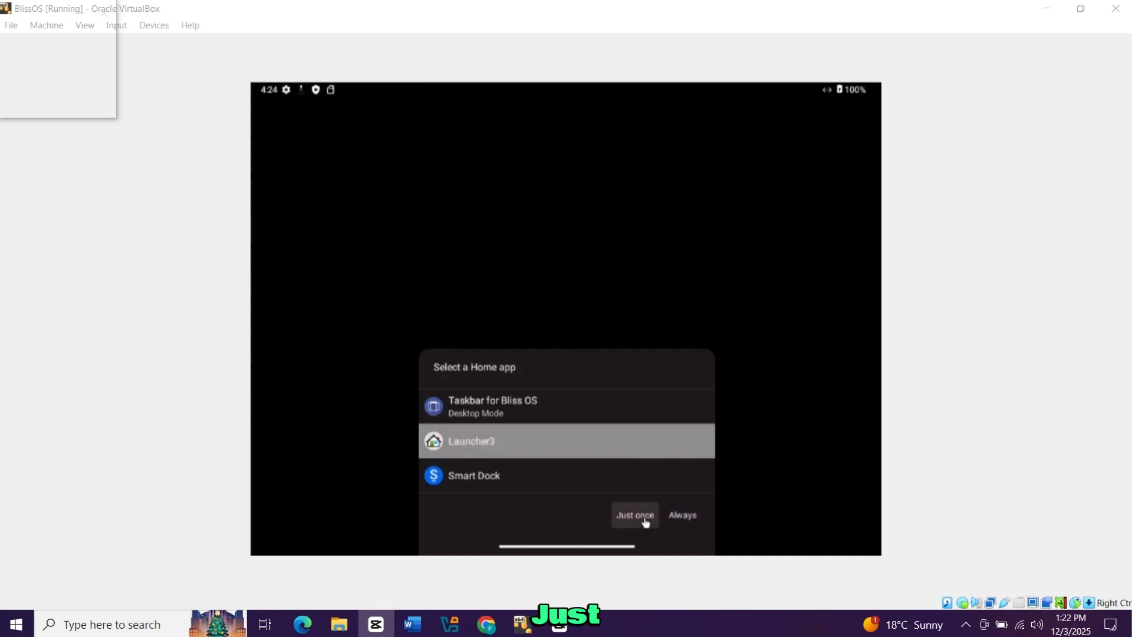
pyautogui.click(634, 515)
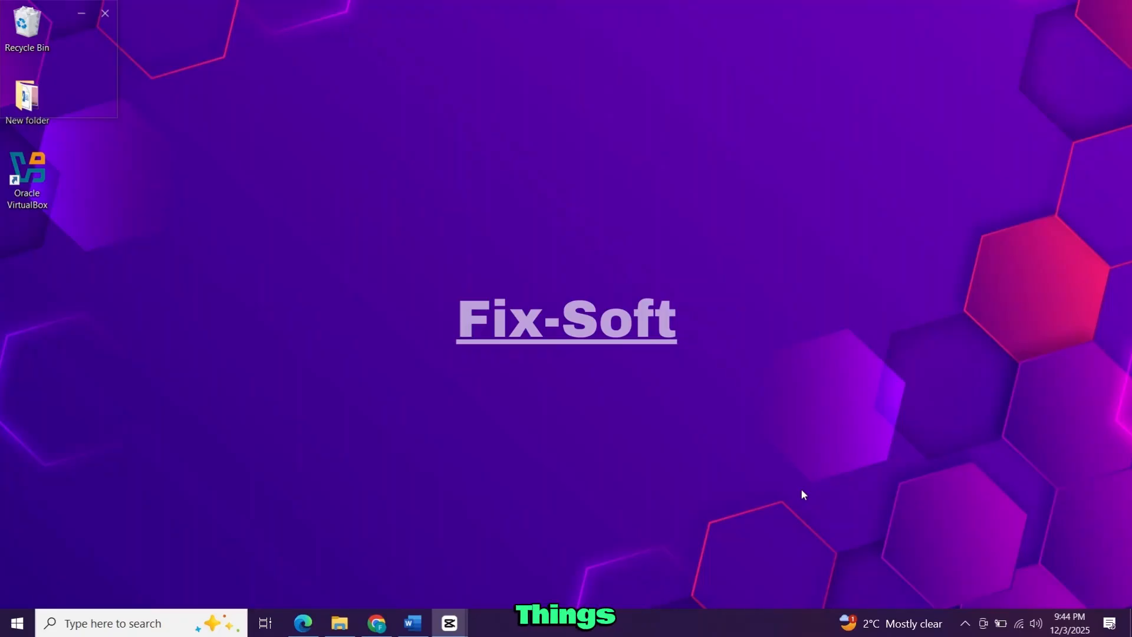
# - Search 'bliss os 15' and start downloading the 20241012 gapps Bliss OS ISO from SourceForge
pyautogui.click(376, 622)
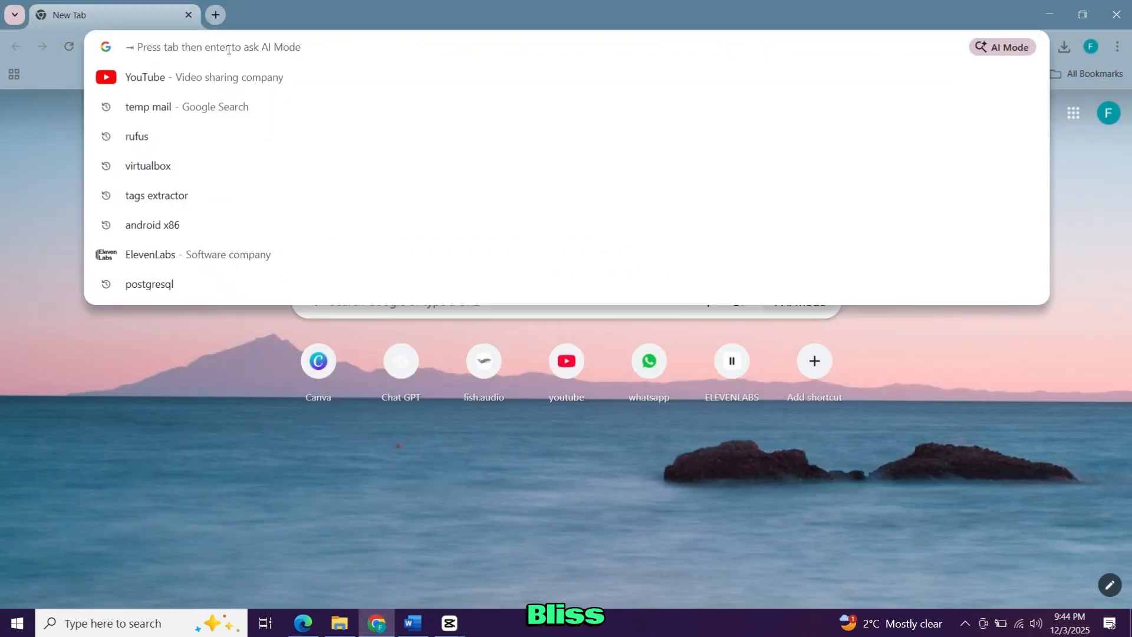
pyautogui.write('bliss os 15')
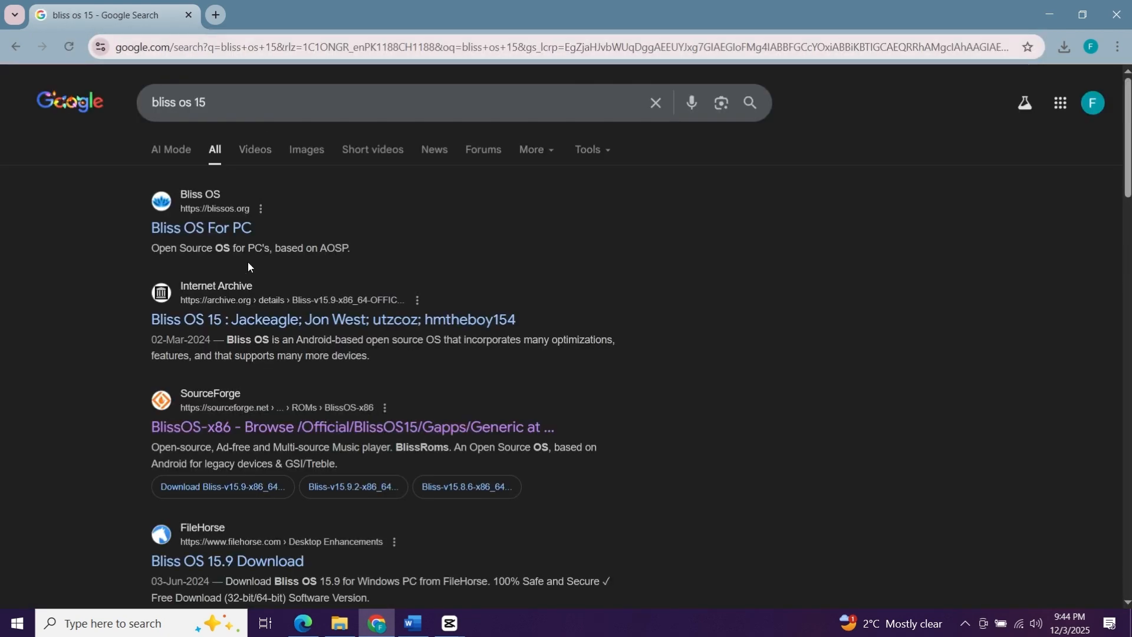
pyautogui.scroll(-3)
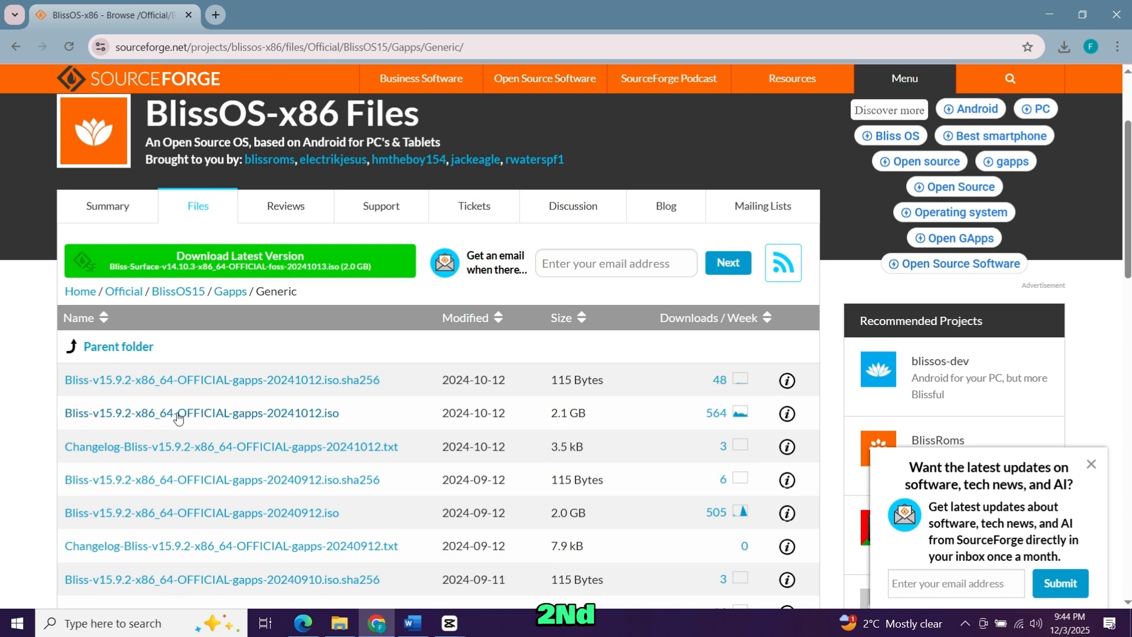
pyautogui.click(202, 413)
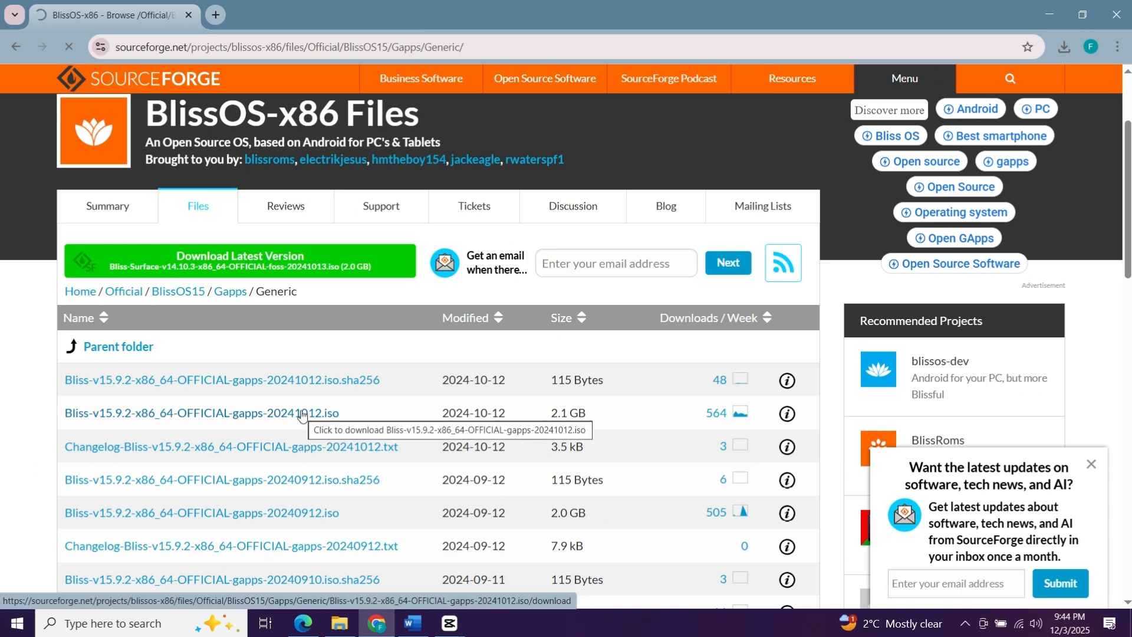
pyautogui.click(194, 413)
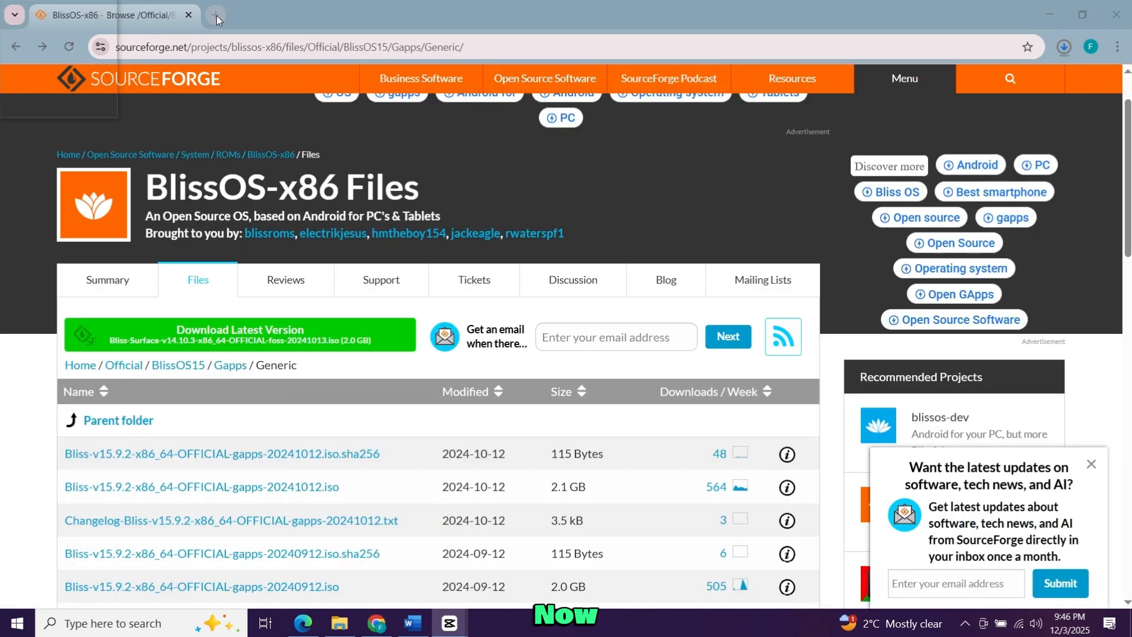
pyautogui.moveTo(215, 15)
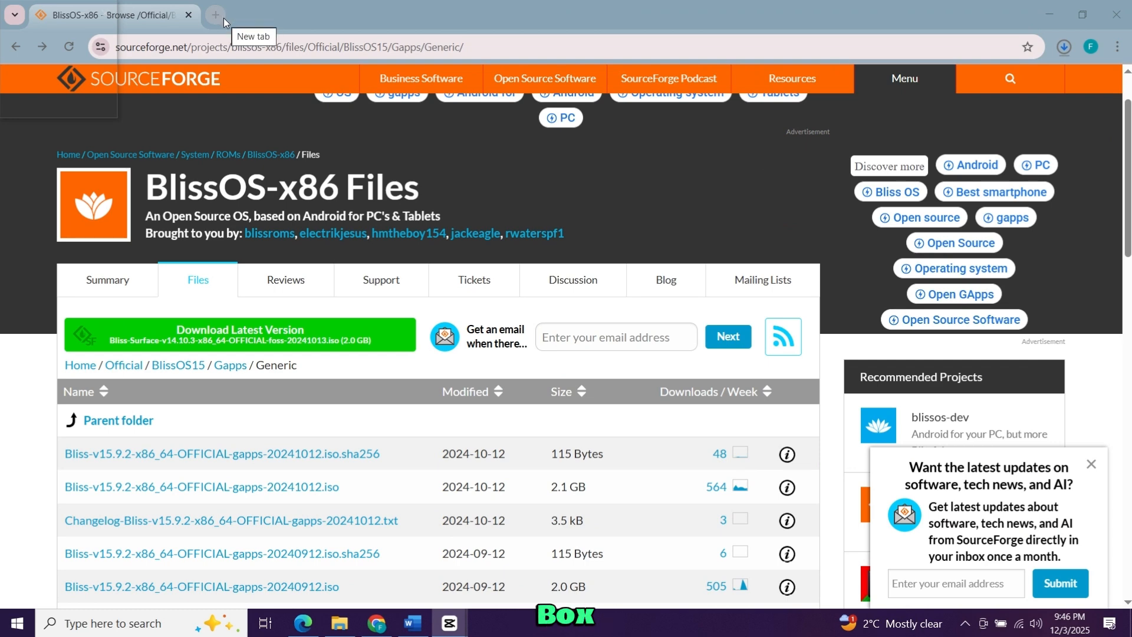
# - Search 'virtual box' in a new tab and reach the virtualbox.org downloads page
pyautogui.click(213, 15)
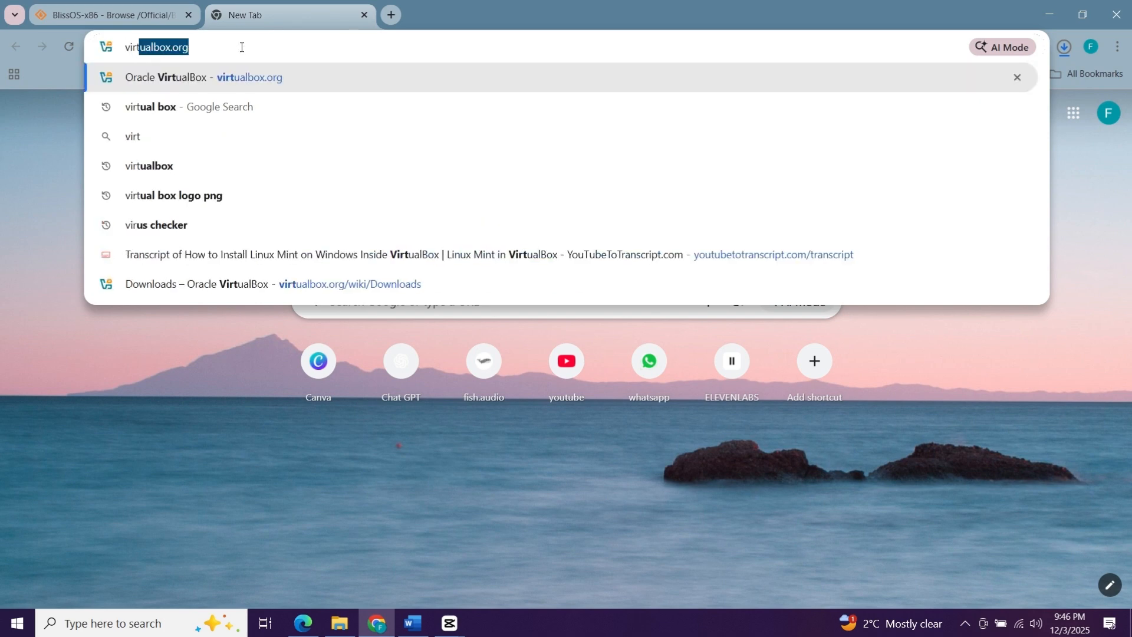
pyautogui.write('virtual v')
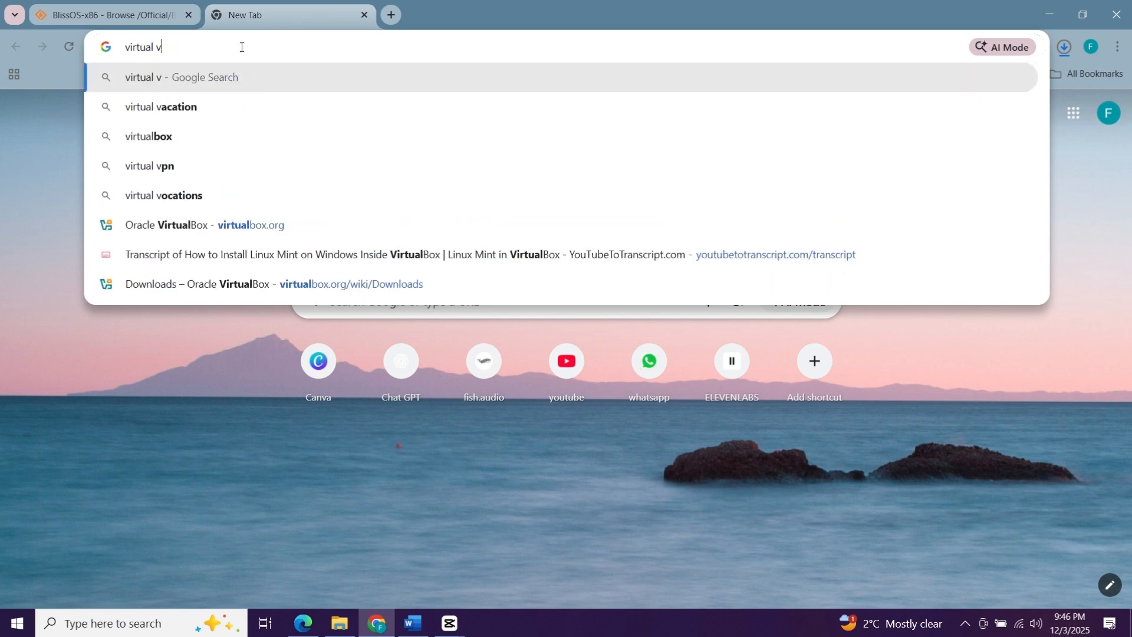
pyautogui.press('Backspace')
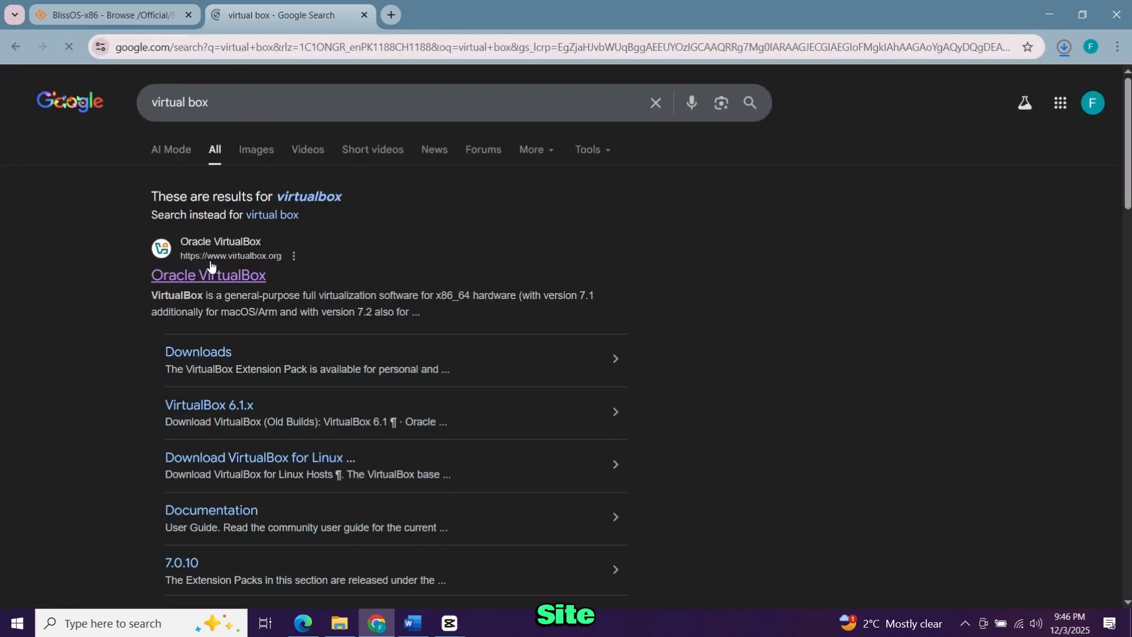
pyautogui.click(207, 275)
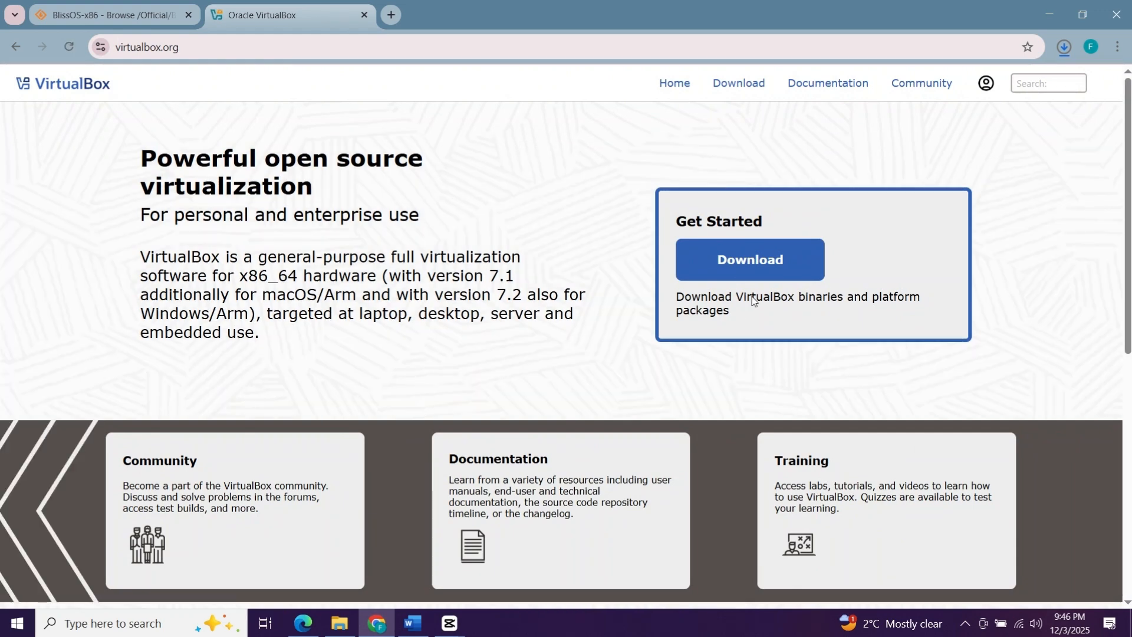
pyautogui.moveTo(747, 262)
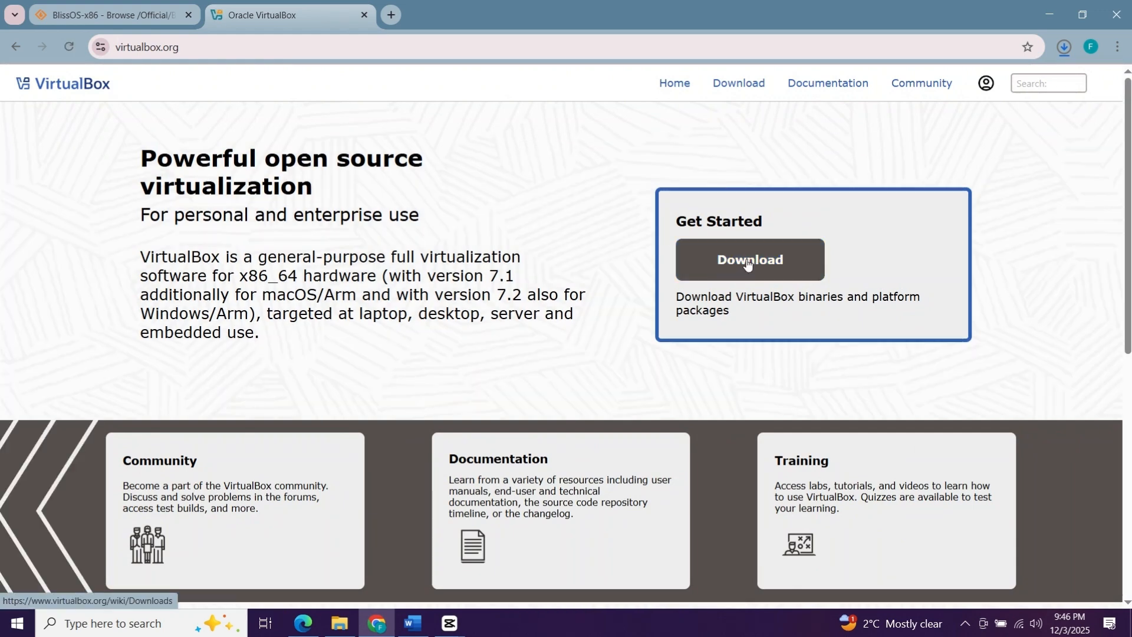
pyautogui.click(749, 259)
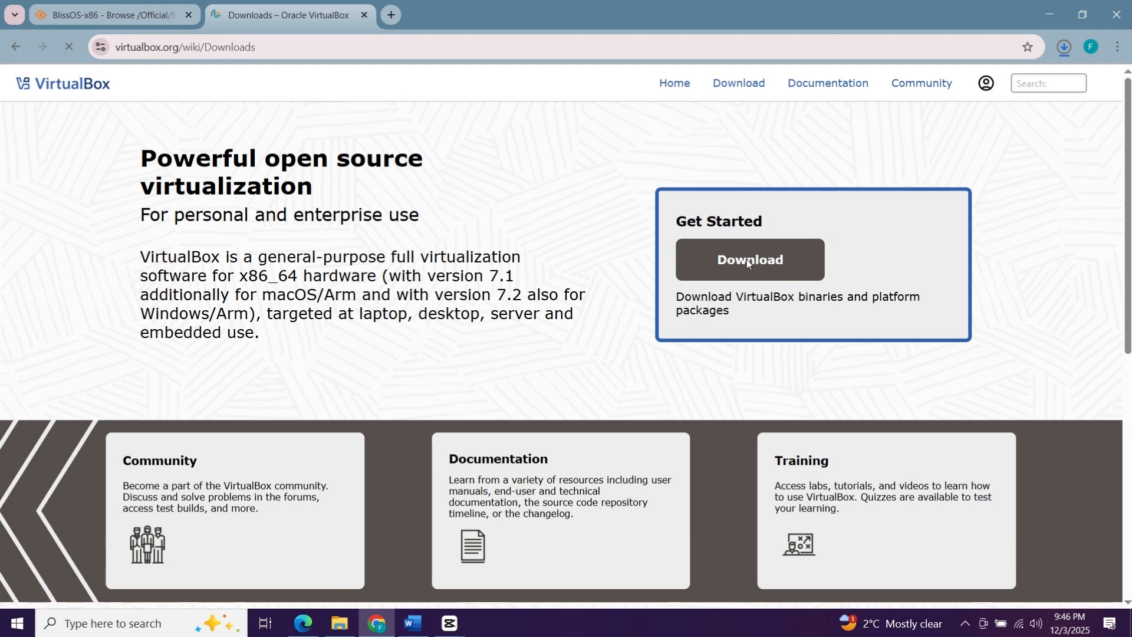
pyautogui.click(749, 260)
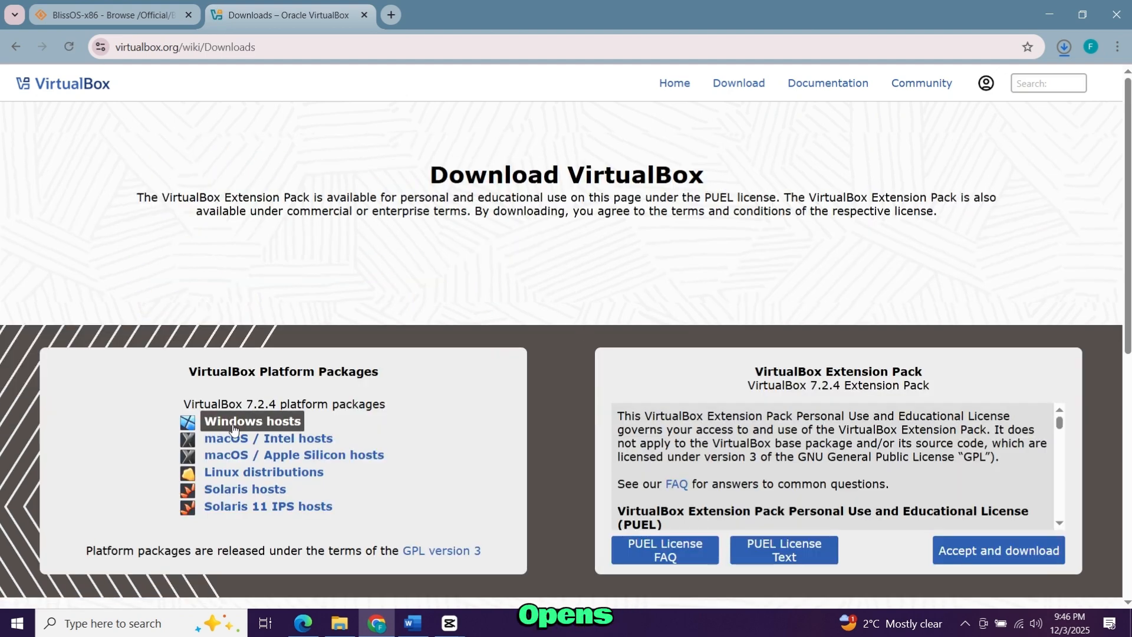
# - Download the VirtualBox 7.2.4 Windows hosts package and the Extension Pack
pyautogui.click(252, 421)
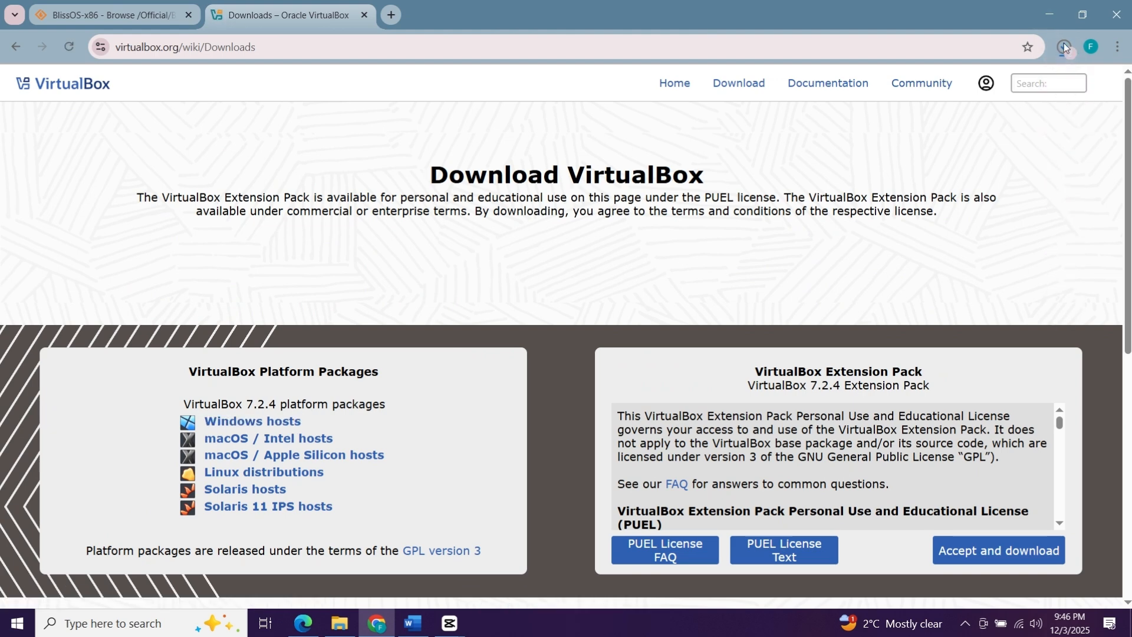
pyautogui.click(1061, 46)
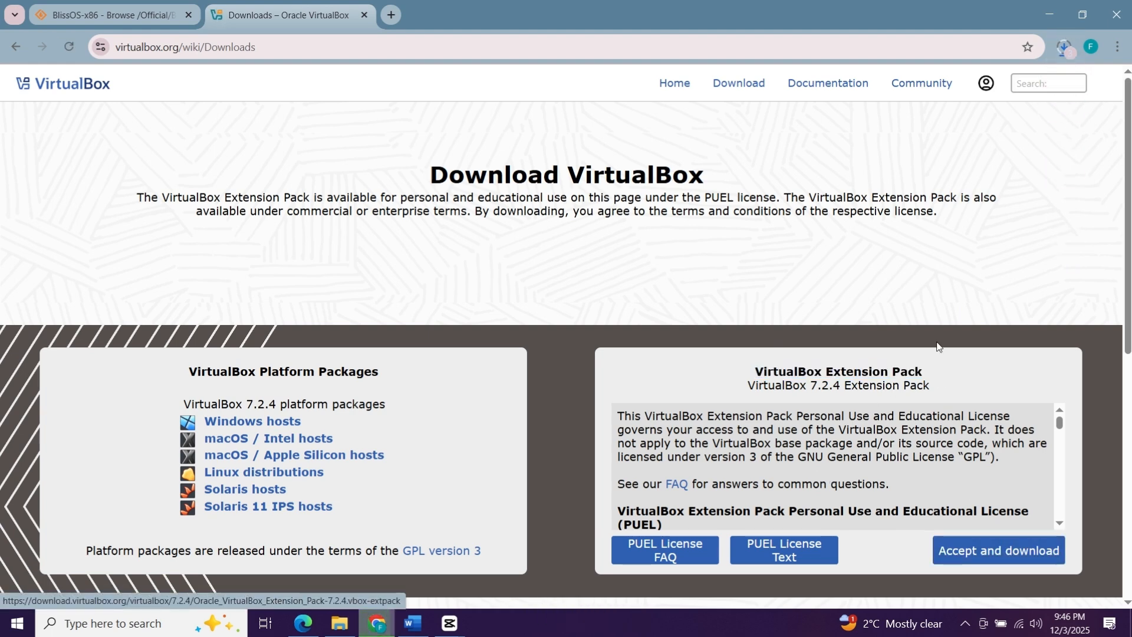
pyautogui.click(1061, 47)
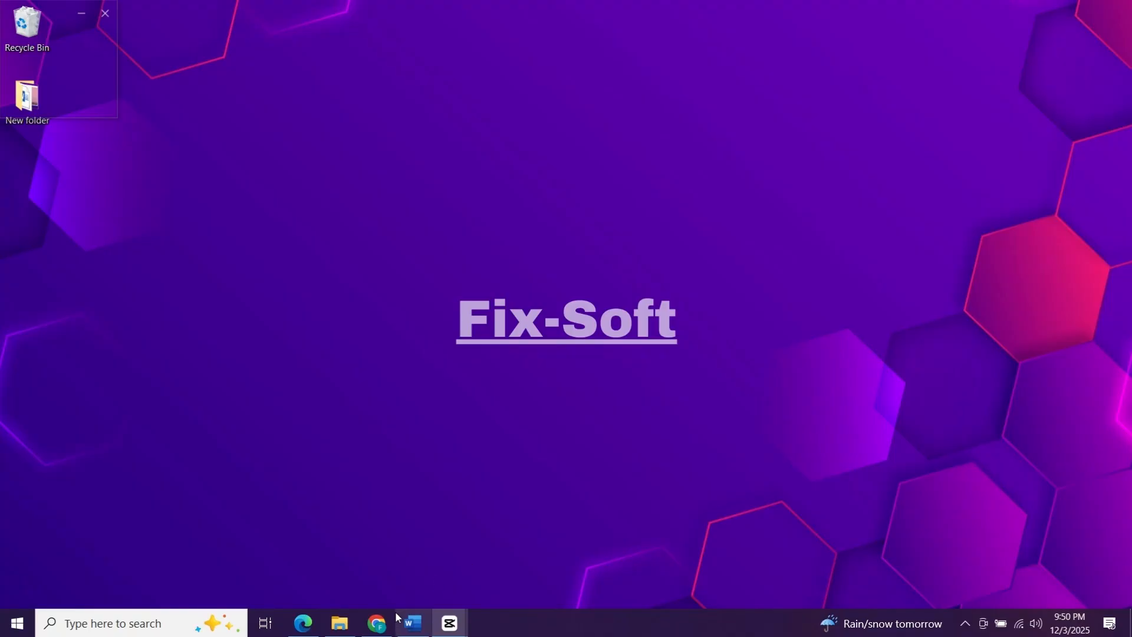
# - Launch VirtualBox-7.2.4-170995-Win (1).exe from the Downloads folder
pyautogui.click(339, 623)
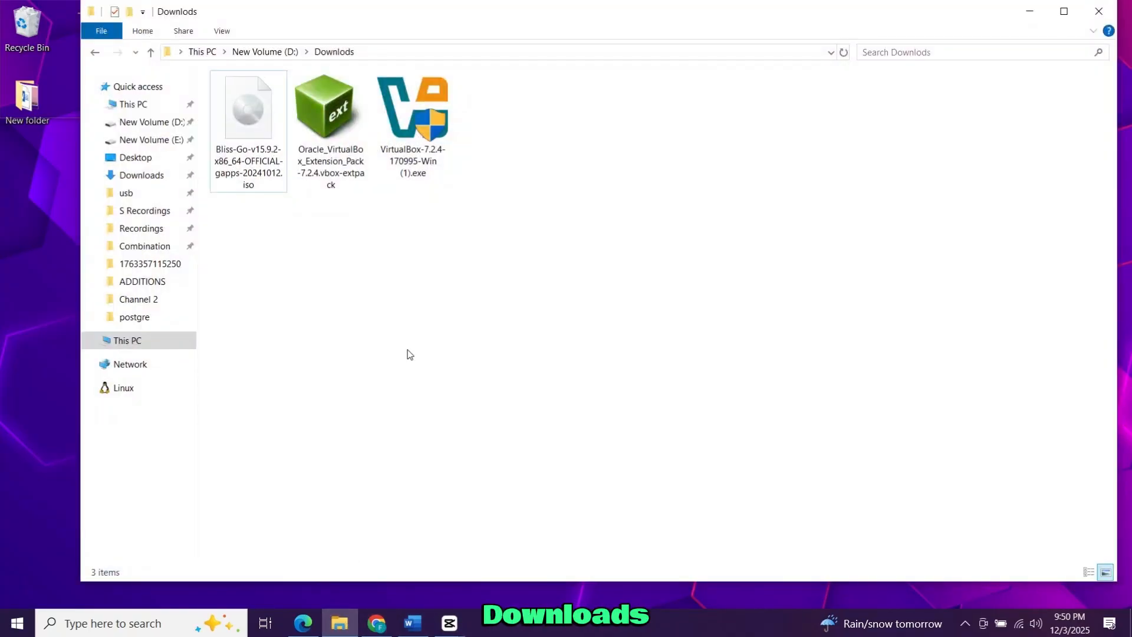
pyautogui.click(413, 108)
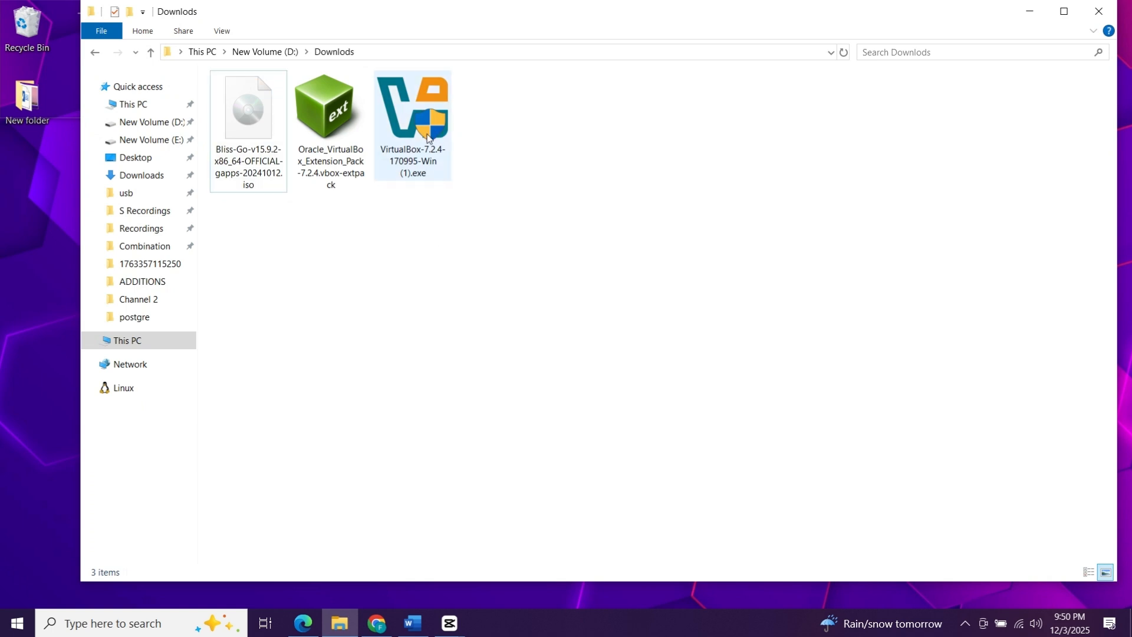
pyautogui.click(413, 116)
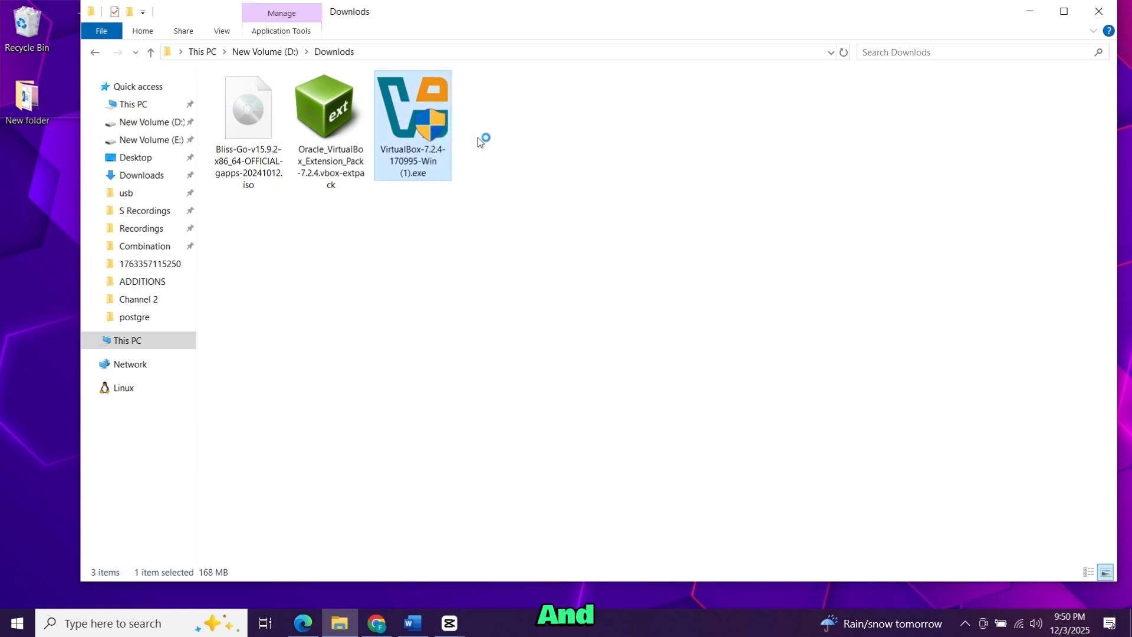
pyautogui.doubleClick(412, 109)
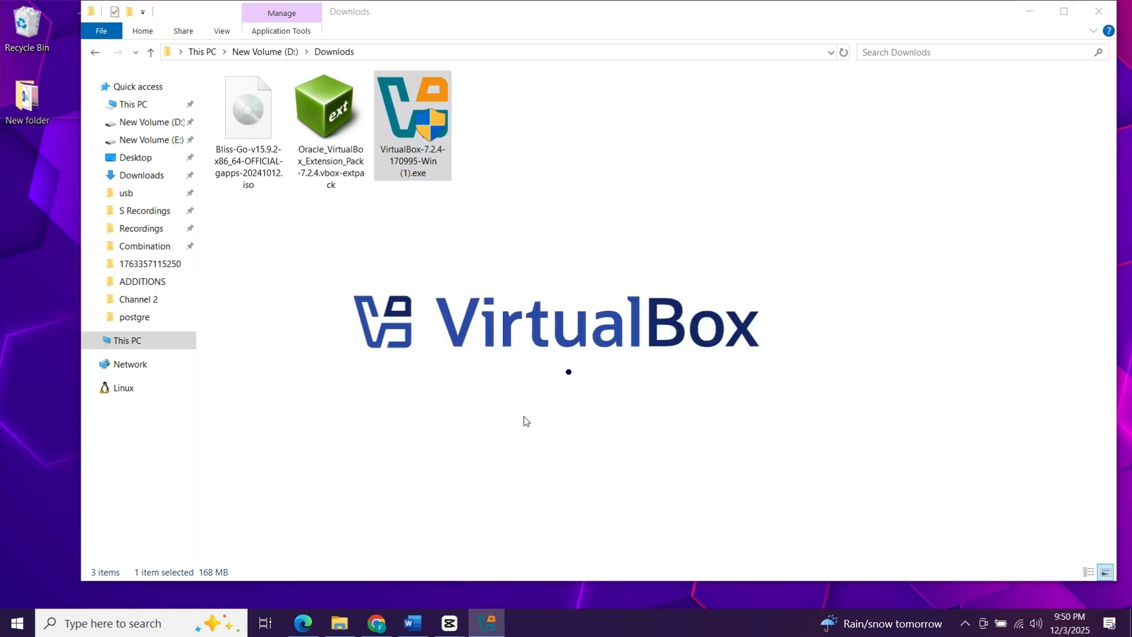
pyautogui.click(1062, 11)
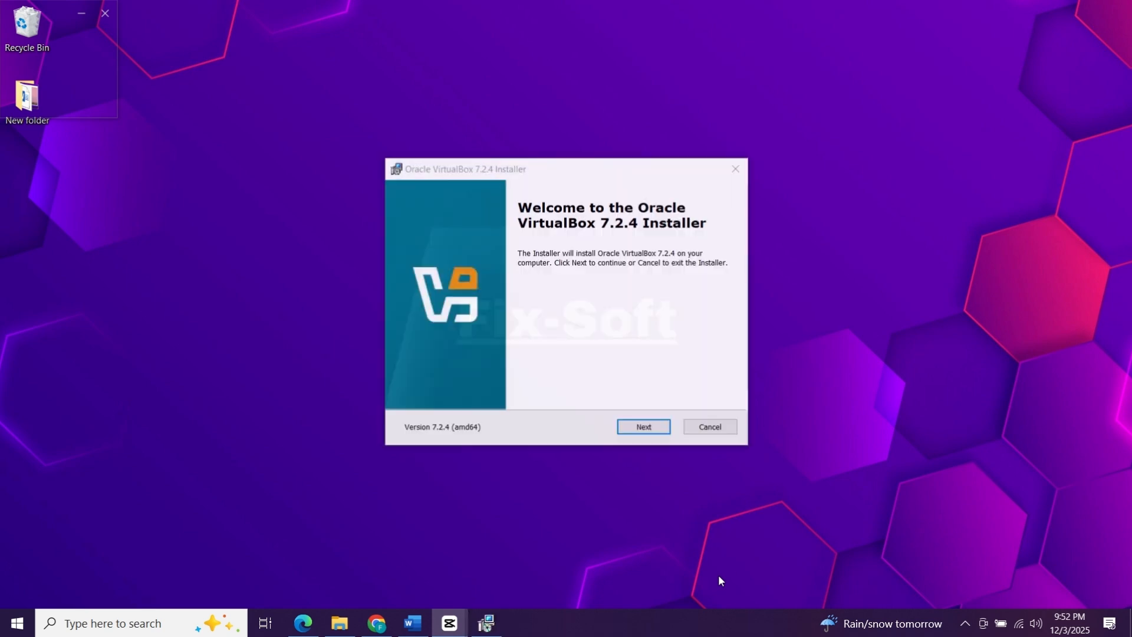
# - Accept the license, keep default features, and proceed despite missing Python dependencies
pyautogui.click(642, 426)
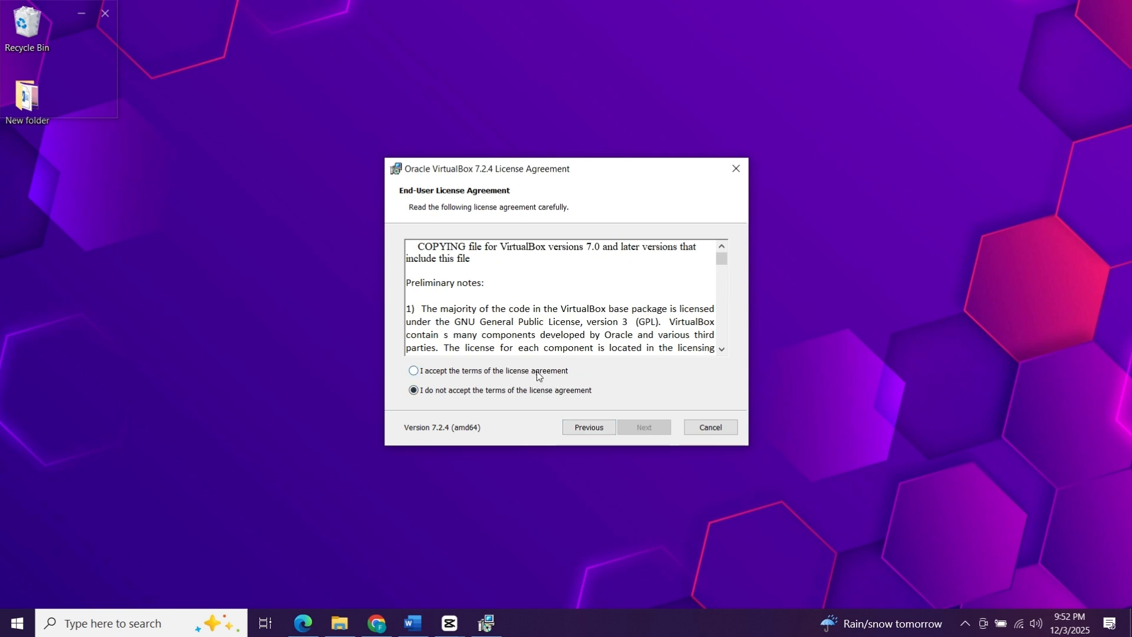
pyautogui.click(414, 370)
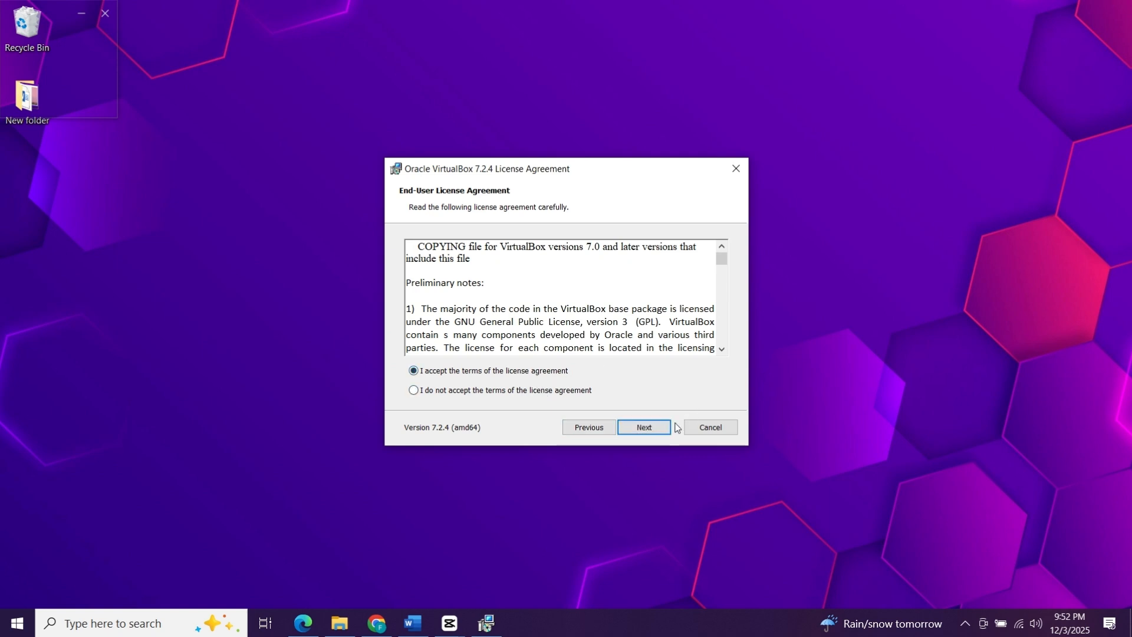
pyautogui.click(643, 427)
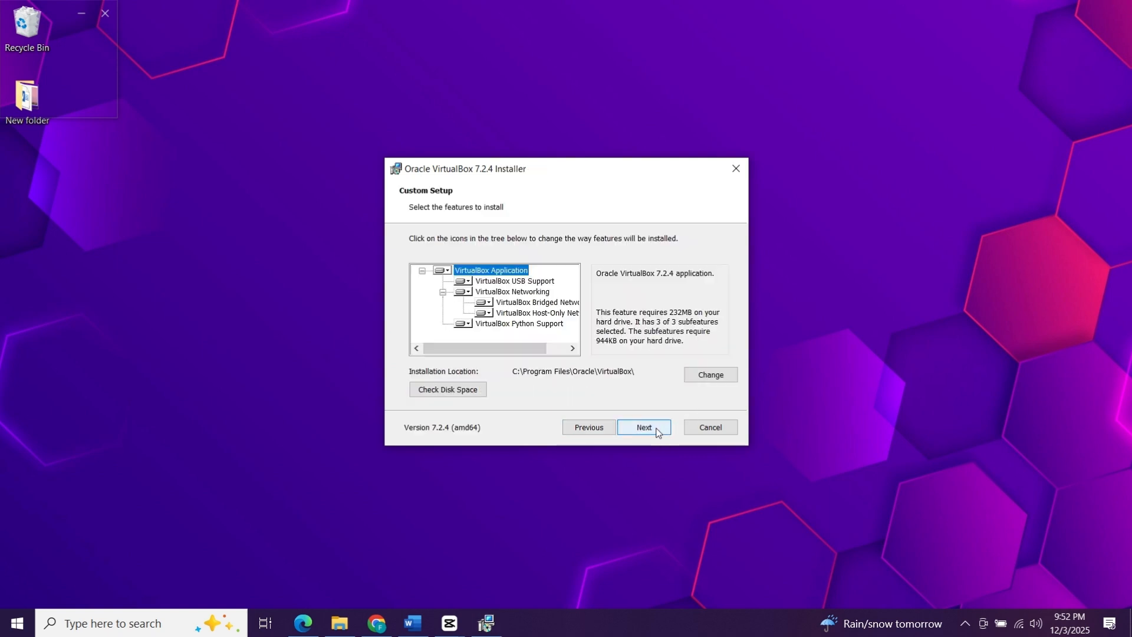
pyautogui.click(643, 426)
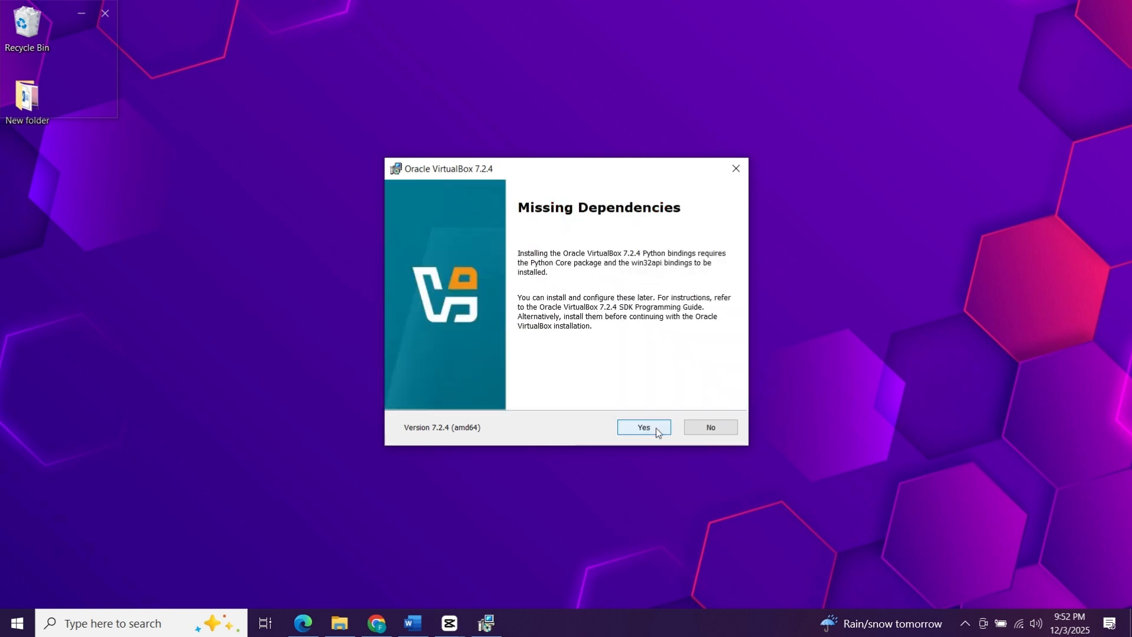
pyautogui.click(642, 427)
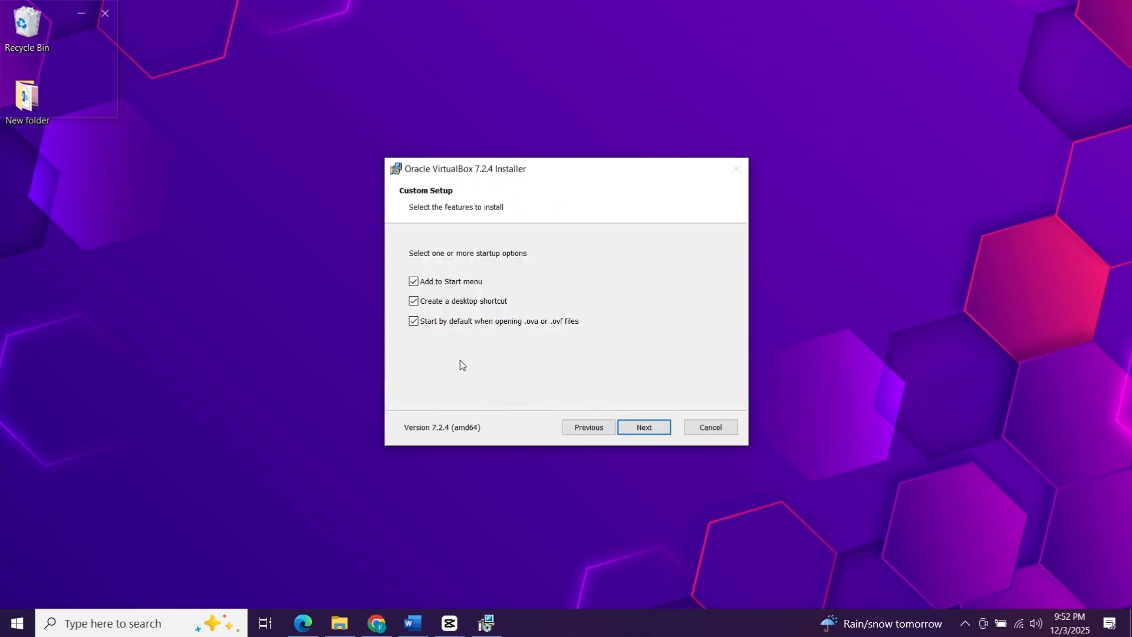
# - Uncheck .ova/.ovf file association and start installing VirtualBox 7.2.4
pyautogui.click(413, 321)
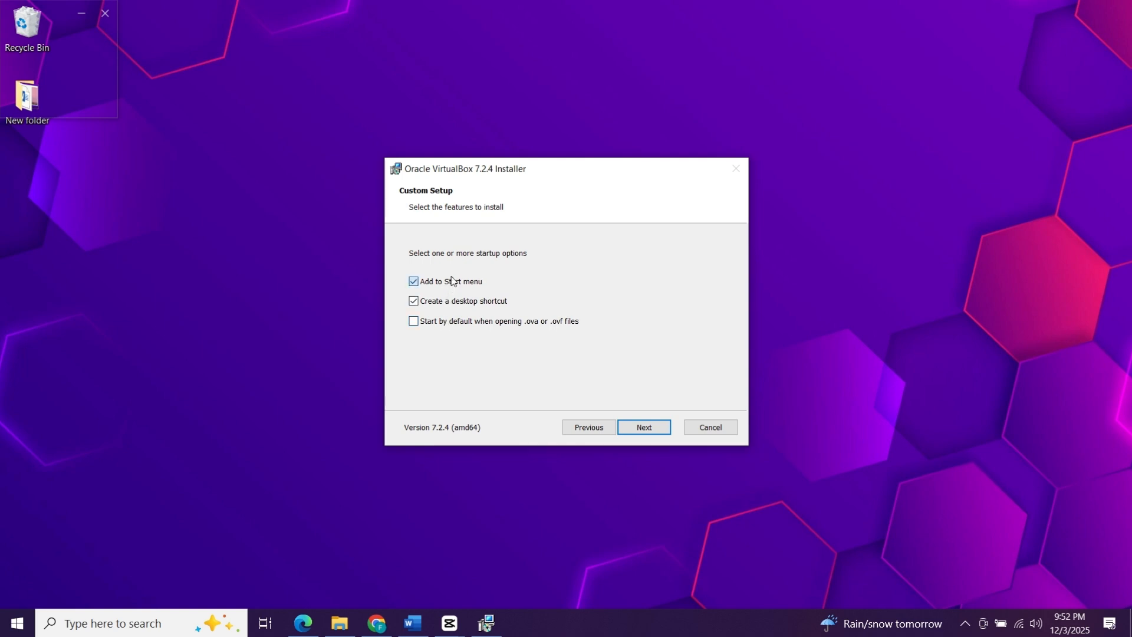
pyautogui.click(642, 427)
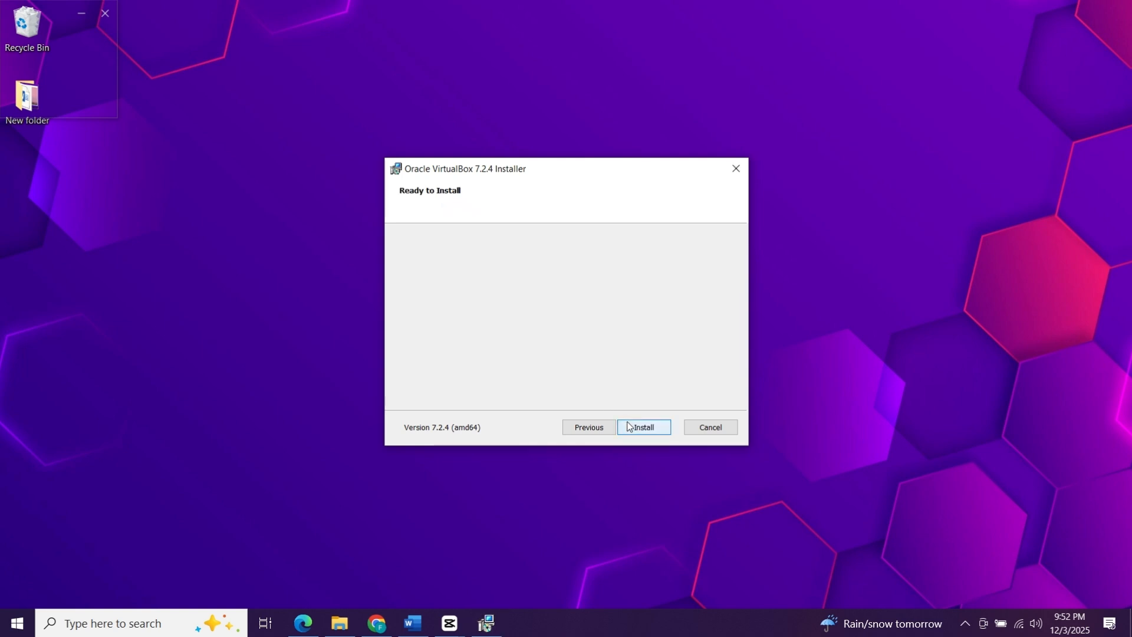
pyautogui.click(641, 427)
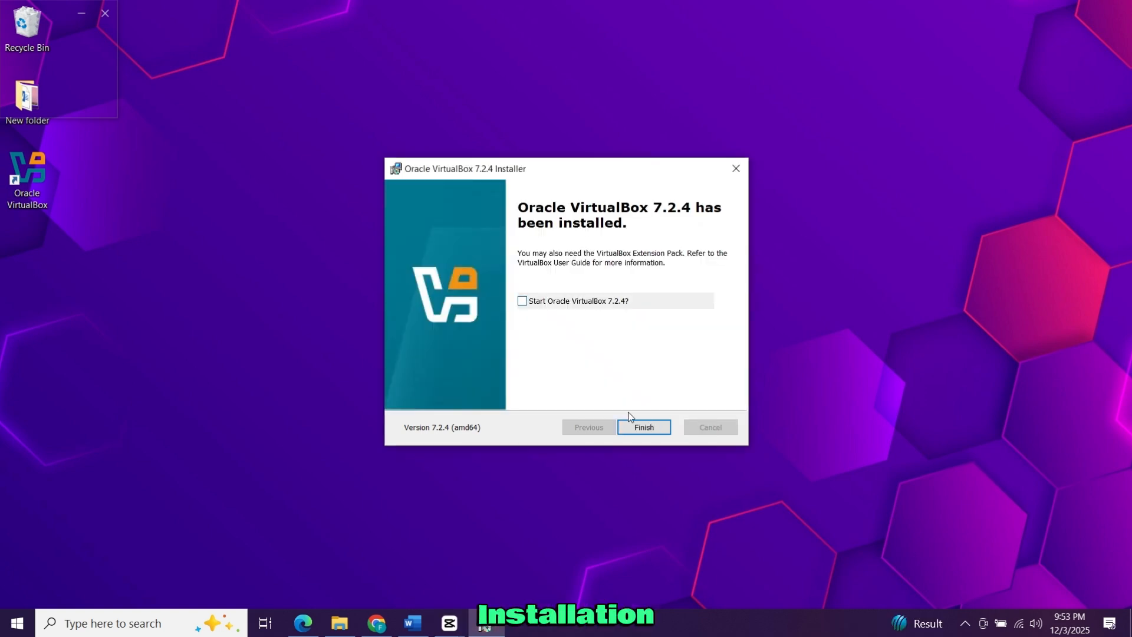
# - Close the installer, launch VirtualBox and start installing an extension from the Extensions view
pyautogui.click(643, 427)
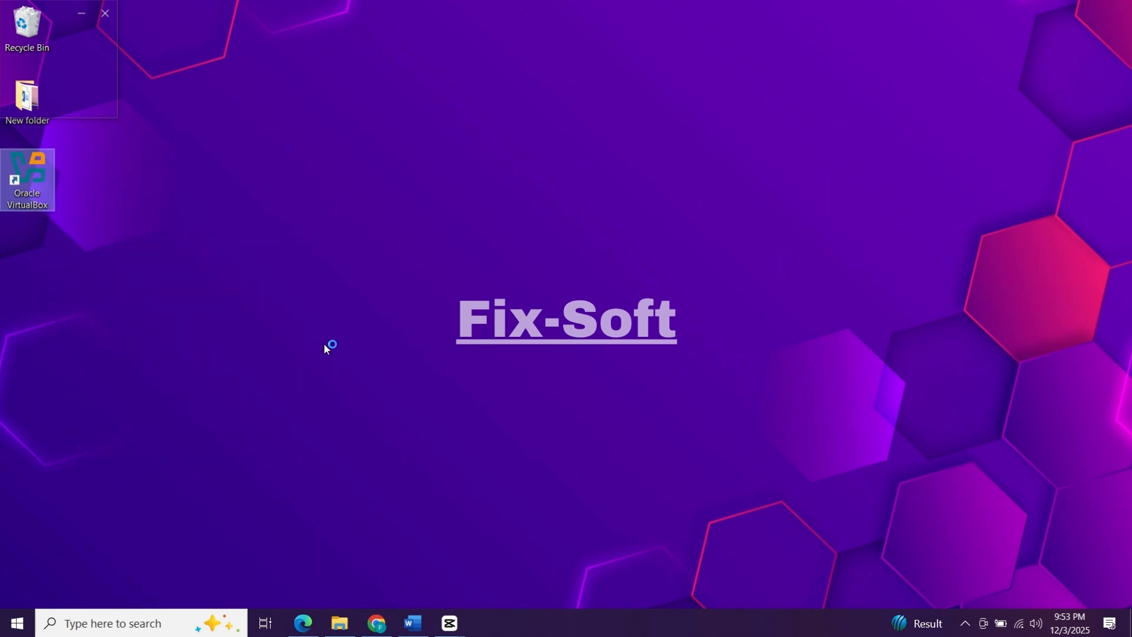
pyautogui.doubleClick(27, 179)
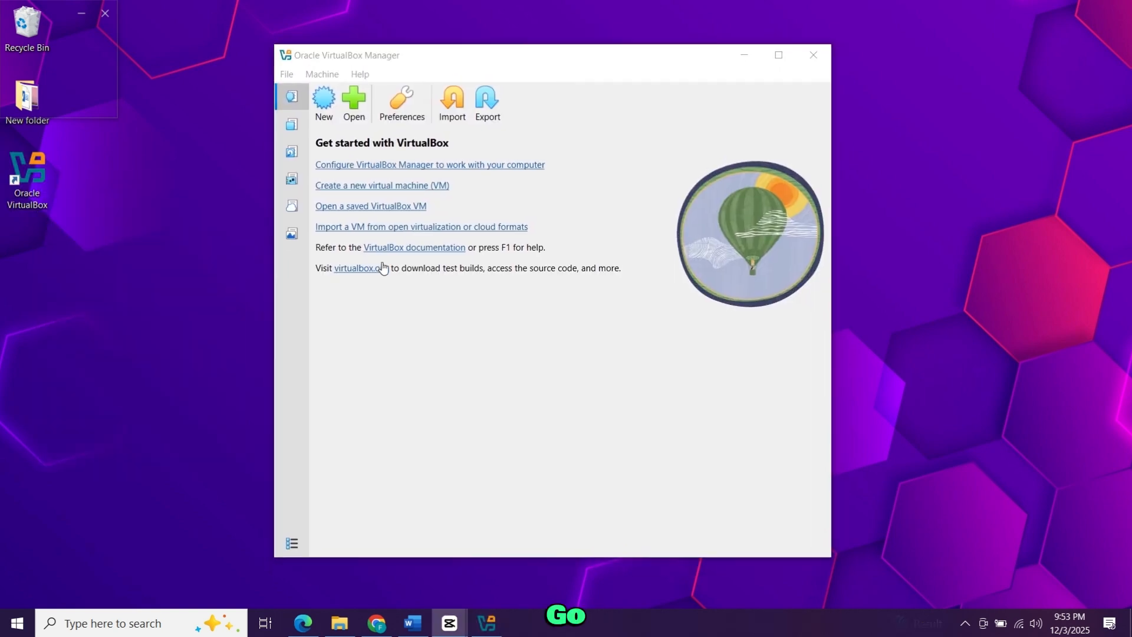
pyautogui.click(291, 124)
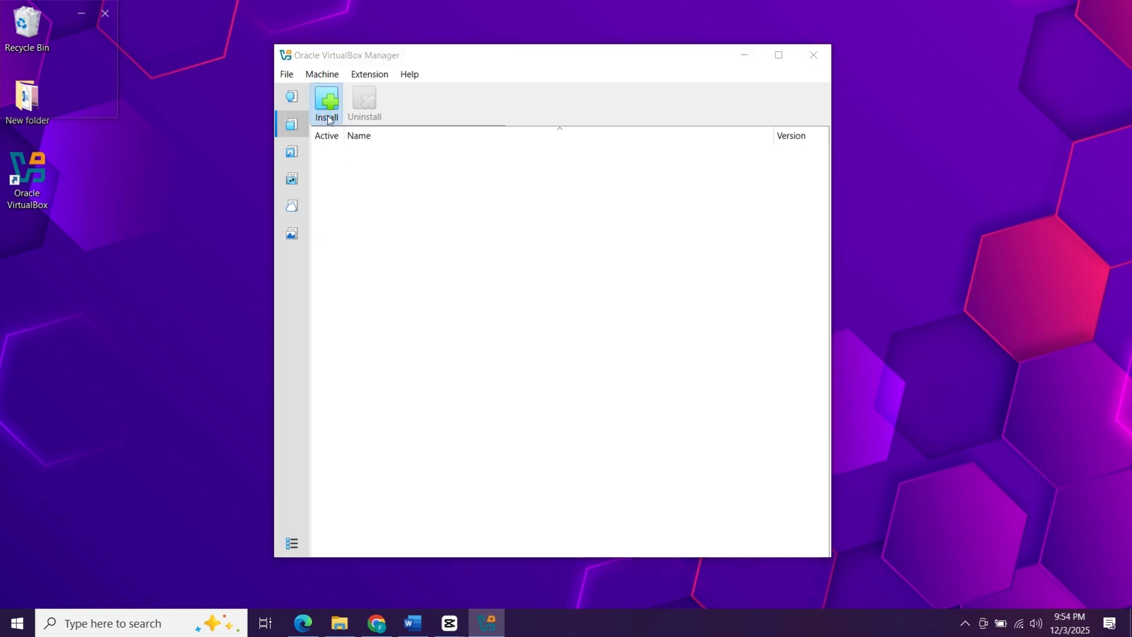
pyautogui.click(327, 103)
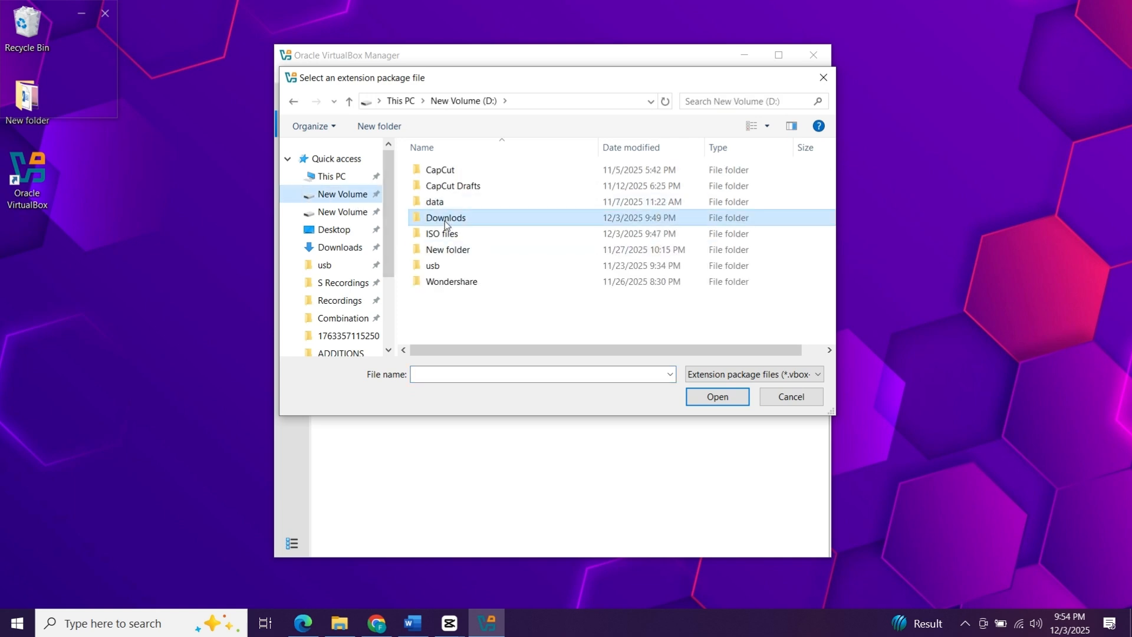
# - Install the .vbox-extpack from the Downlods folder and agree to its license
pyautogui.doubleClick(445, 217)
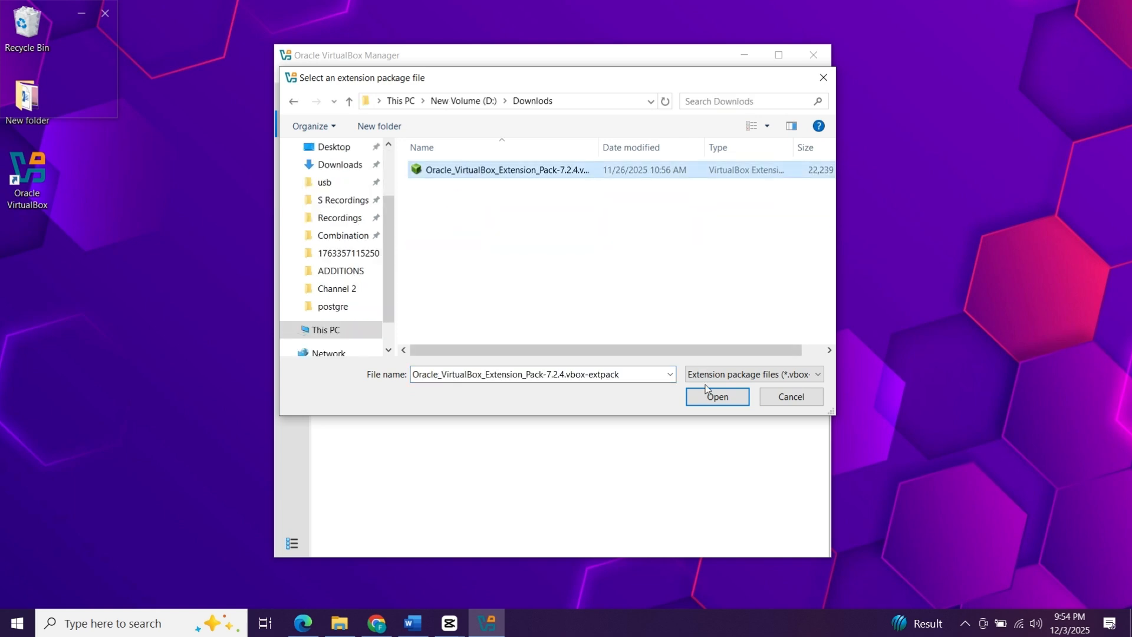
pyautogui.click(716, 396)
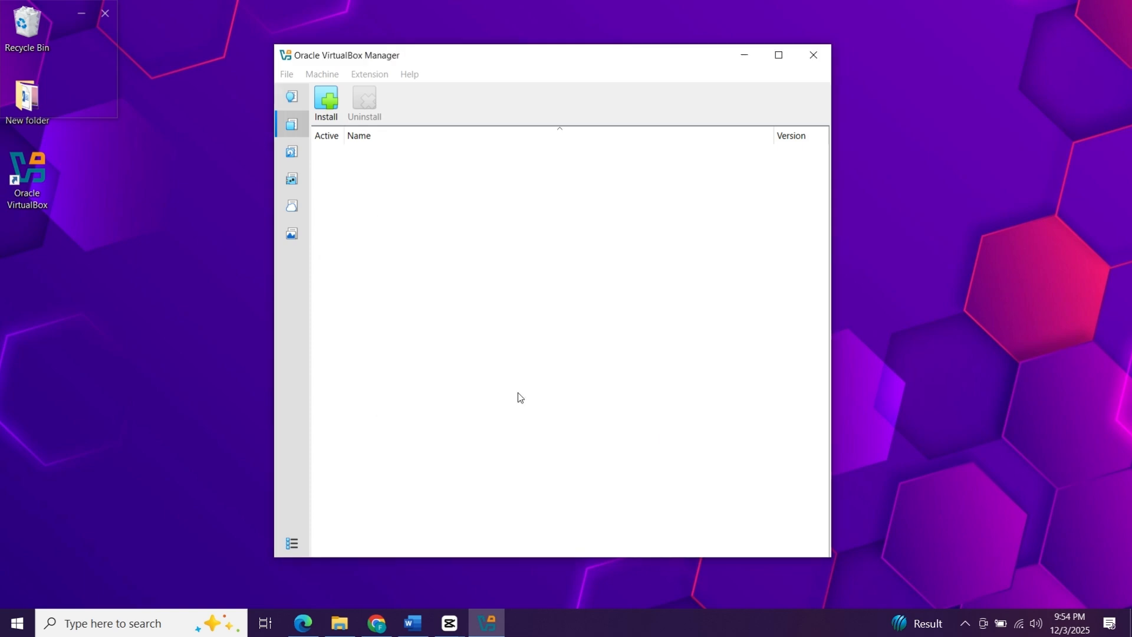
pyautogui.click(325, 103)
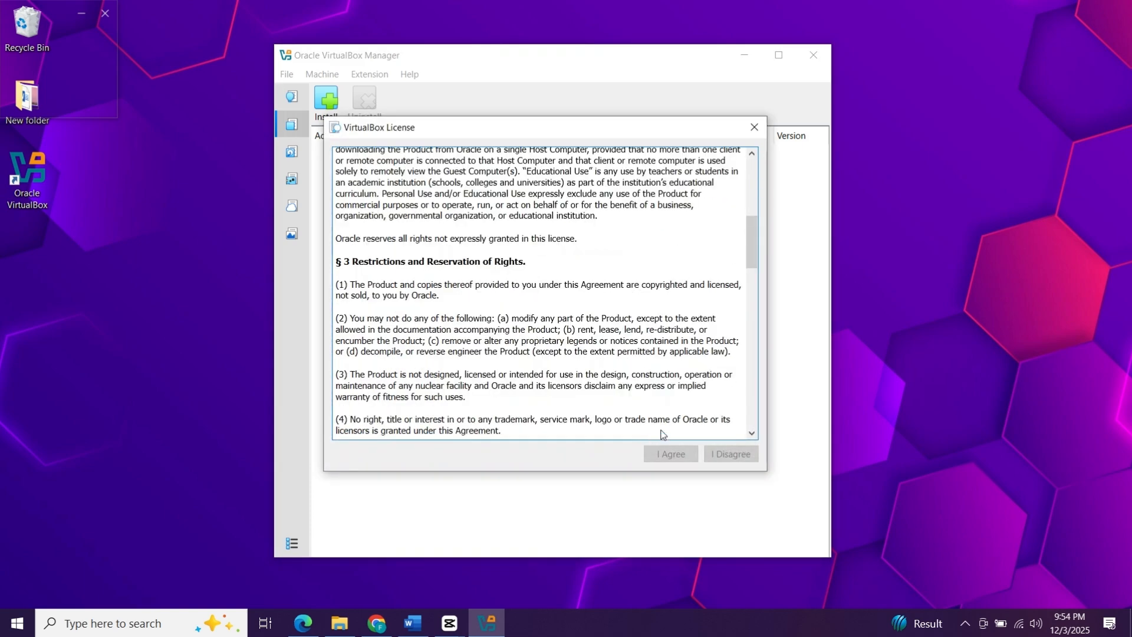
pyautogui.scroll(-3)
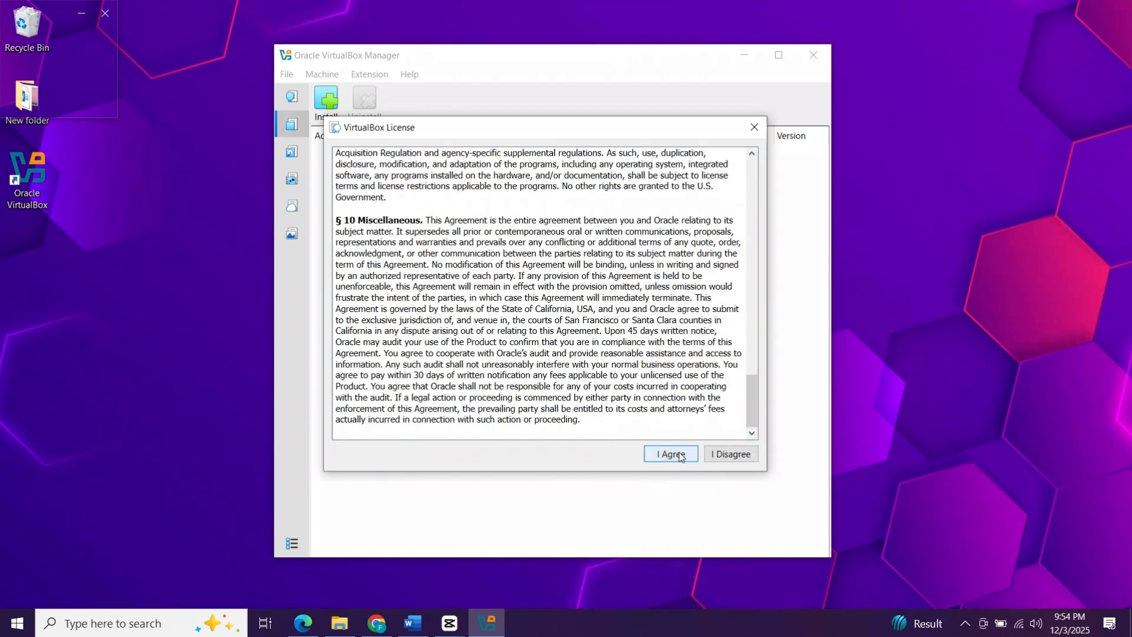
pyautogui.click(669, 453)
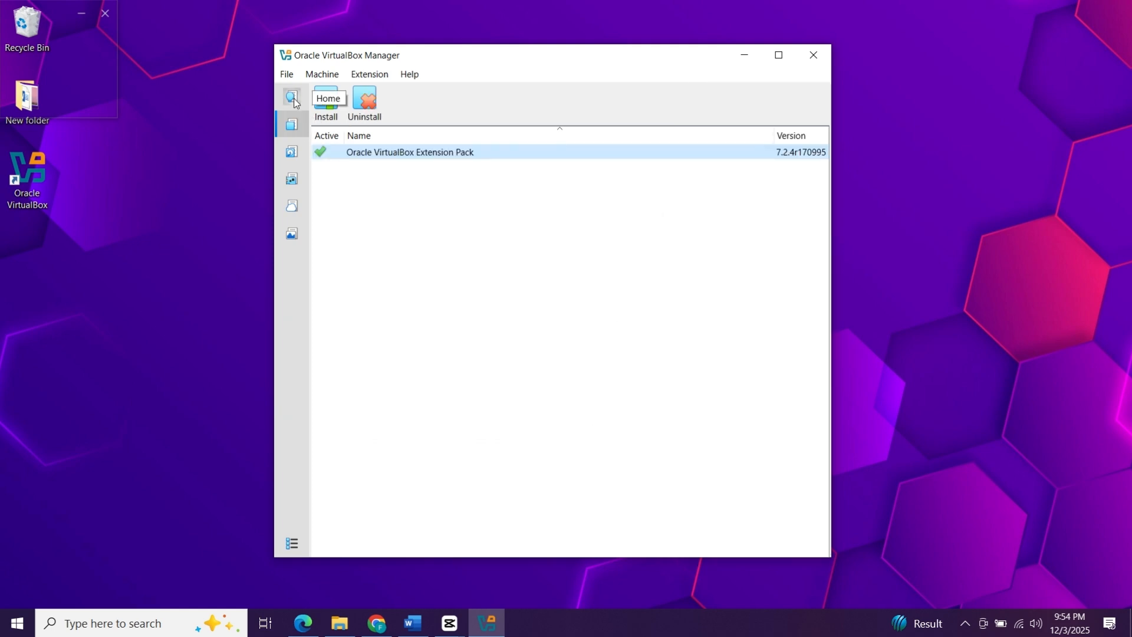
# - Create a new VM named BlissOS with OS type Other and expand the virtual hardware settings
pyautogui.click(292, 111)
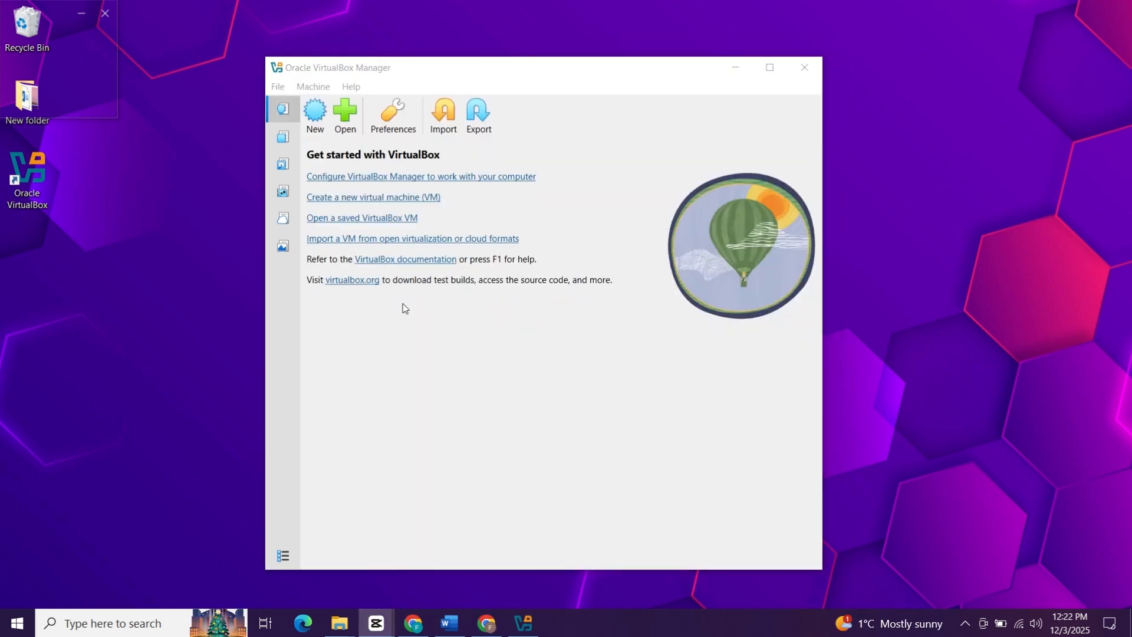
pyautogui.click(313, 115)
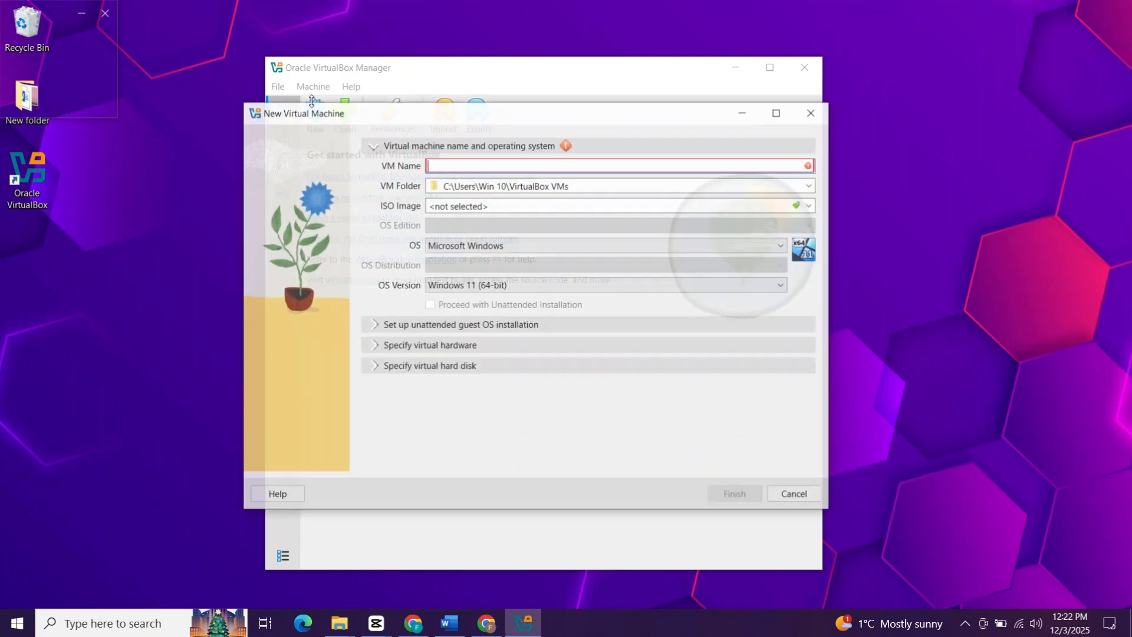
pyautogui.write('B')
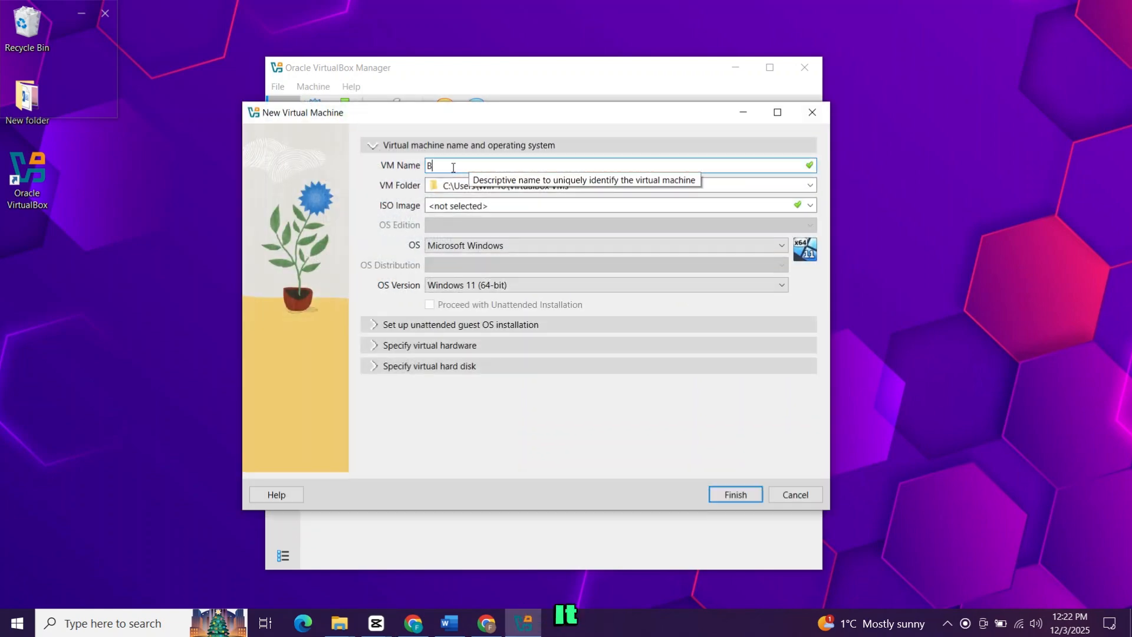
pyautogui.write('liss')
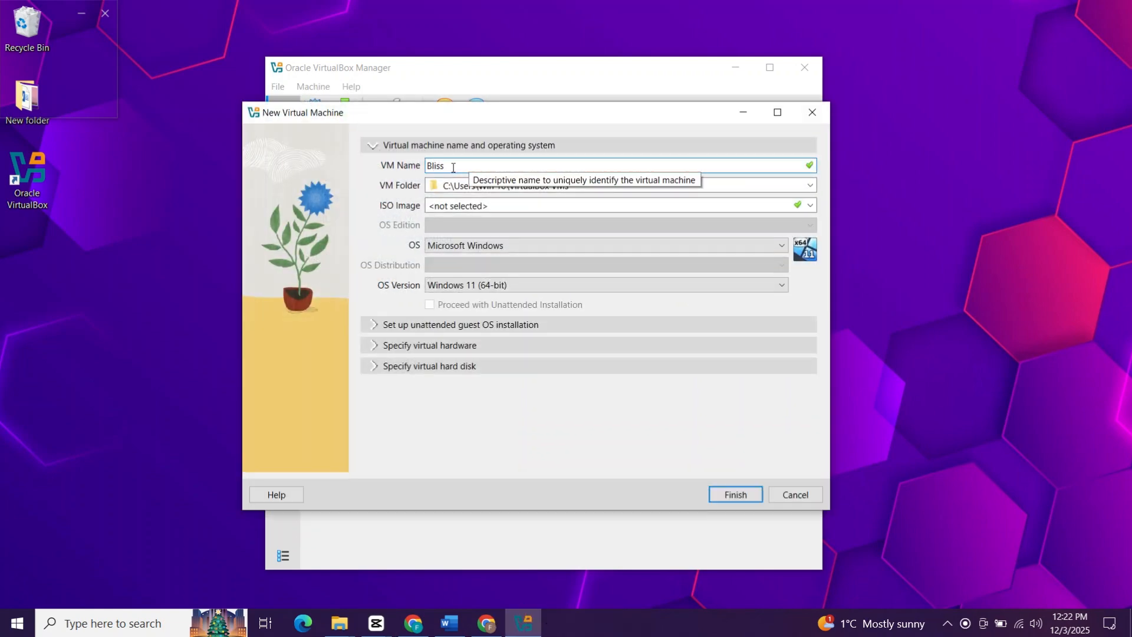
pyautogui.click(780, 245)
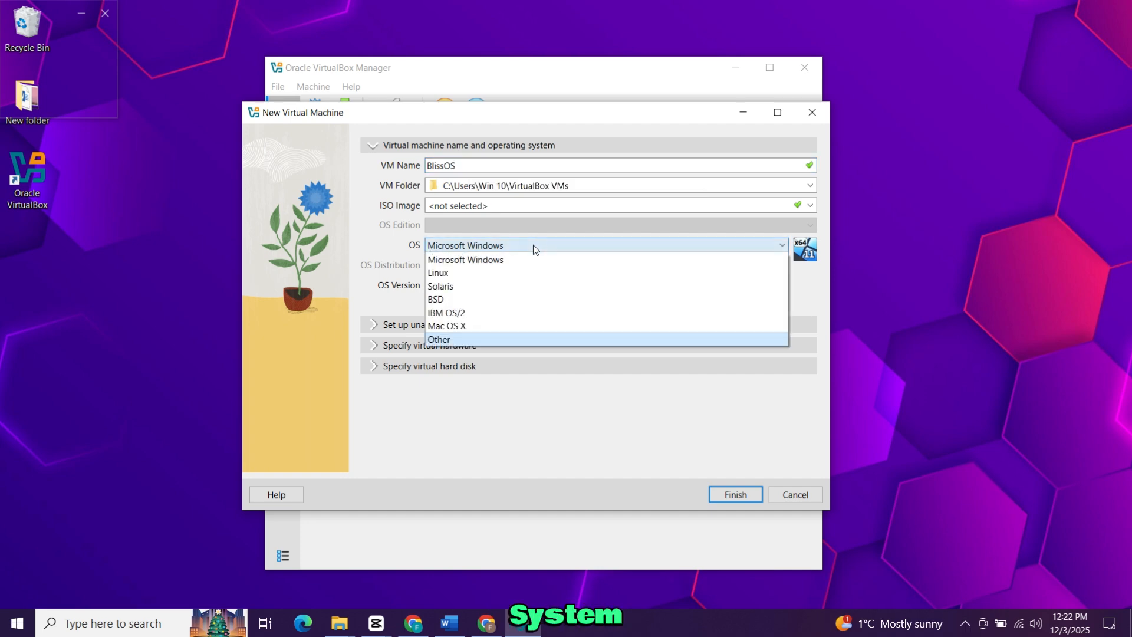
pyautogui.click(439, 340)
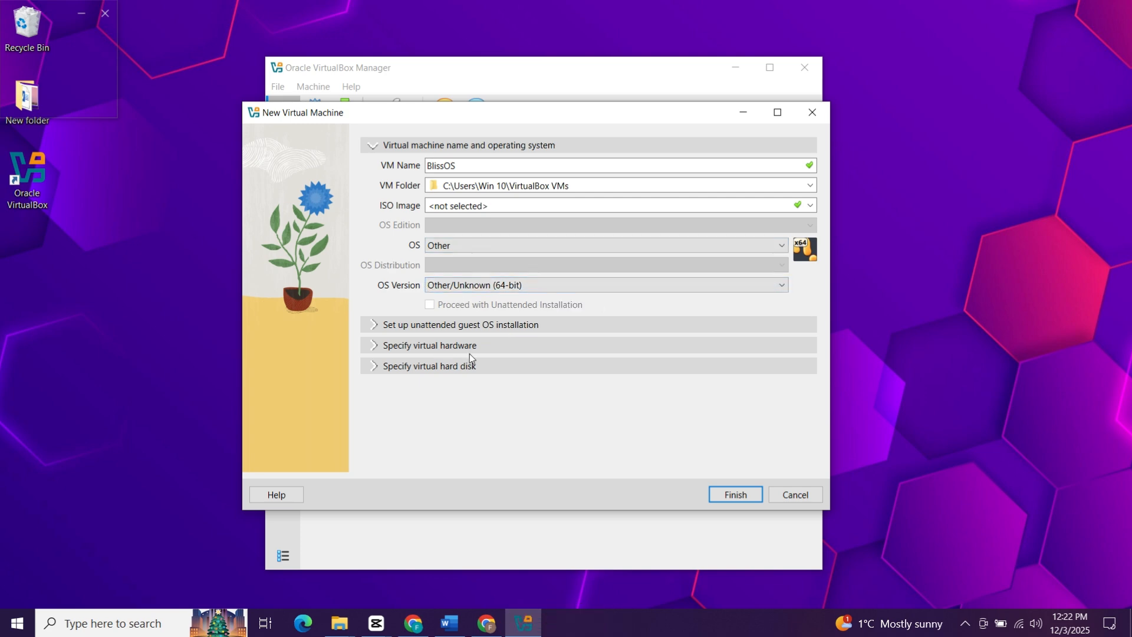
pyautogui.click(429, 344)
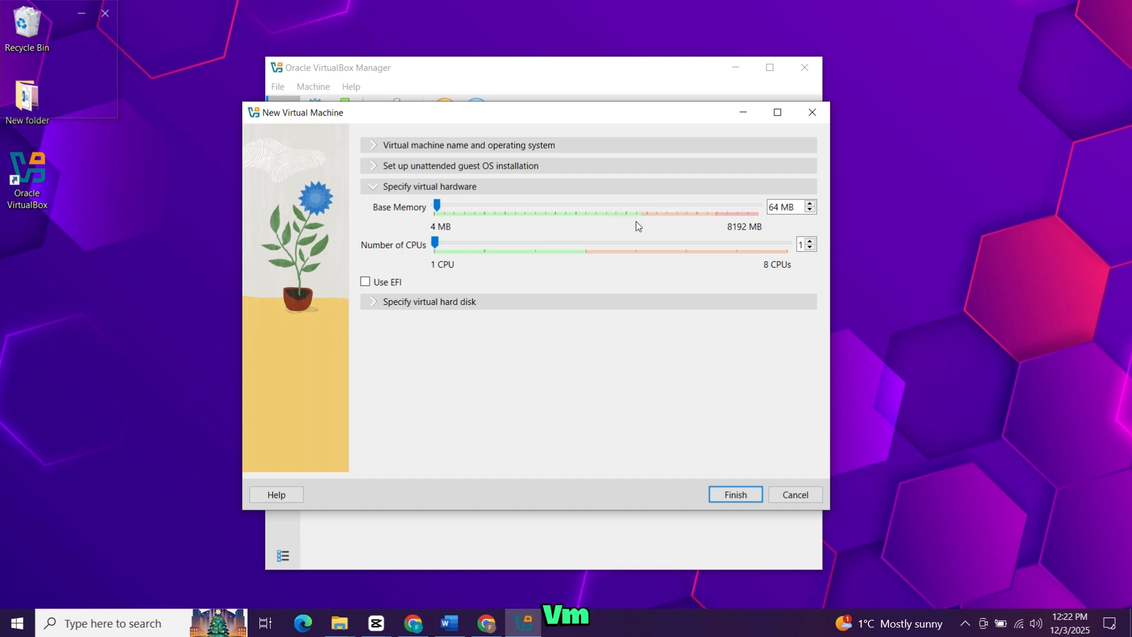
pyautogui.moveTo(763, 239)
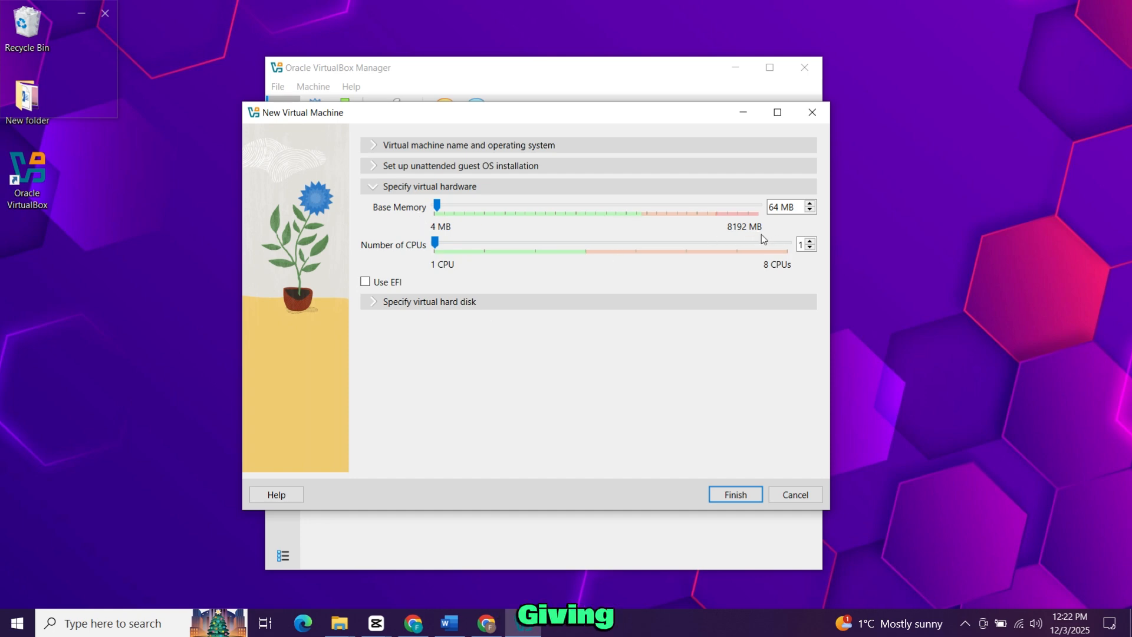
pyautogui.moveTo(607, 213)
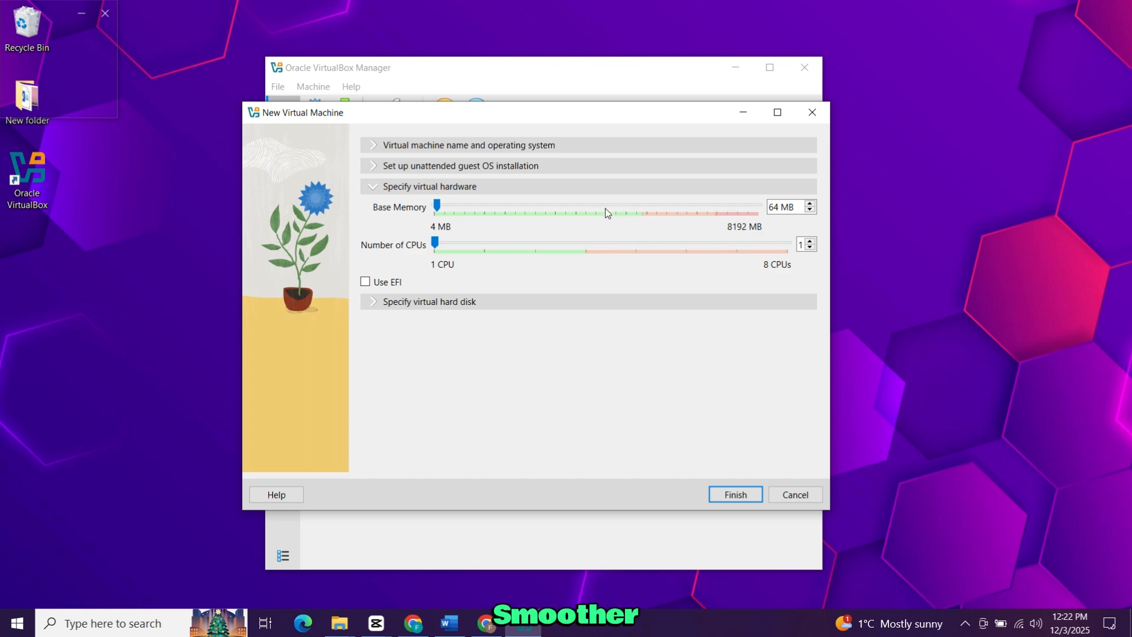
# - Set base memory to about 4160 MB and open the hard disk section
pyautogui.moveTo(436, 205); pyautogui.dragTo(587, 205)
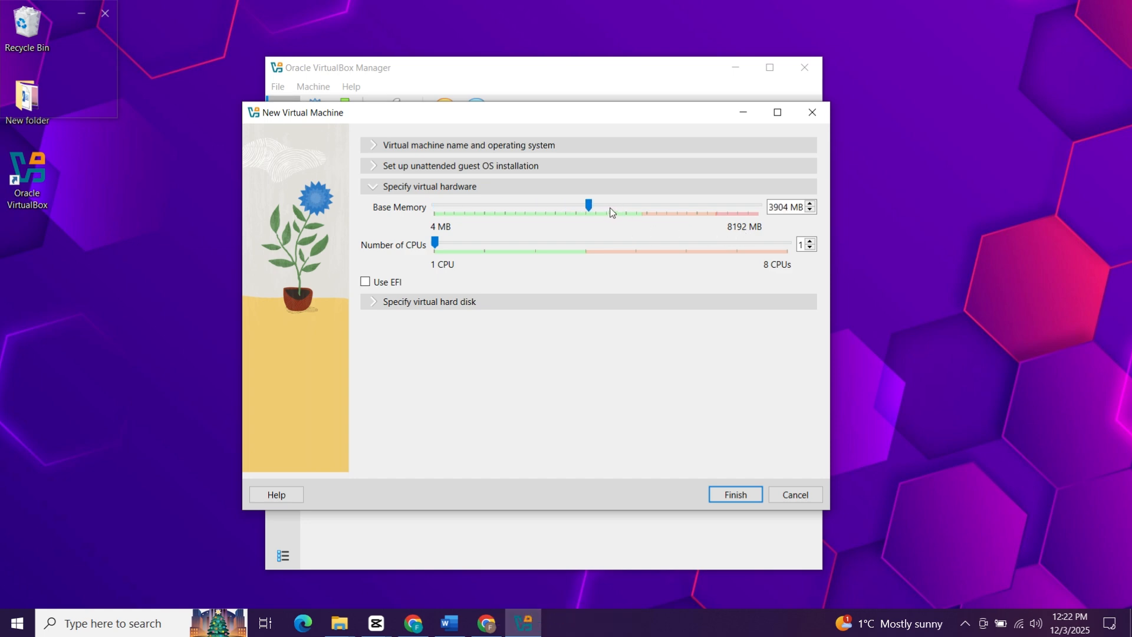
pyautogui.moveTo(588, 205); pyautogui.dragTo(598, 205)
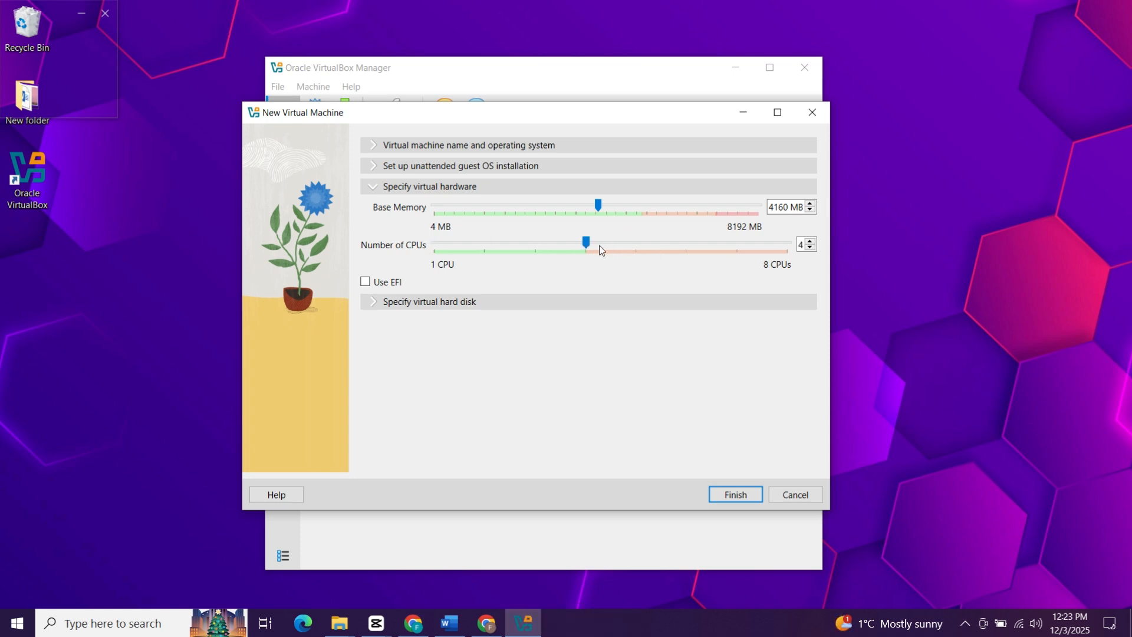
pyautogui.click(430, 301)
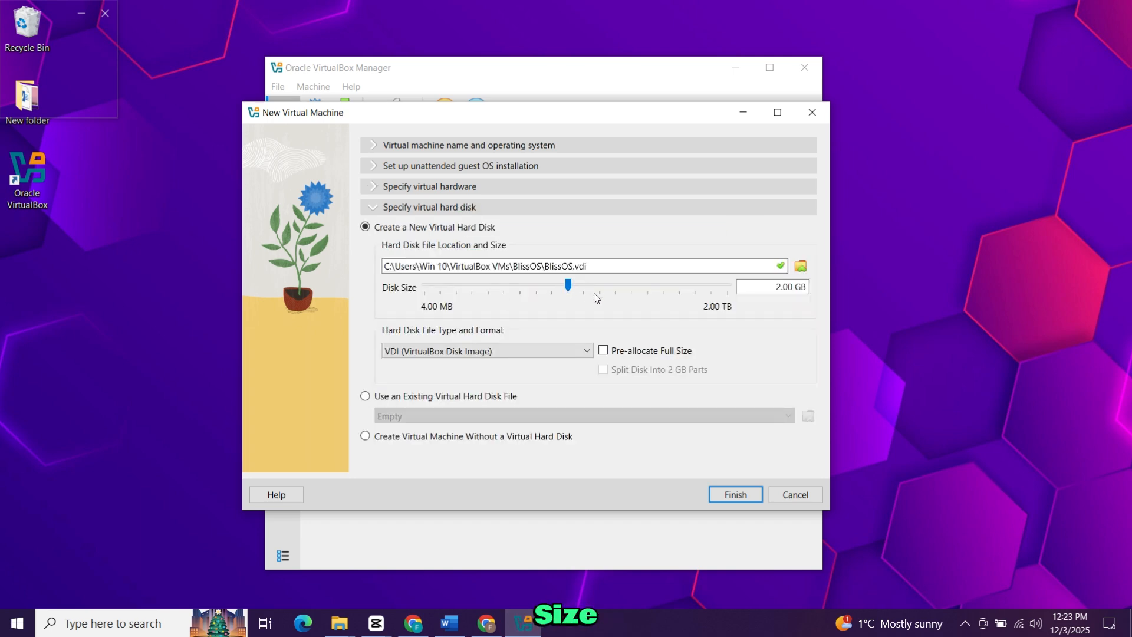
# - Set the disk size to 32 GB, finish creating the VM and select BlissOS in the list
pyautogui.moveTo(568, 286); pyautogui.dragTo(616, 286)
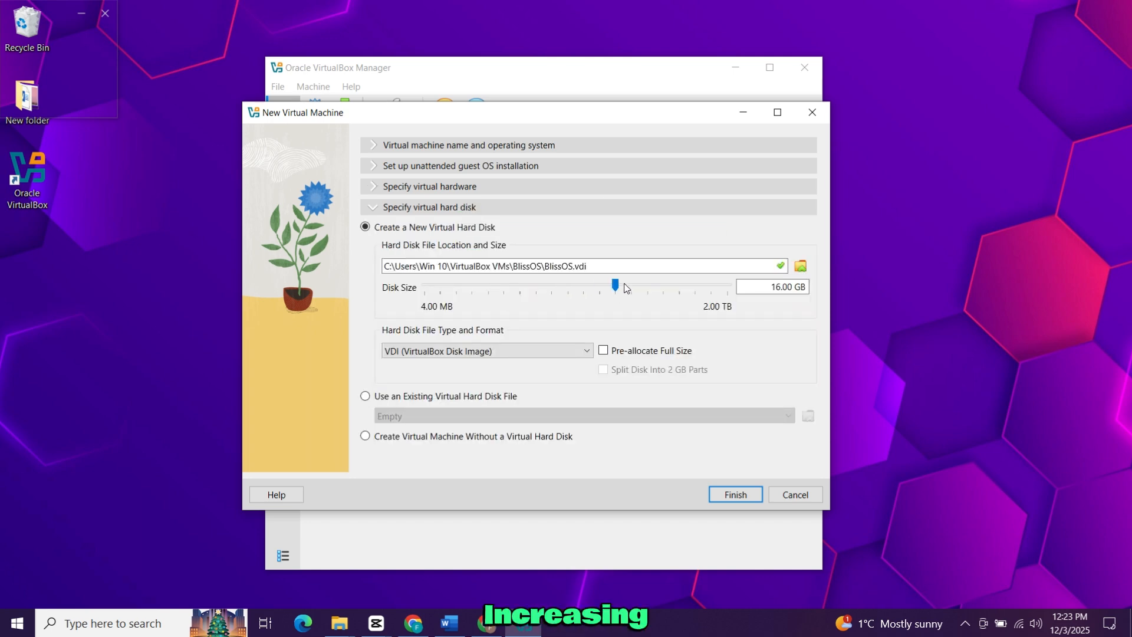
pyautogui.moveTo(616, 284); pyautogui.dragTo(632, 284)
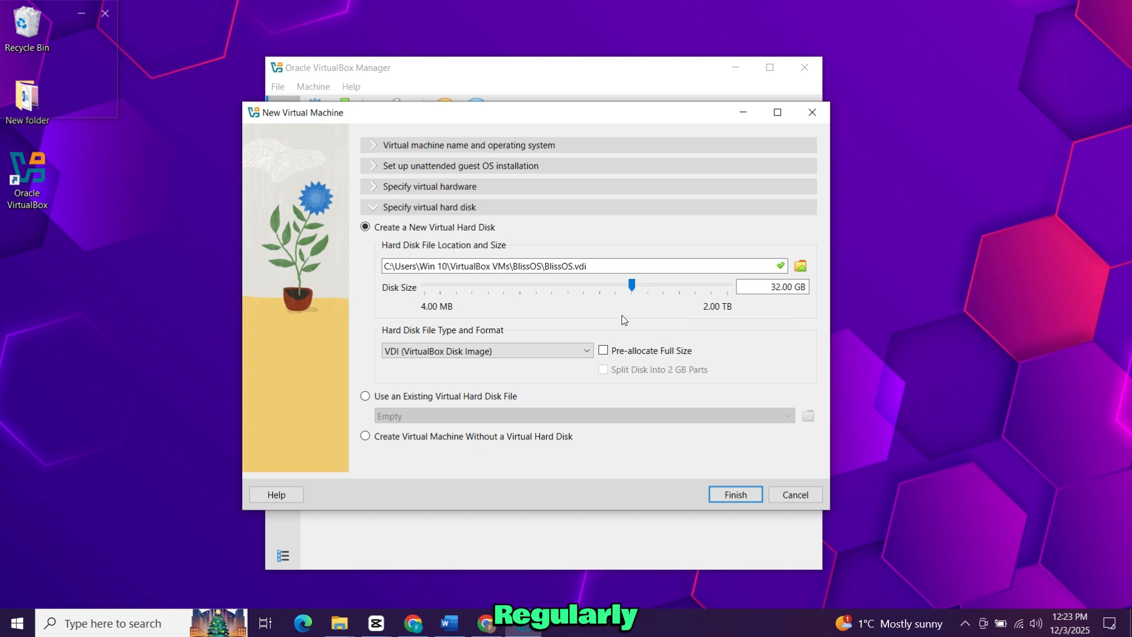
pyautogui.click(735, 494)
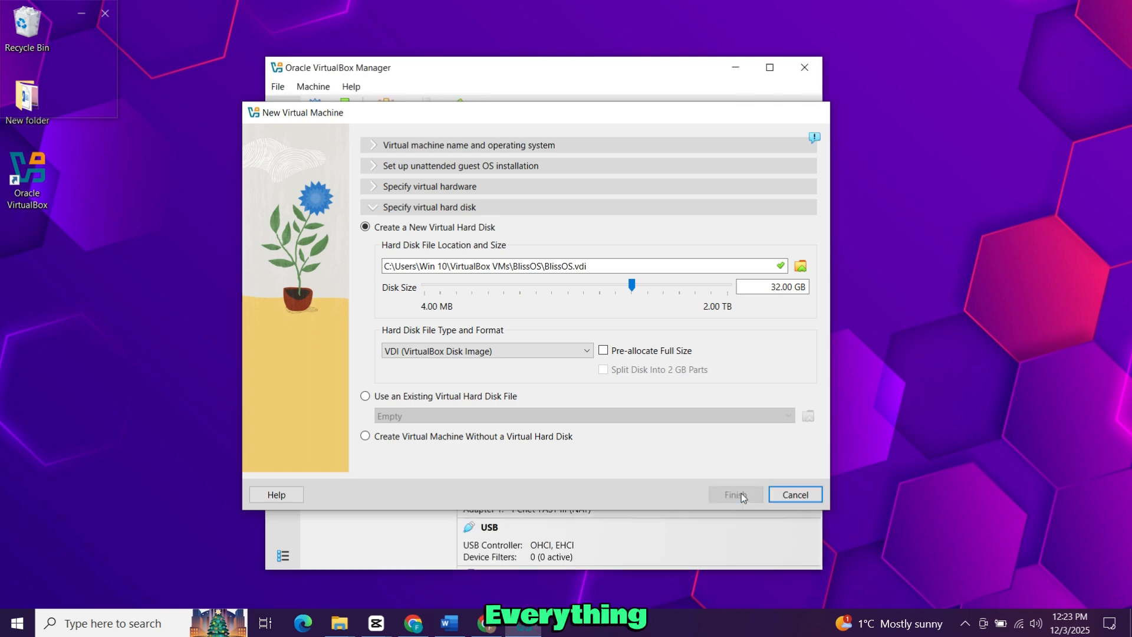
pyautogui.click(735, 494)
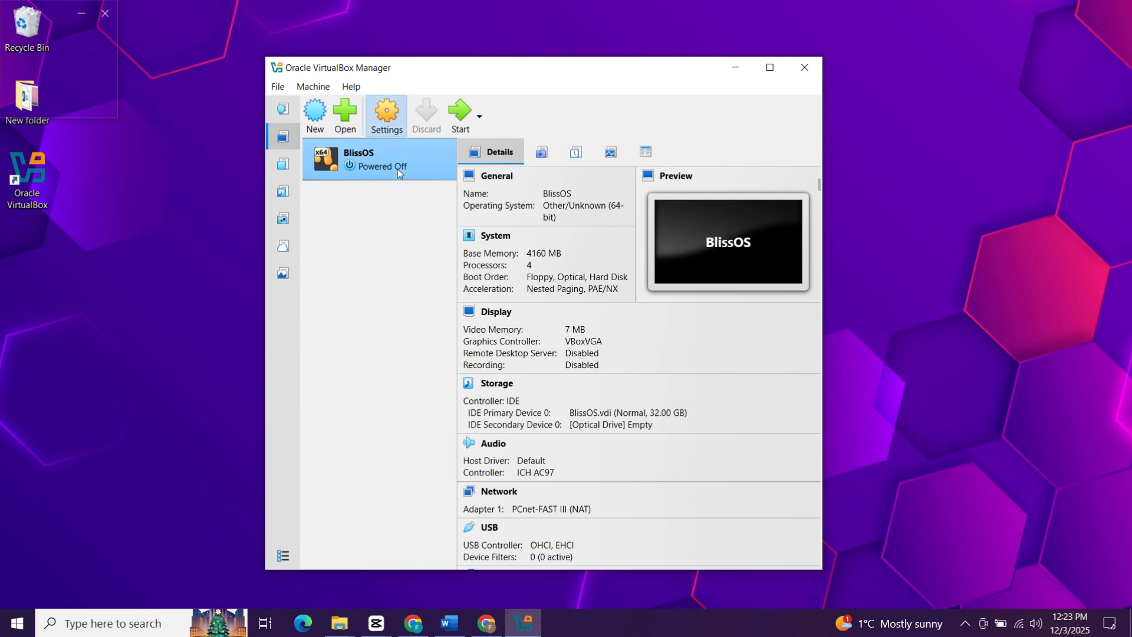
# - In BlissOS settings, set Shared Clipboard and Drag-and-Drop to Bidirectional under General > Features
pyautogui.click(386, 116)
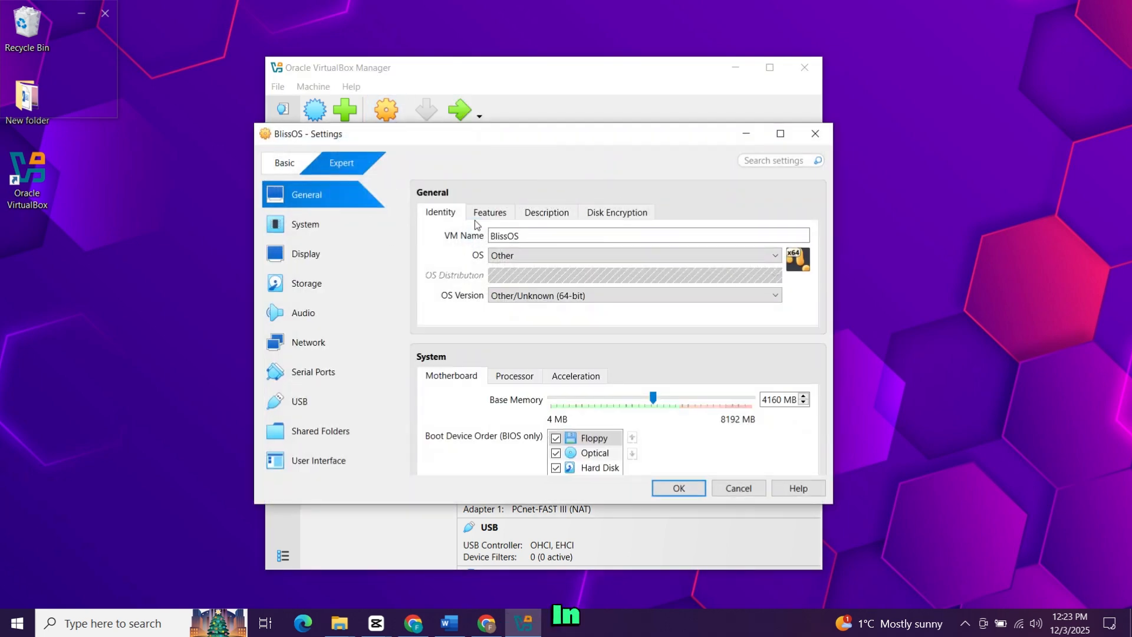
pyautogui.click(488, 212)
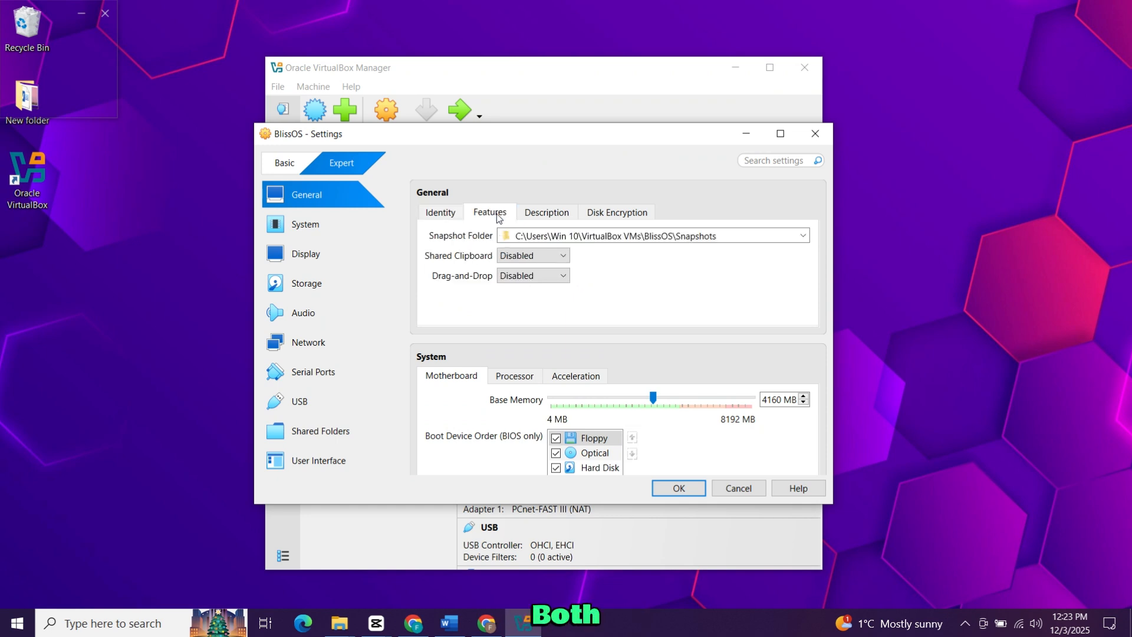
pyautogui.click(532, 255)
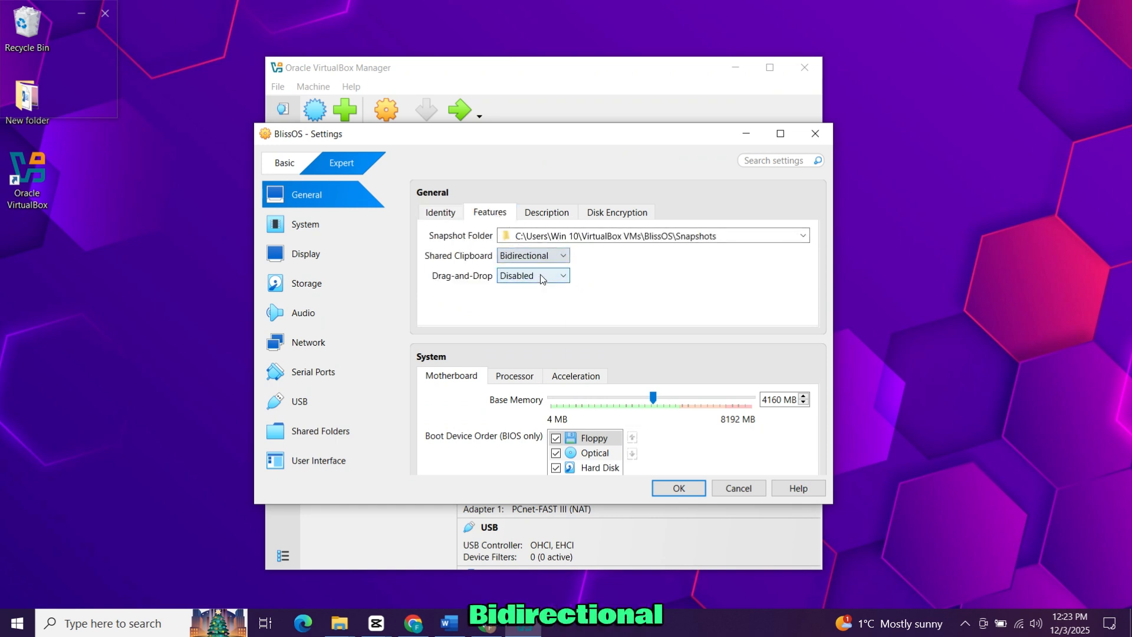
pyautogui.click(532, 275)
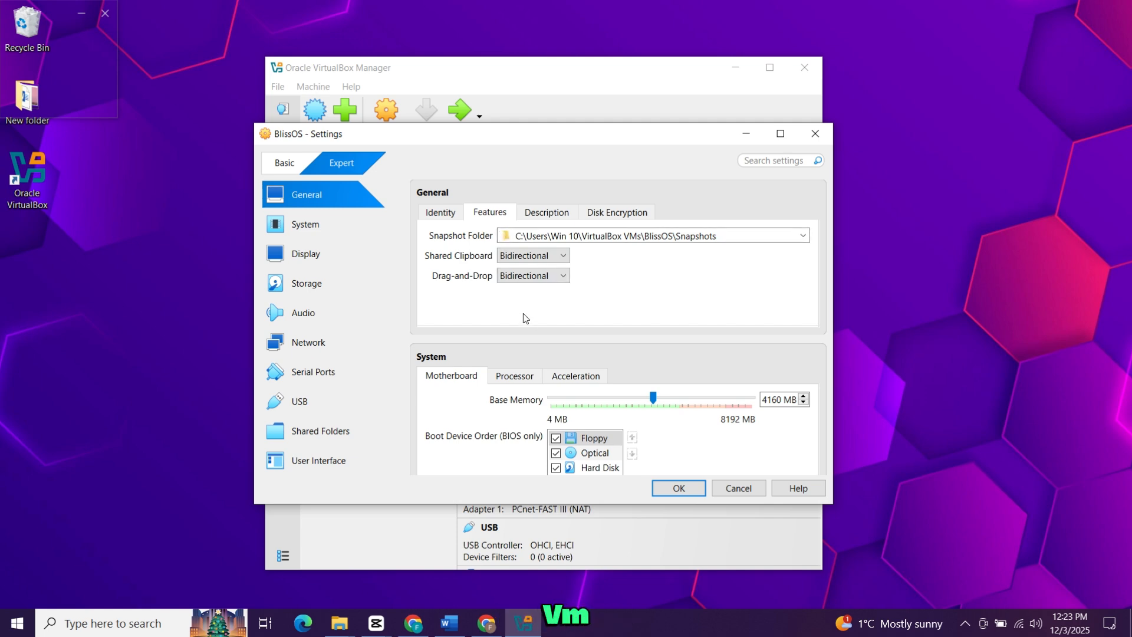
# - Raise the Display video memory slider to 128 MB, then move on to Storage
pyautogui.click(306, 253)
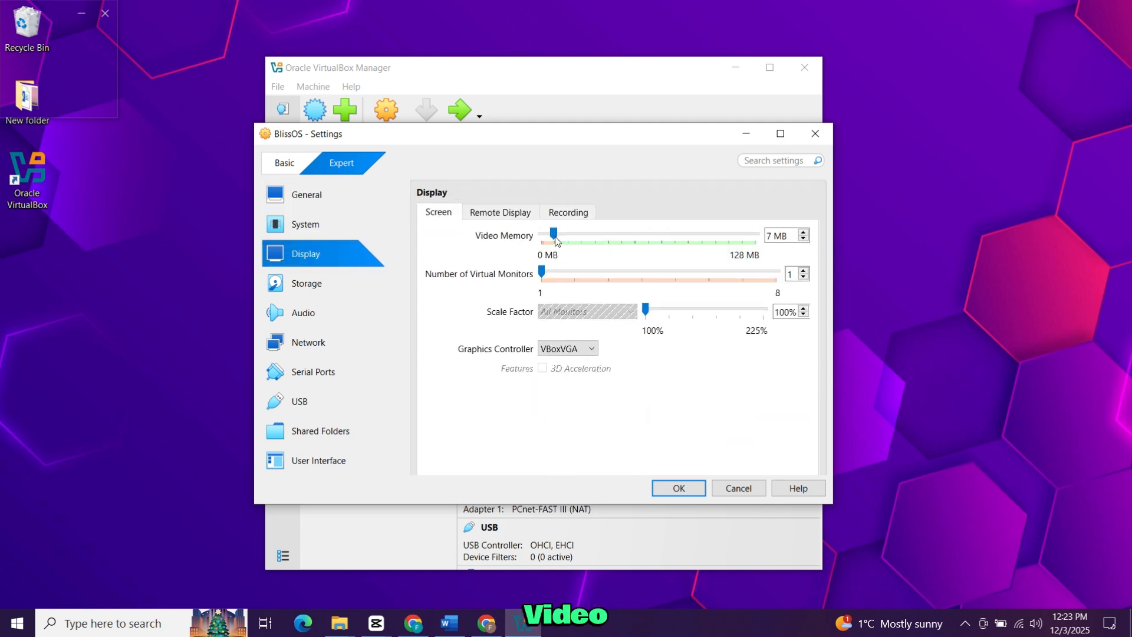
pyautogui.moveTo(554, 233); pyautogui.dragTo(758, 233)
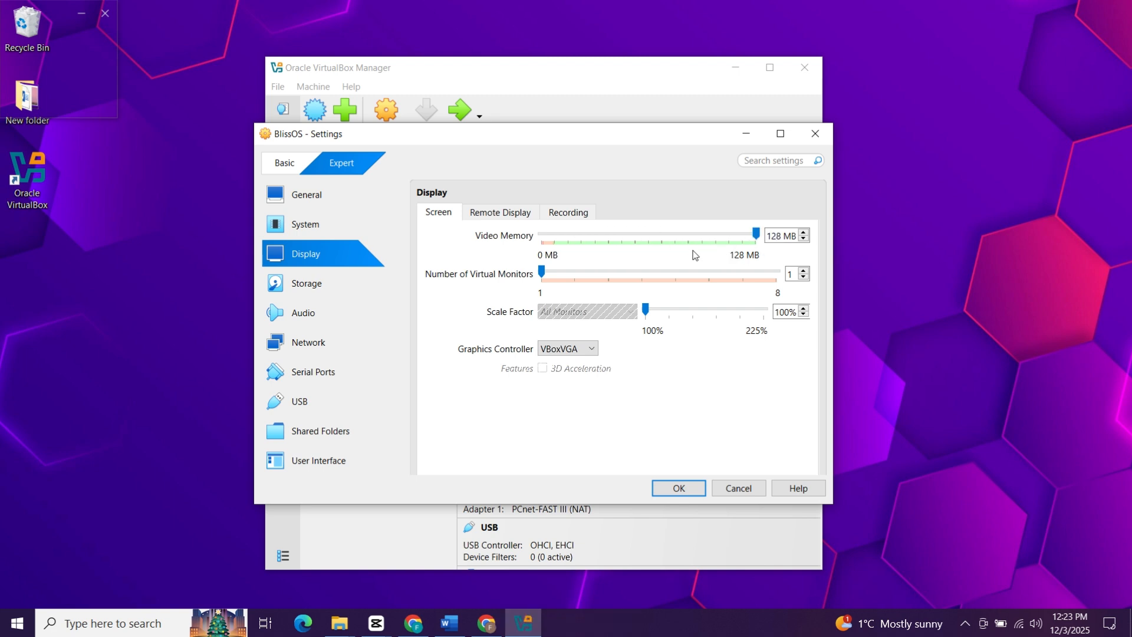
pyautogui.click(306, 282)
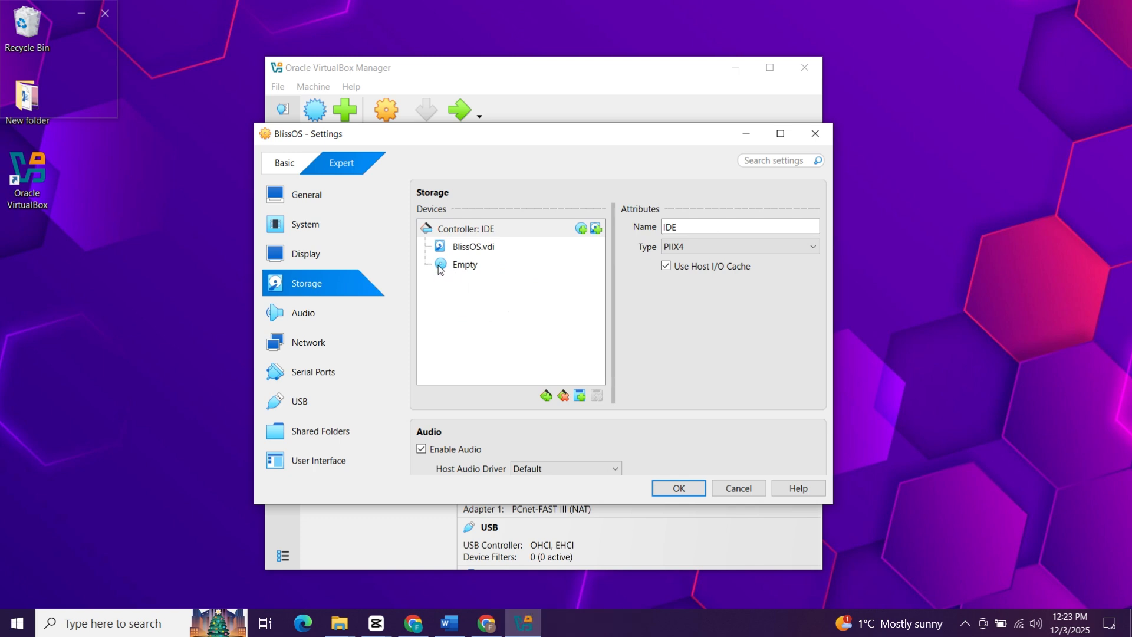
# - Load the Bliss-Go v15.9.2 ISO from Downloads into the empty optical drive
pyautogui.click(465, 264)
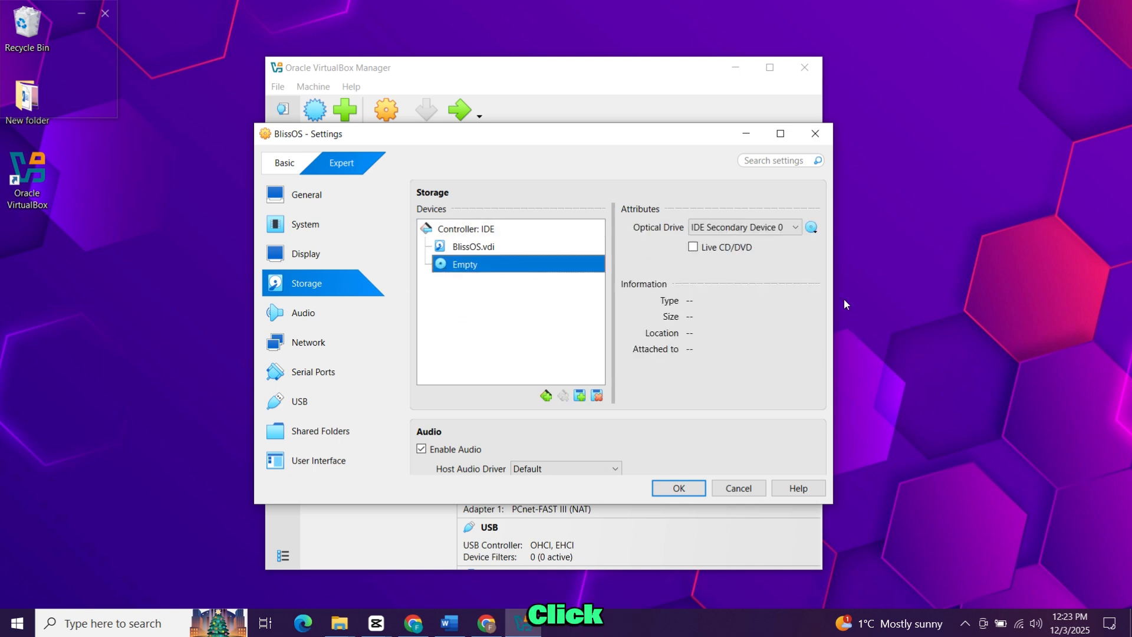
pyautogui.click(811, 226)
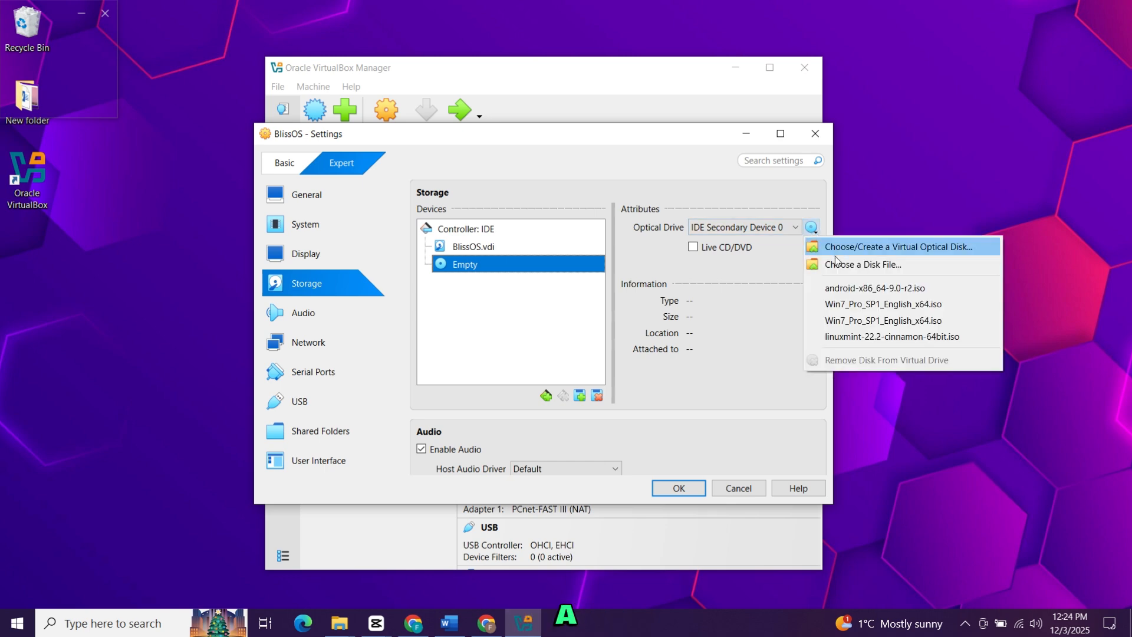
pyautogui.moveTo(874, 264)
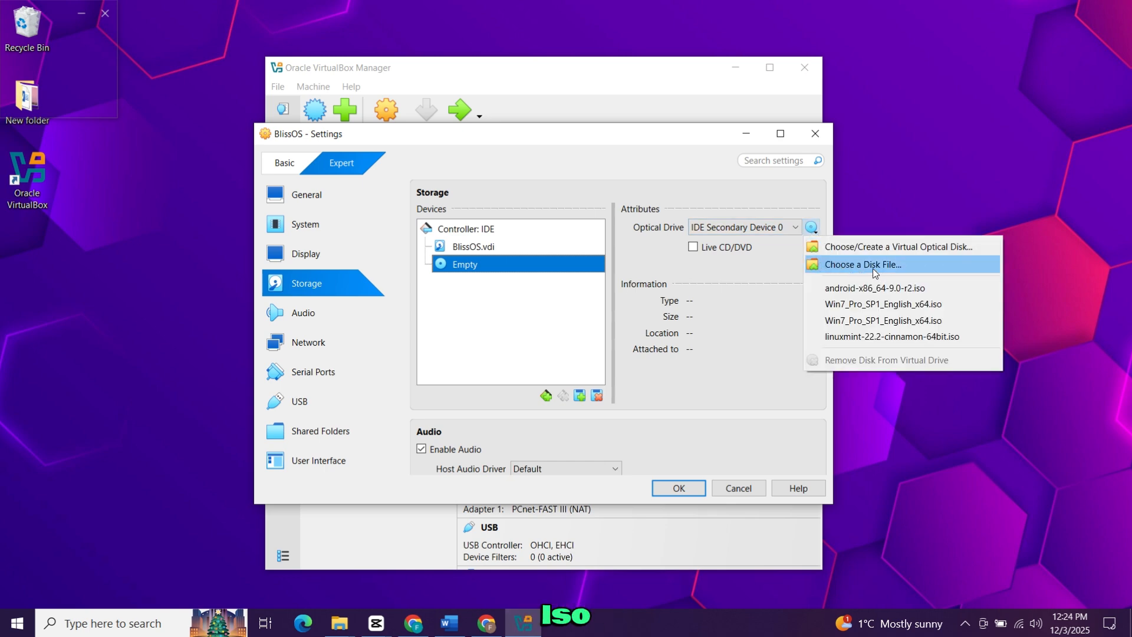
pyautogui.click(864, 265)
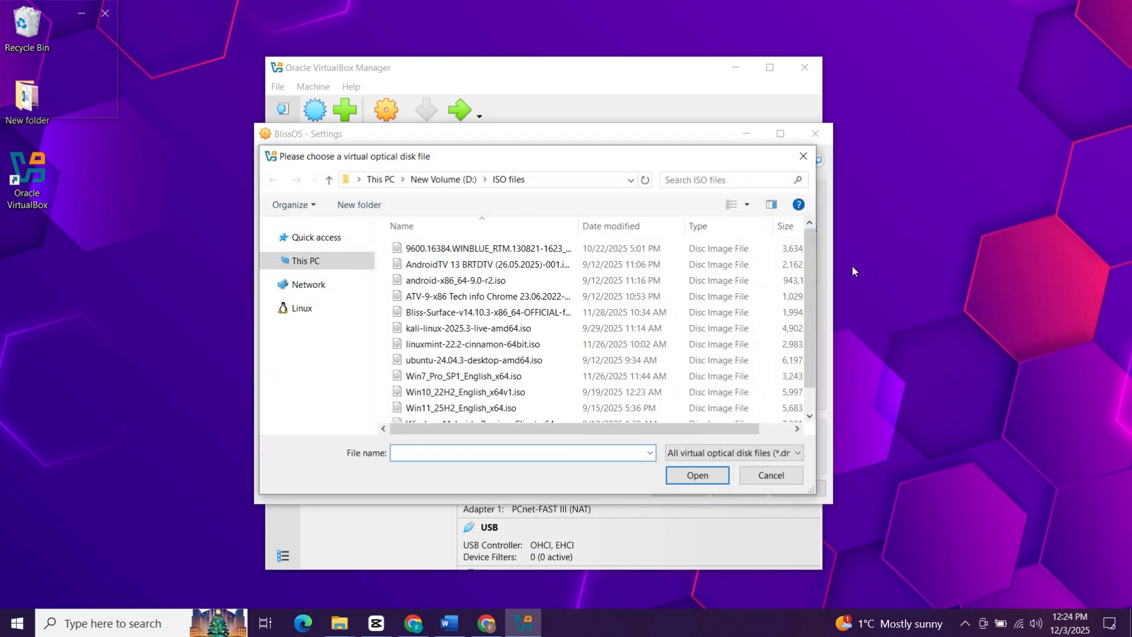
pyautogui.click(319, 243)
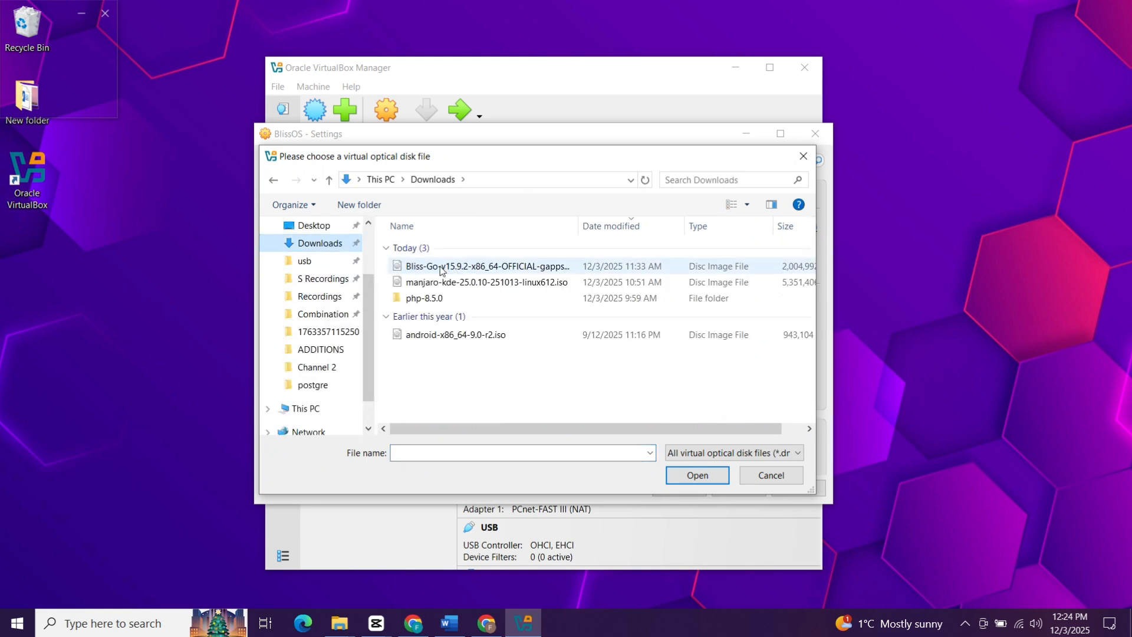
pyautogui.click(486, 265)
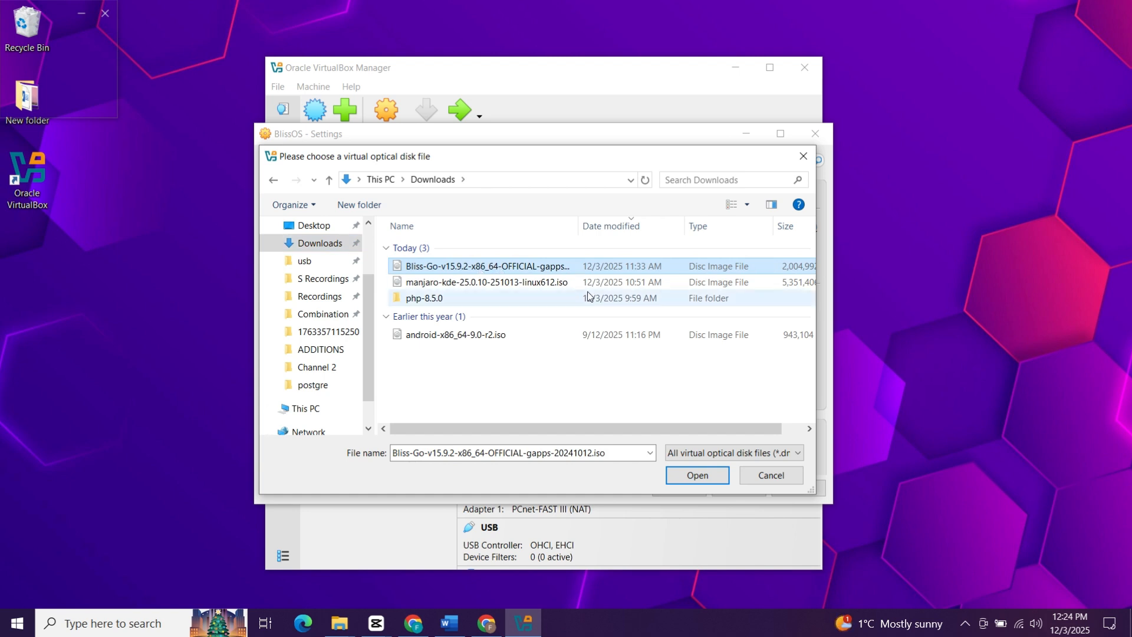
pyautogui.click(696, 476)
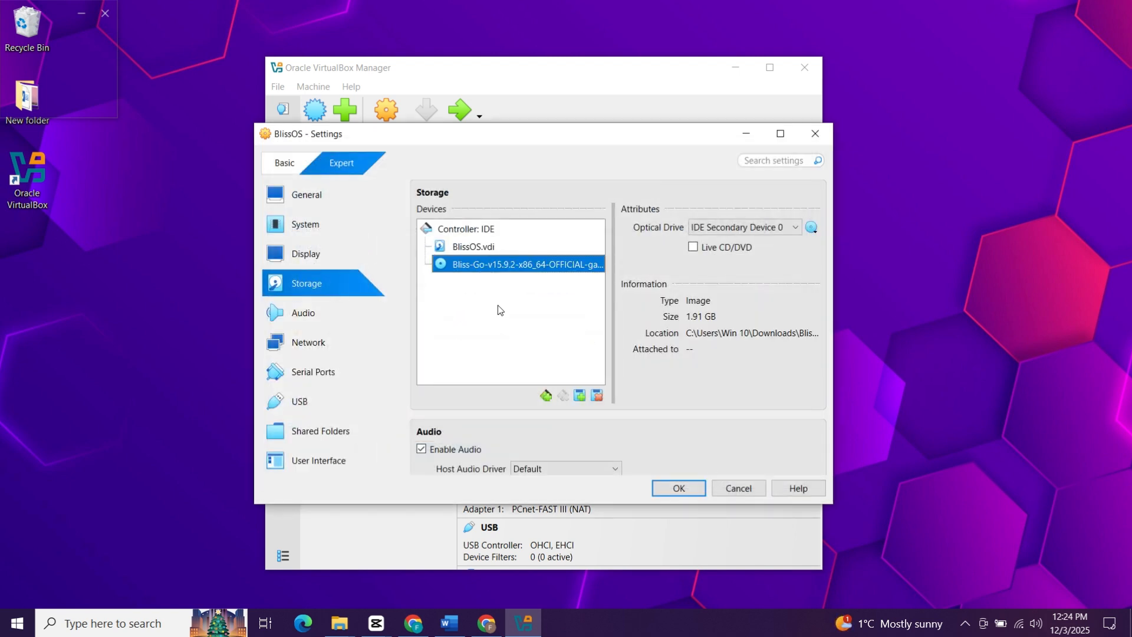
# - Attach the network adapter as Bridged Adapter and save the settings with OK
pyautogui.click(308, 342)
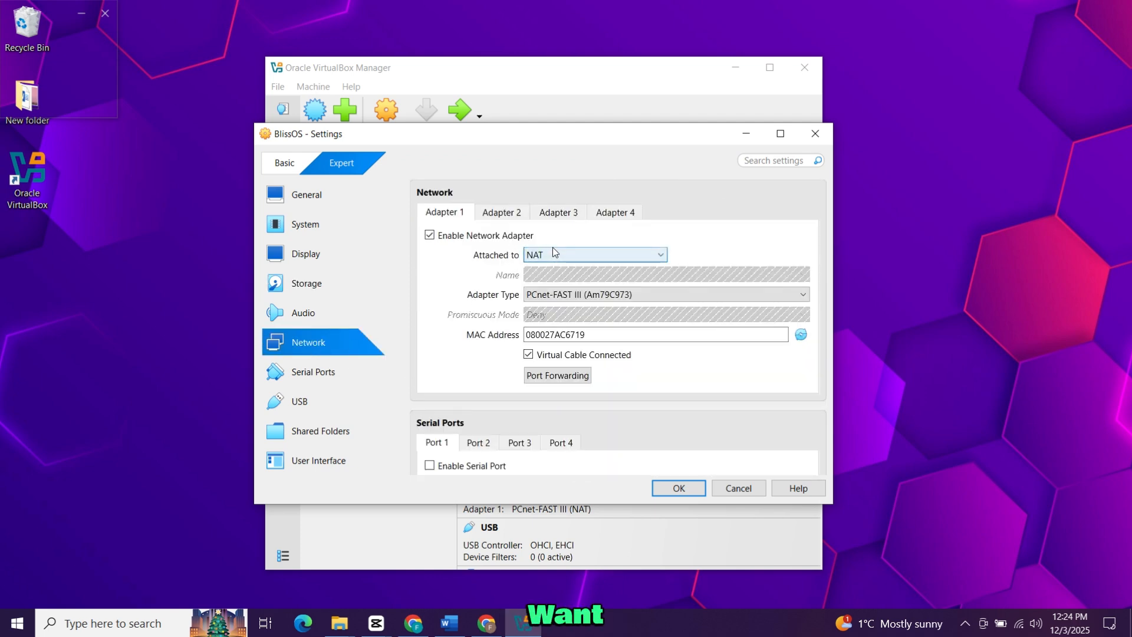
pyautogui.click(592, 254)
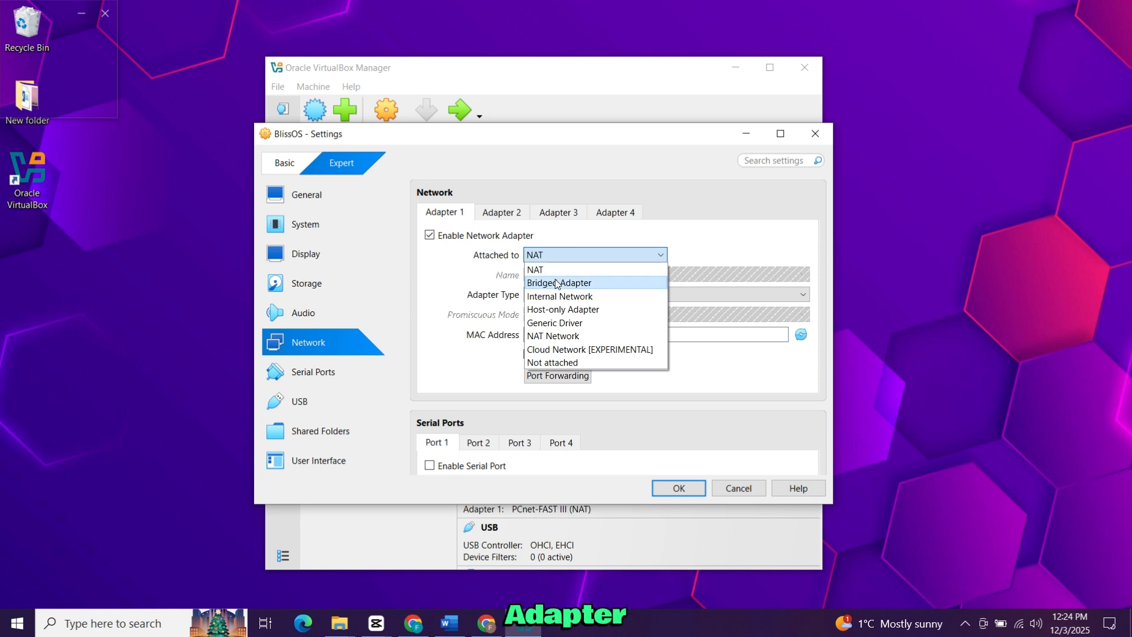
pyautogui.click(559, 282)
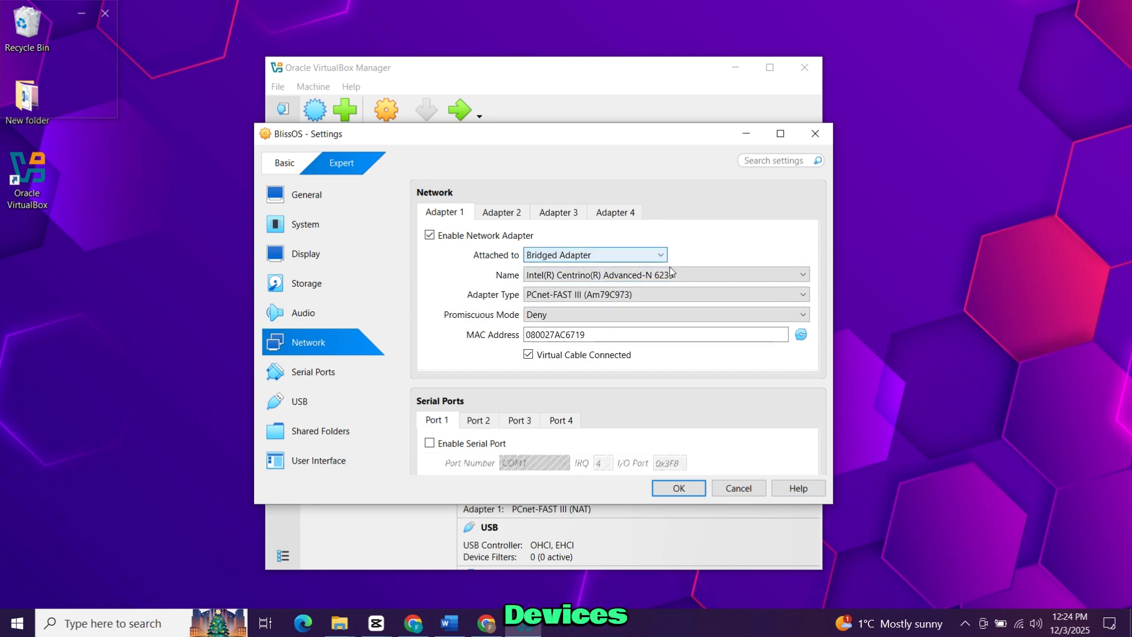
pyautogui.click(664, 275)
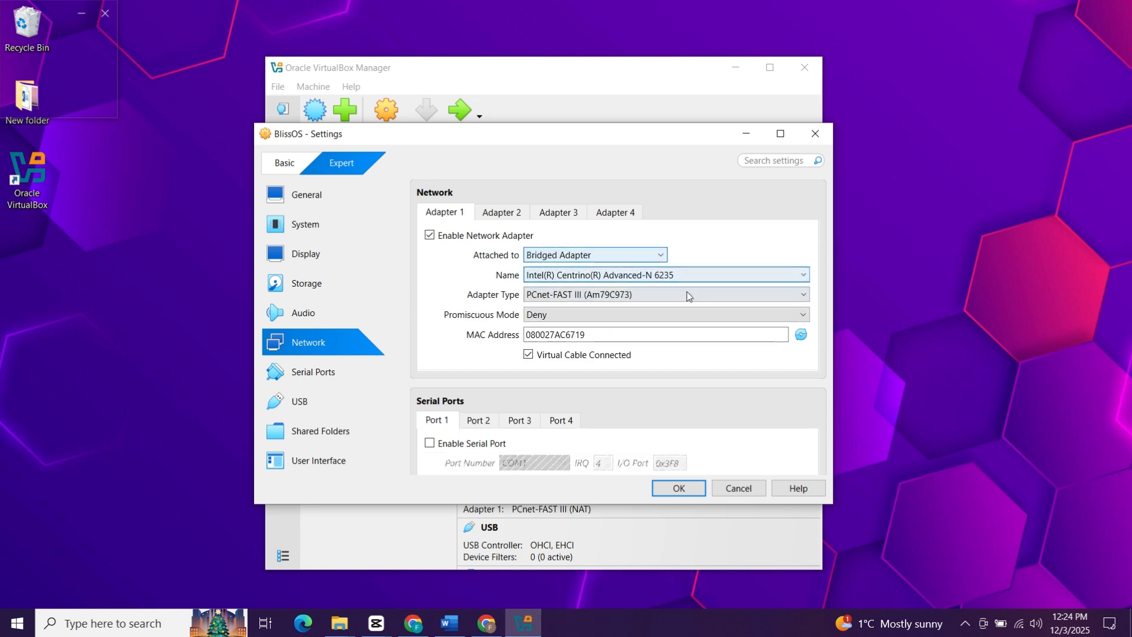
pyautogui.click(677, 487)
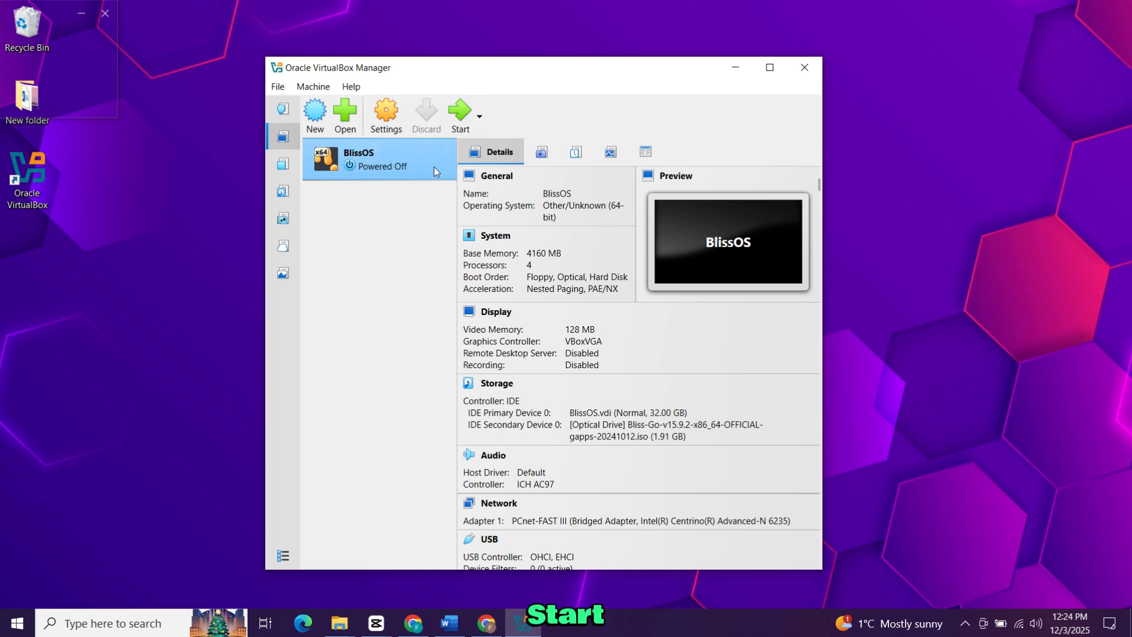
# - Start the BlissOS virtual machine from the Manager toolbar
pyautogui.click(459, 115)
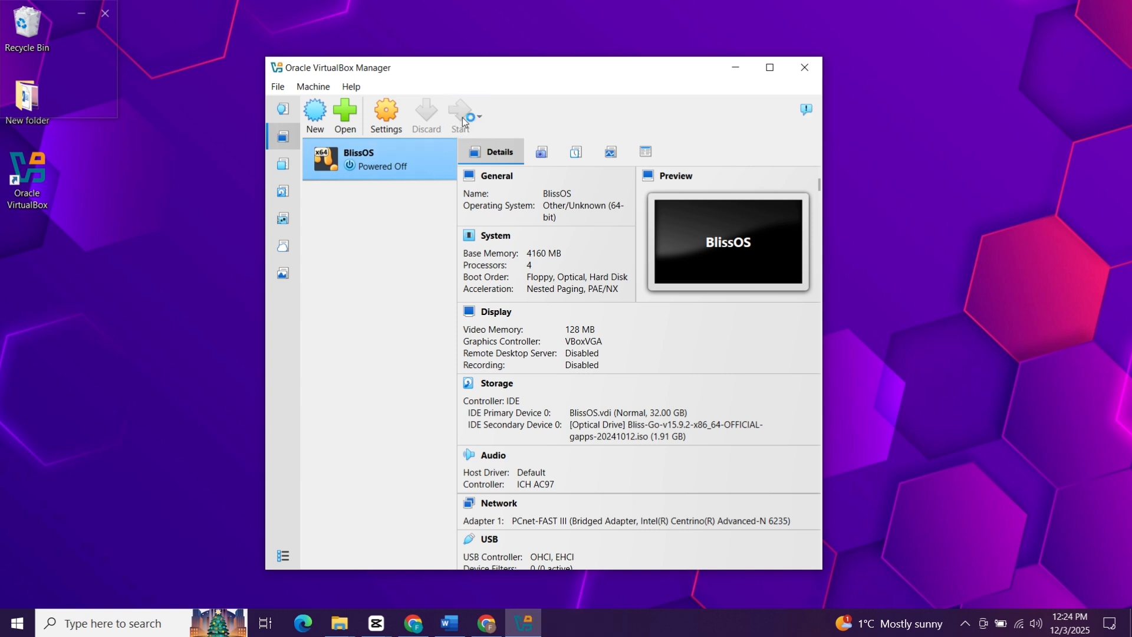
pyautogui.moveTo(429, 244)
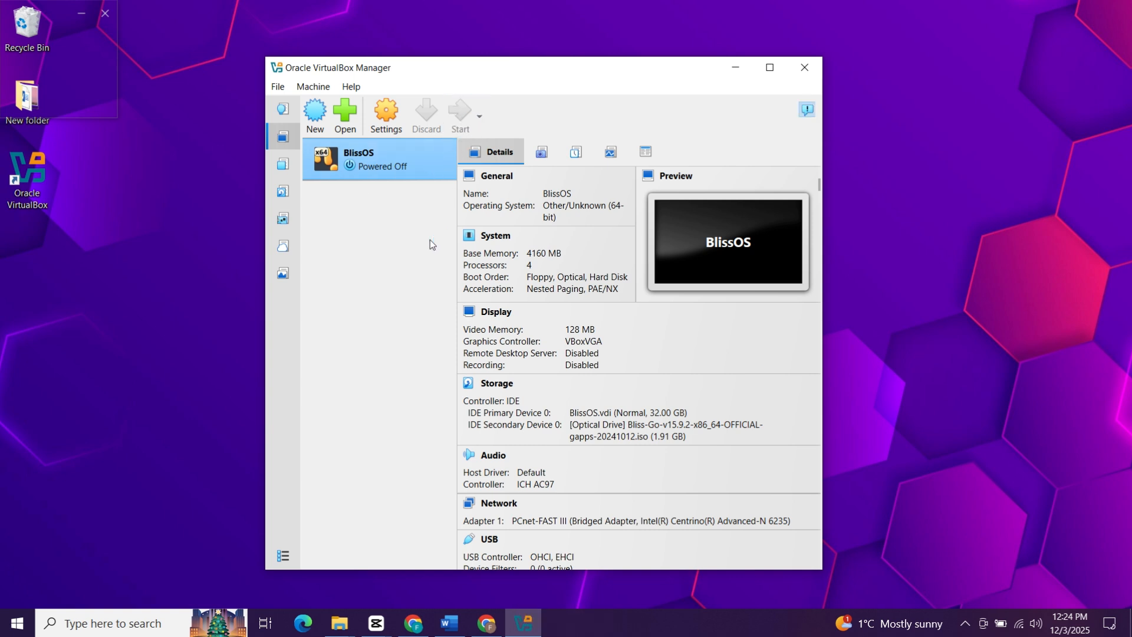
pyautogui.click(460, 116)
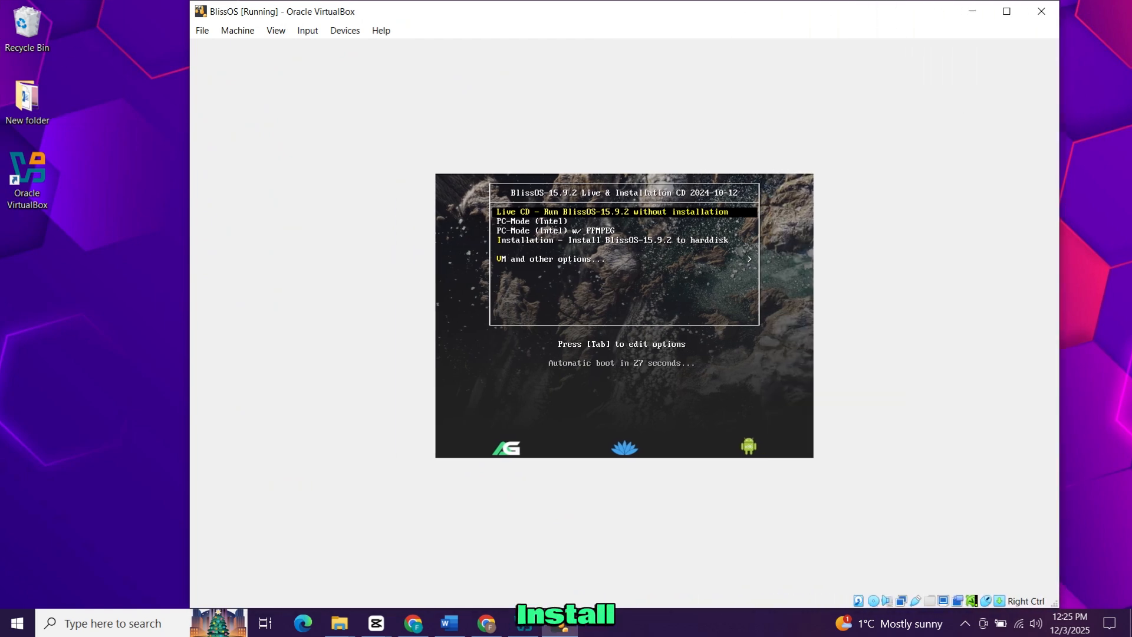
# - Choose 'Installation - Install BlissOS-15.9.2 to harddisk' in the boot menu
pyautogui.press('Down')
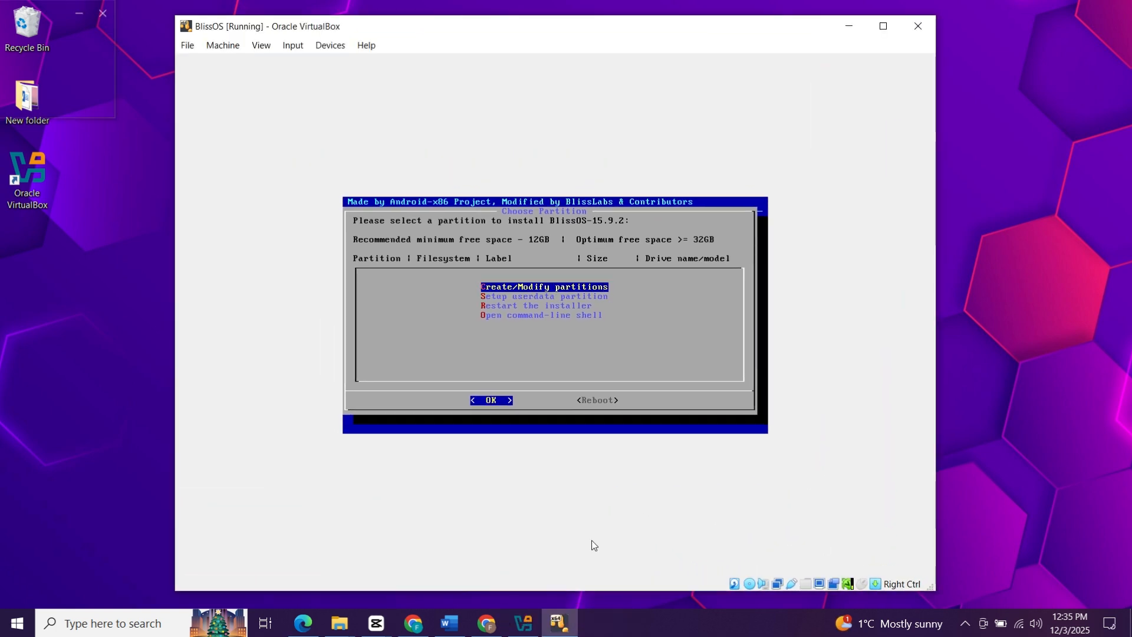
# - Create a new partition sda1 from the 32 GB free space and write the table, confirming with 'yes'
pyautogui.click(491, 400)
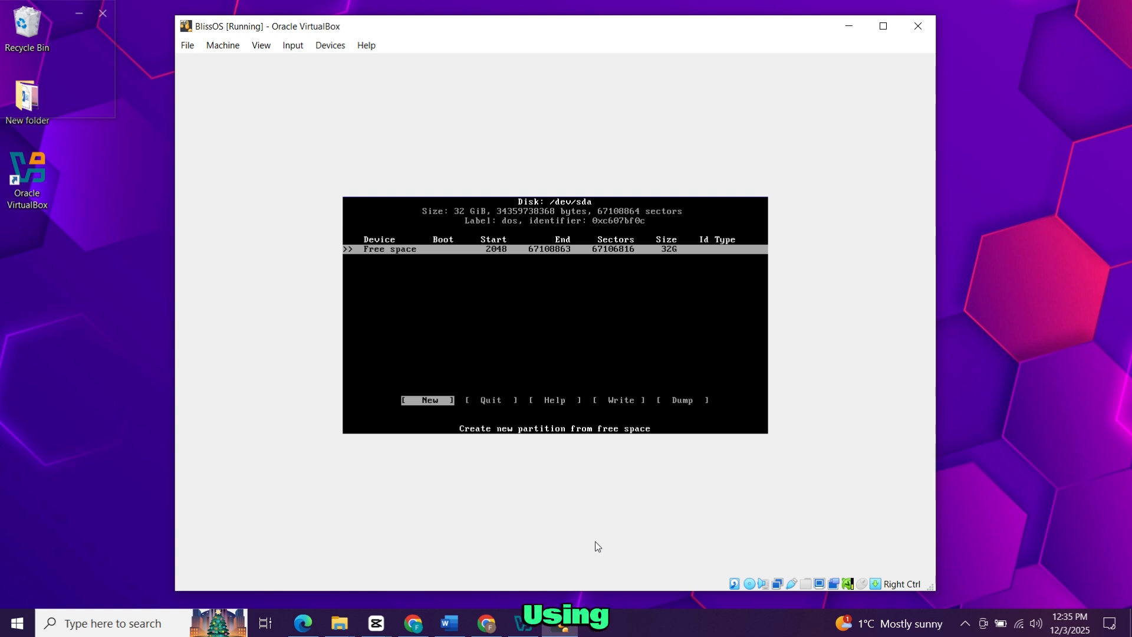
pyautogui.press('Right')
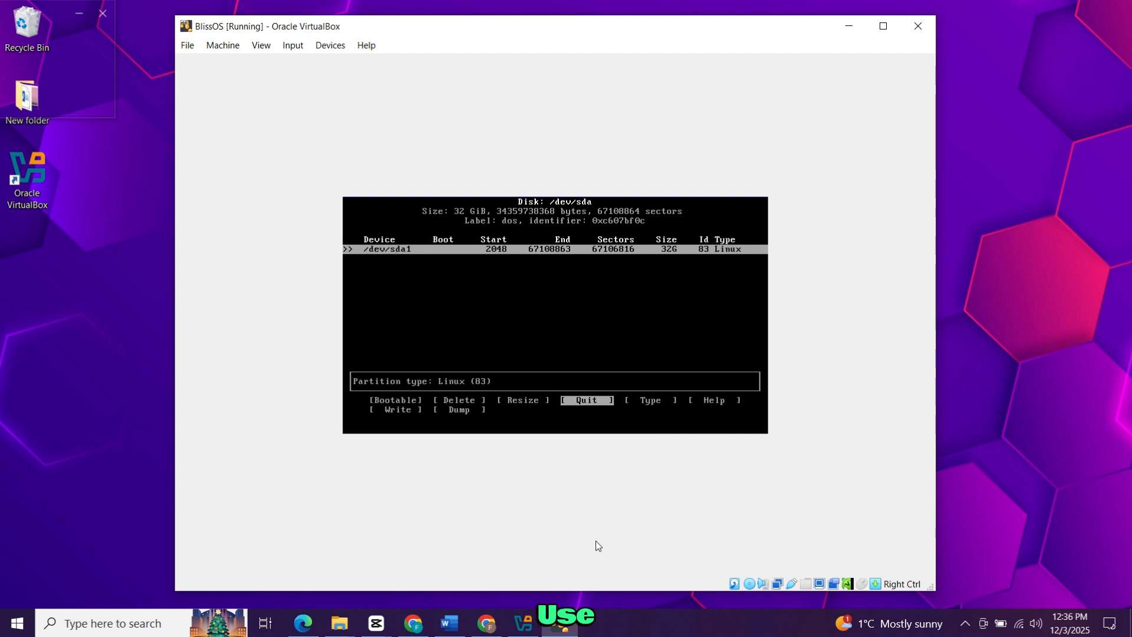
pyautogui.press('Right')
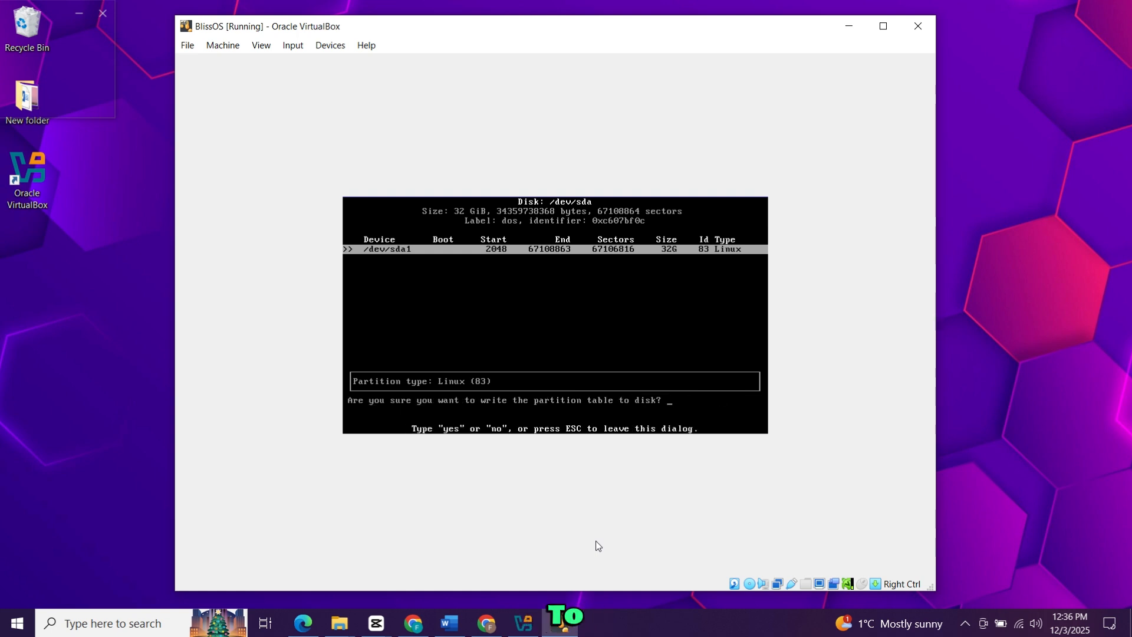
pyautogui.write('yes')
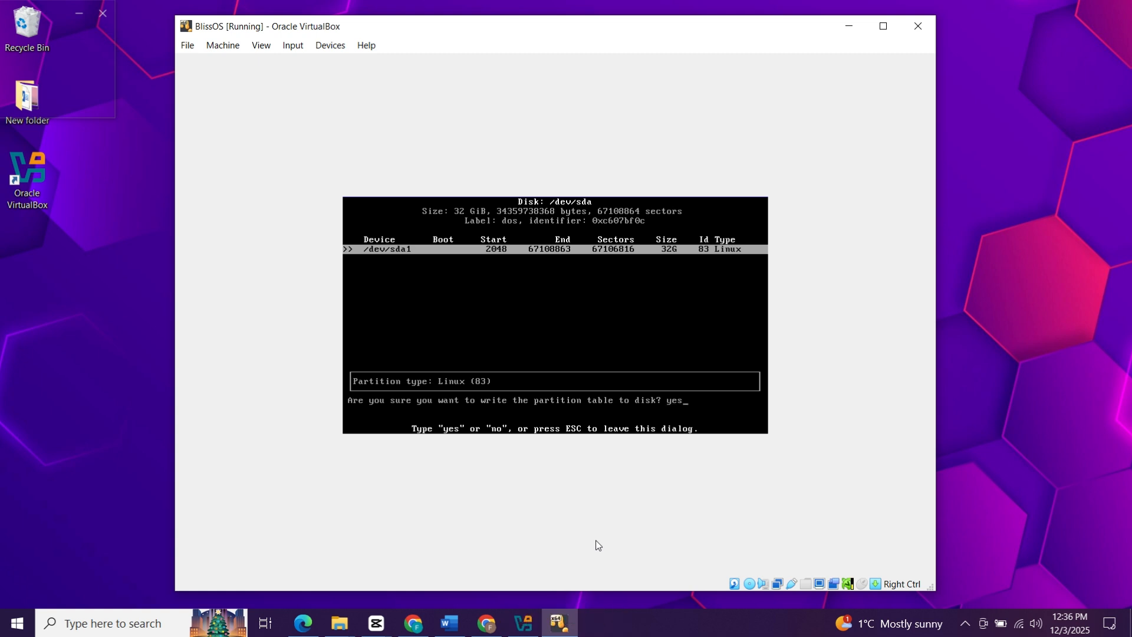
pyautogui.write('yes')
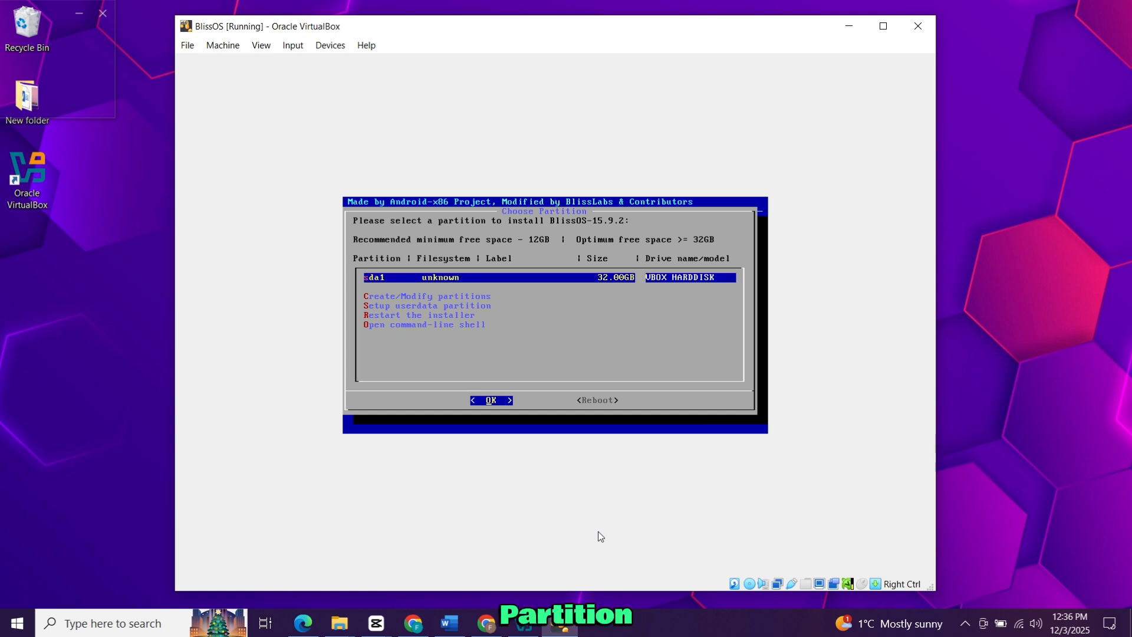
# - Format sda1 as ext4, keeping the default drive name BlissOS, and confirm with Yes
pyautogui.click(491, 400)
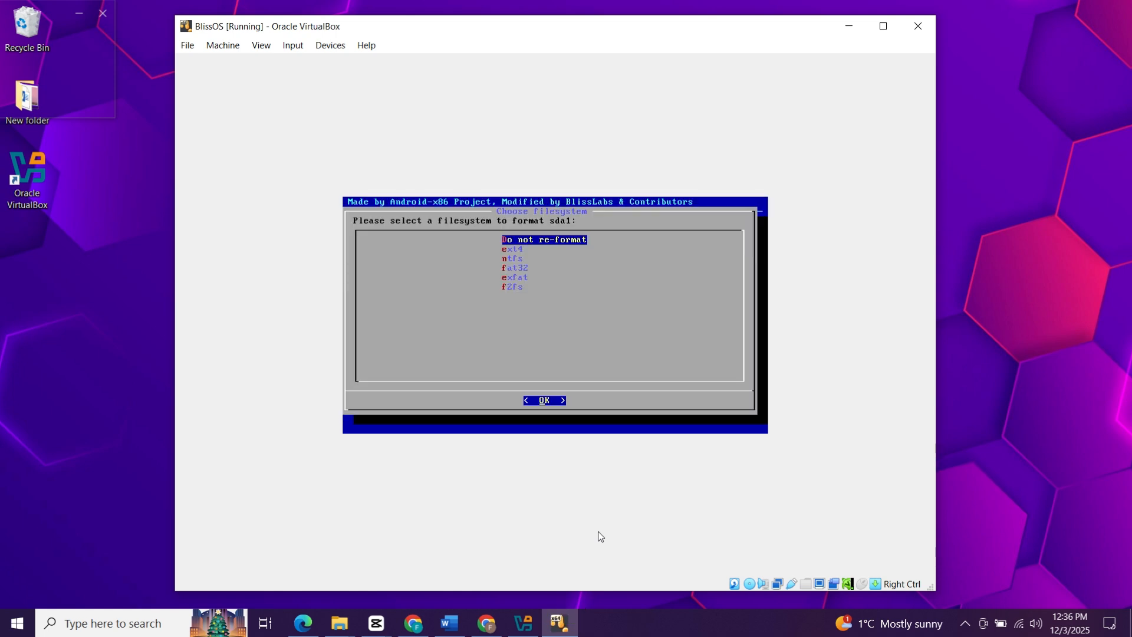
pyautogui.press('Down')
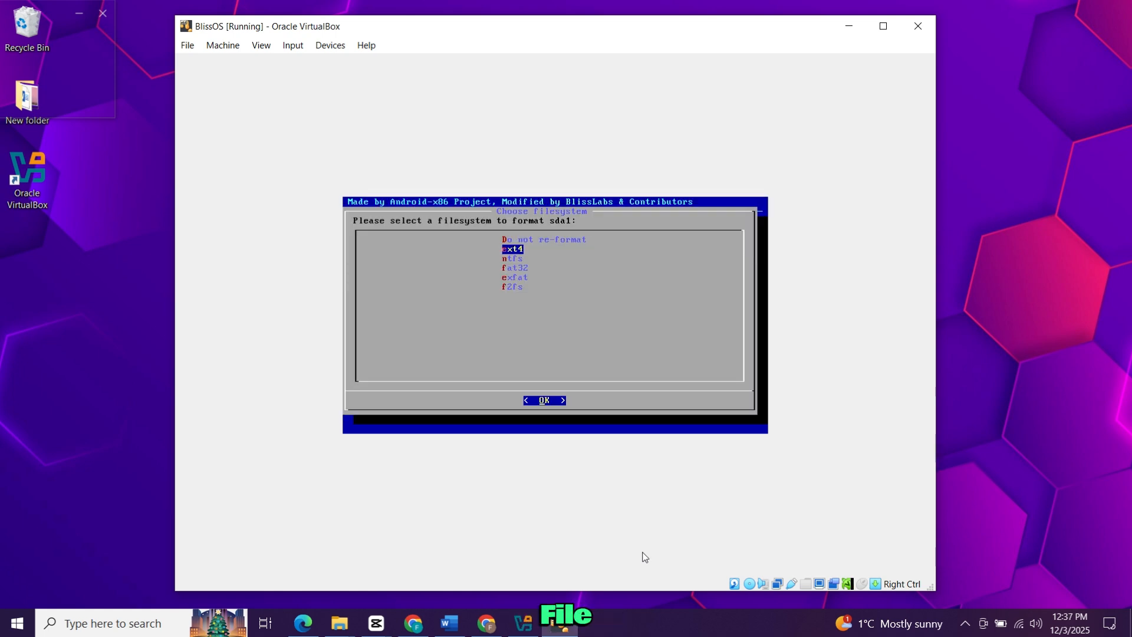
pyautogui.click(544, 399)
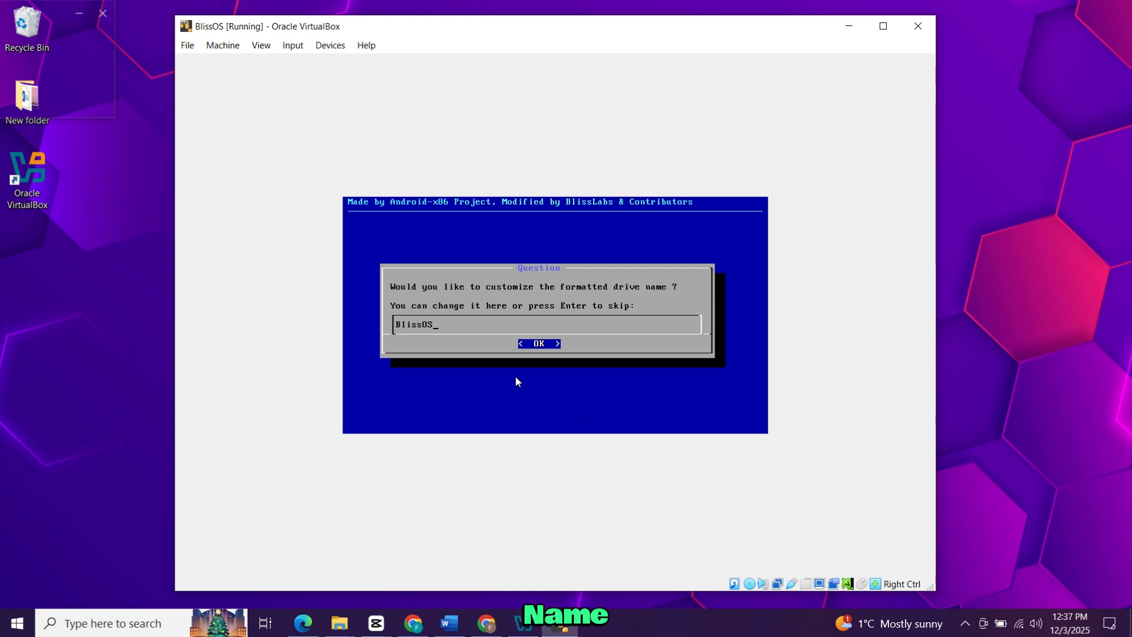
pyautogui.press('enter')
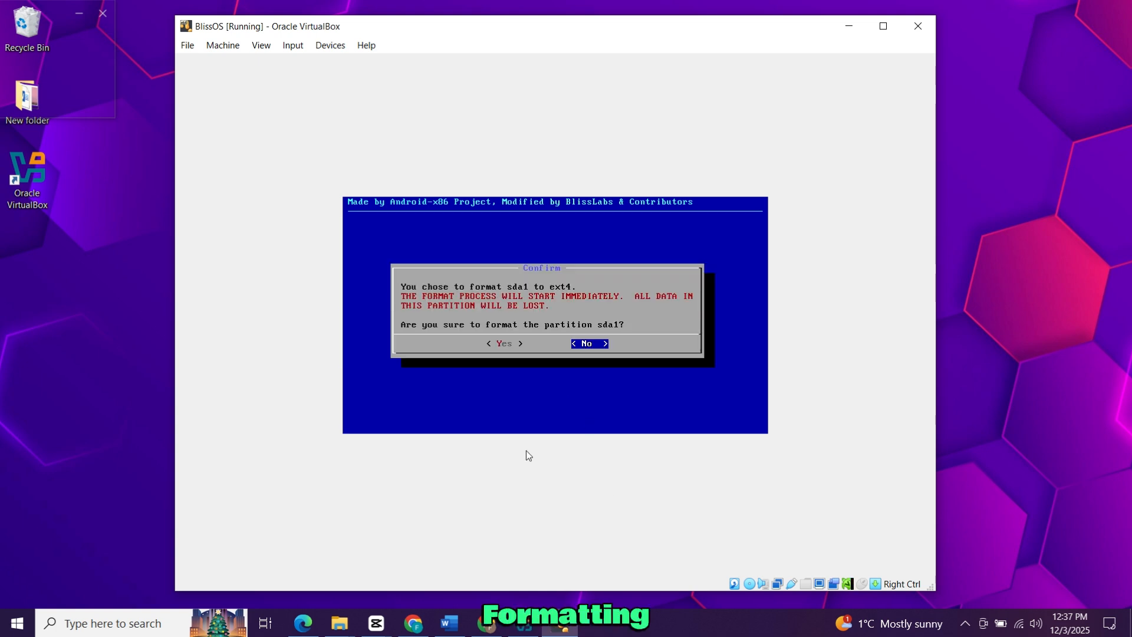
pyautogui.press('Left')
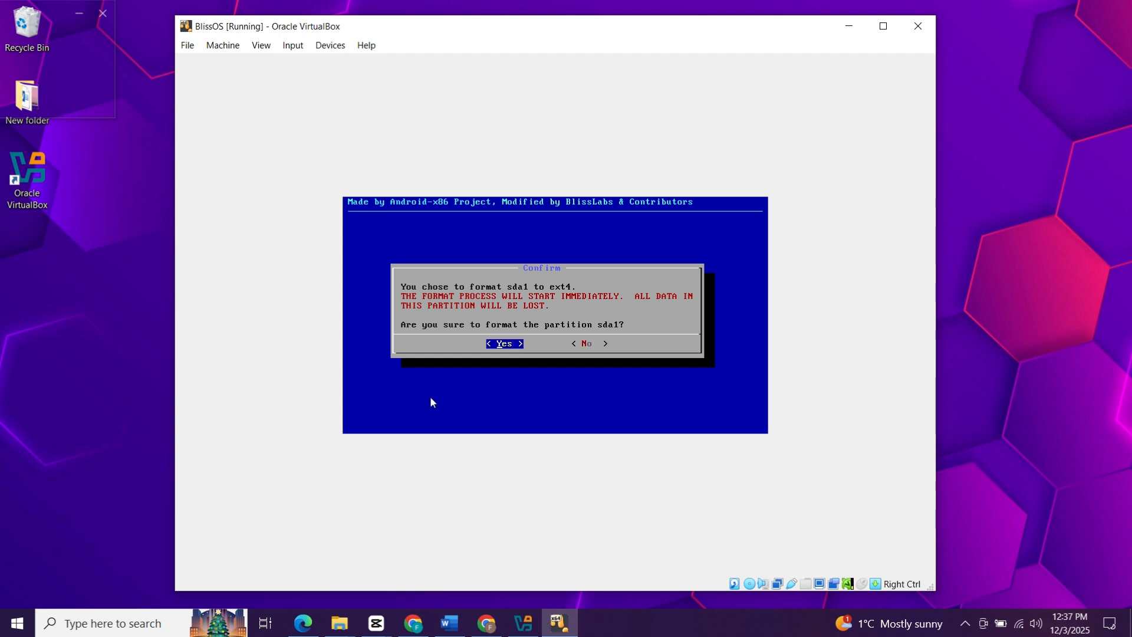
pyautogui.click(504, 343)
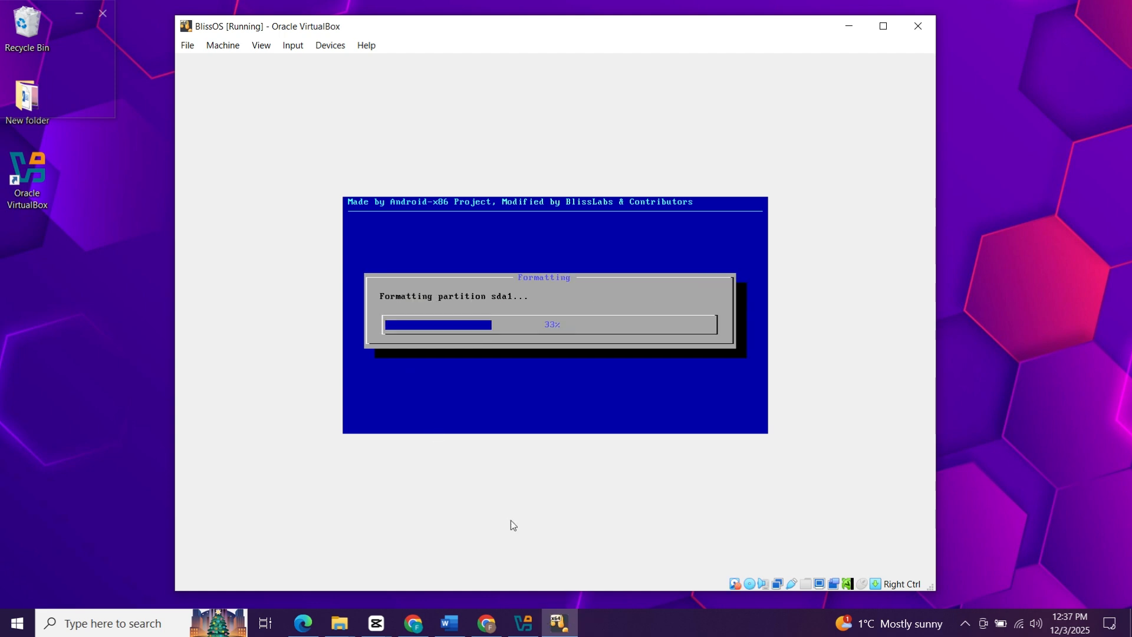
pyautogui.moveTo(504, 414)
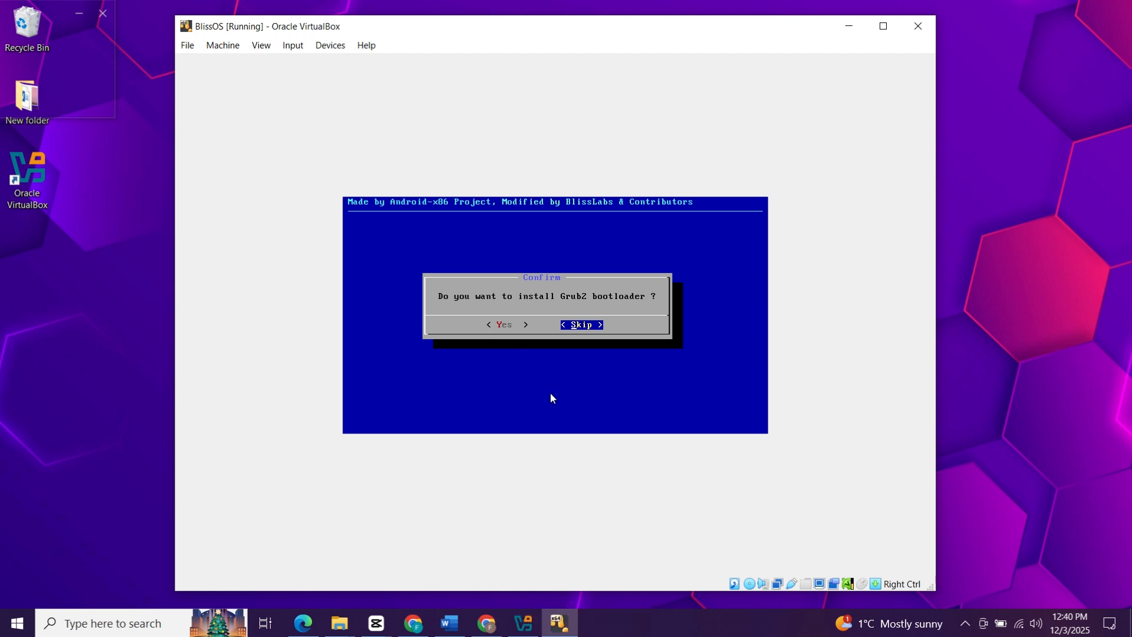
# - Answer Yes to installing the Grub2 bootloader, starting the installation to sda1
pyautogui.press('Left')
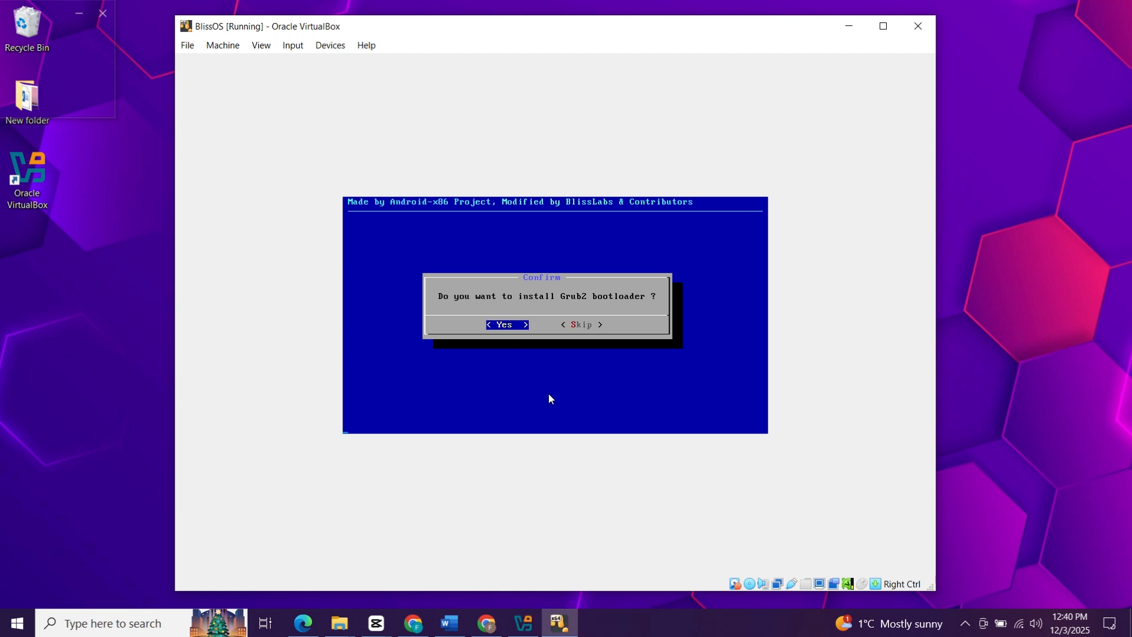
pyautogui.click(506, 324)
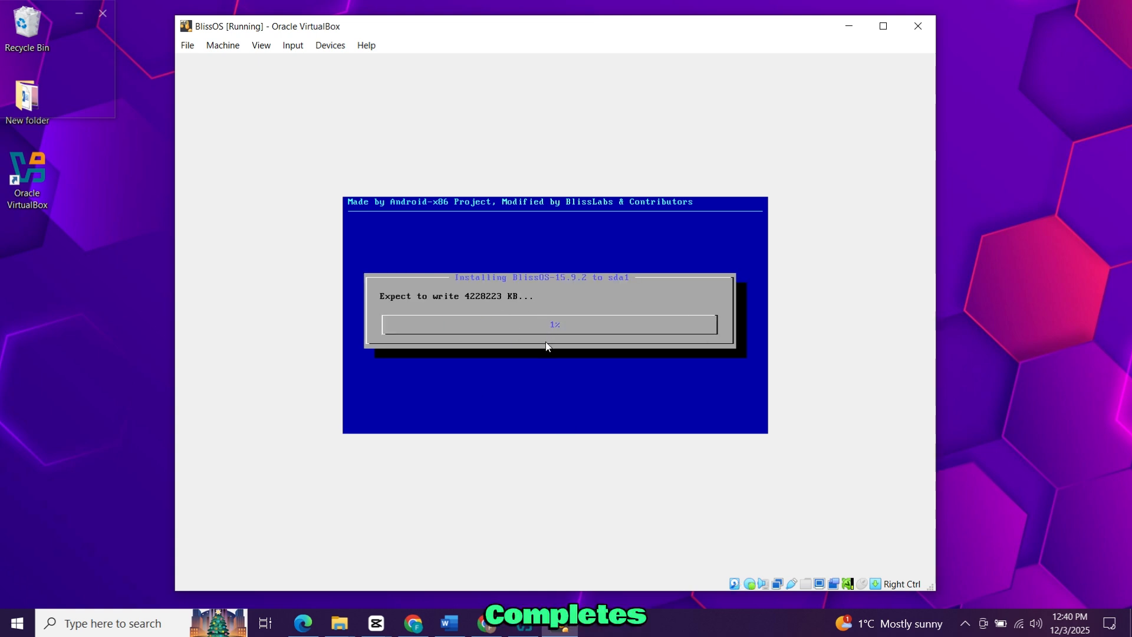
pyautogui.moveTo(670, 542)
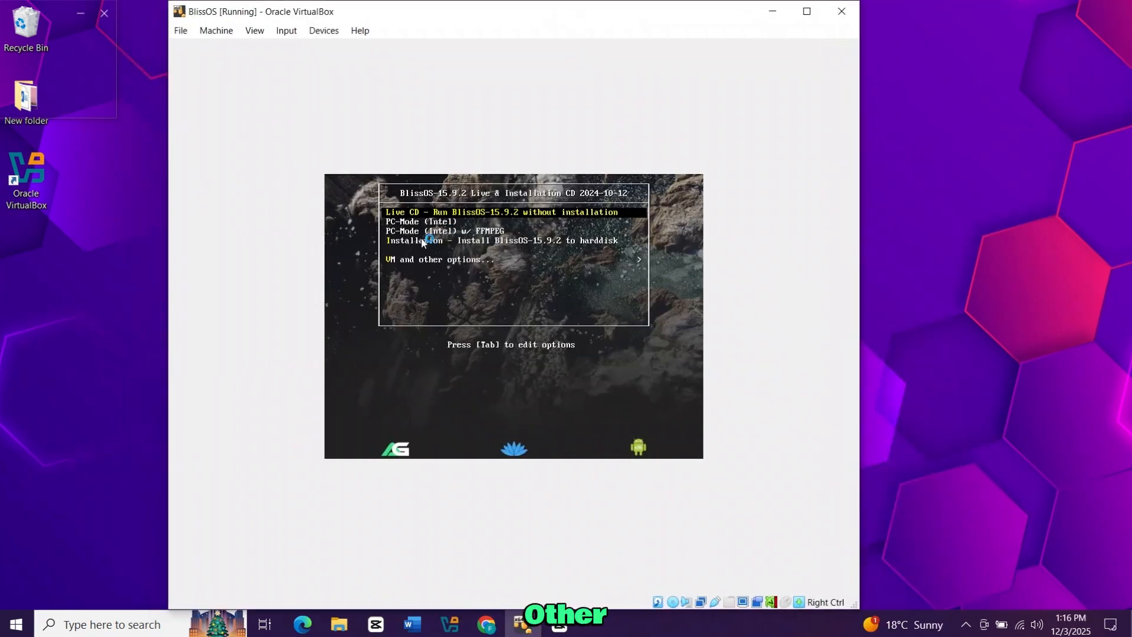
# - Boot via VM and other options > Vbox/VMWare - No HW Acceleration
pyautogui.press('Down')
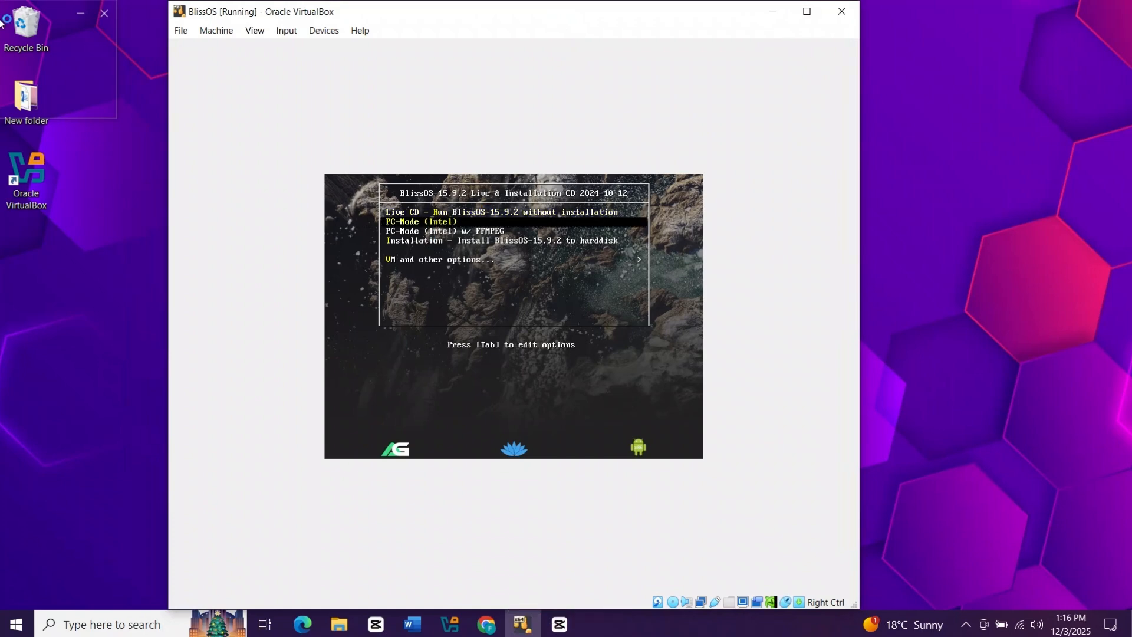
pyautogui.press('Down')
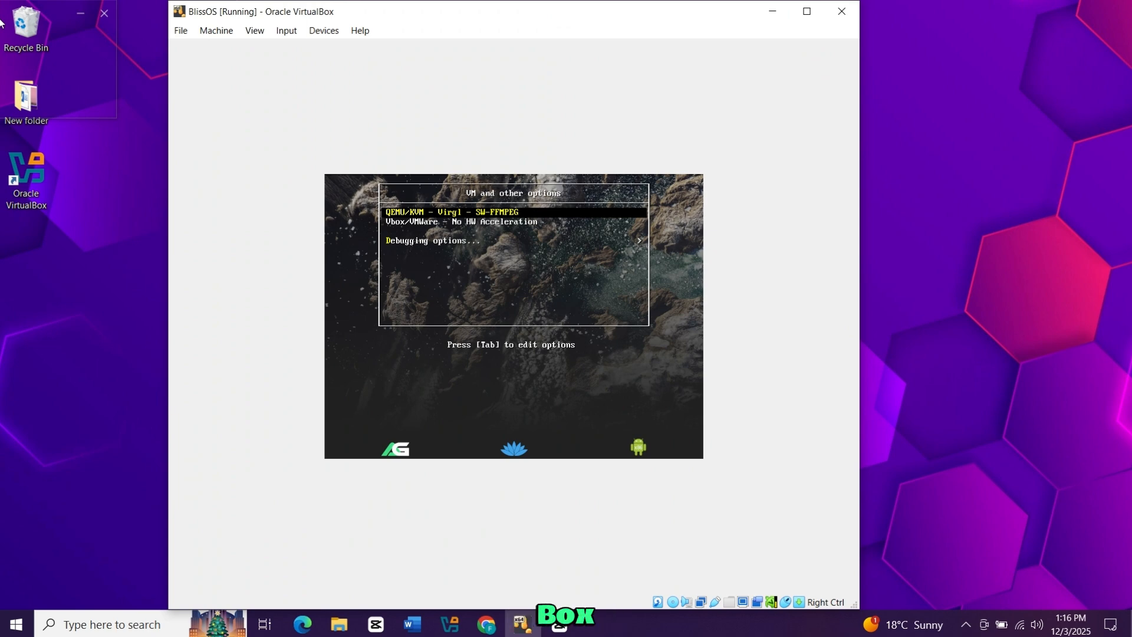
pyautogui.press('Down')
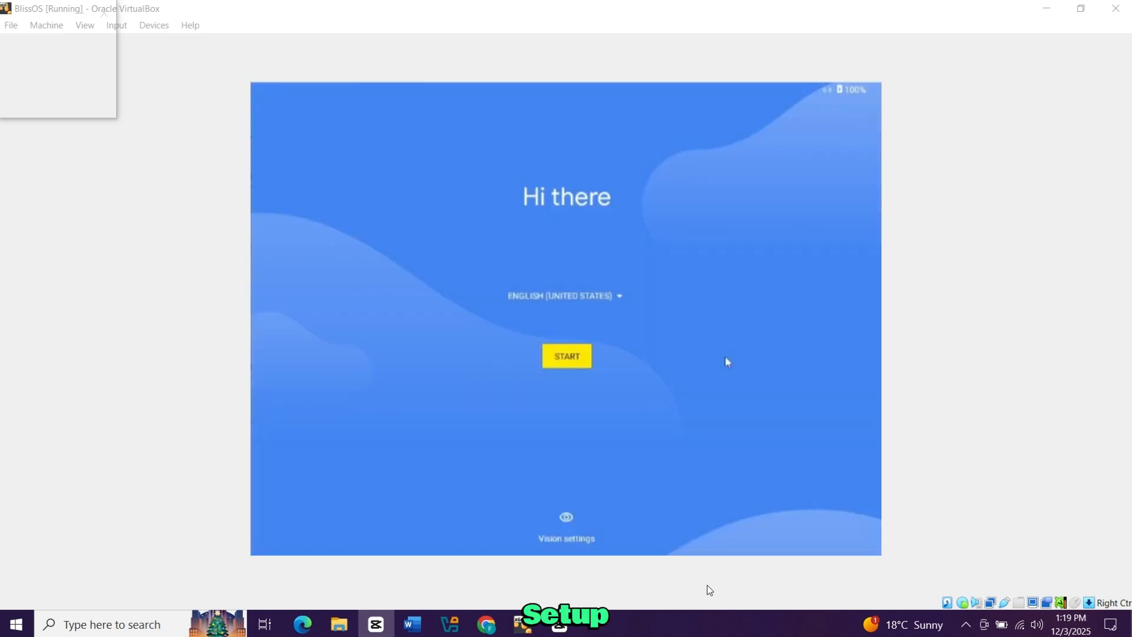
# - Run through Android setup: Don't copy, skip Google sign-in, accept services, skip the screen lock anyway
pyautogui.click(566, 355)
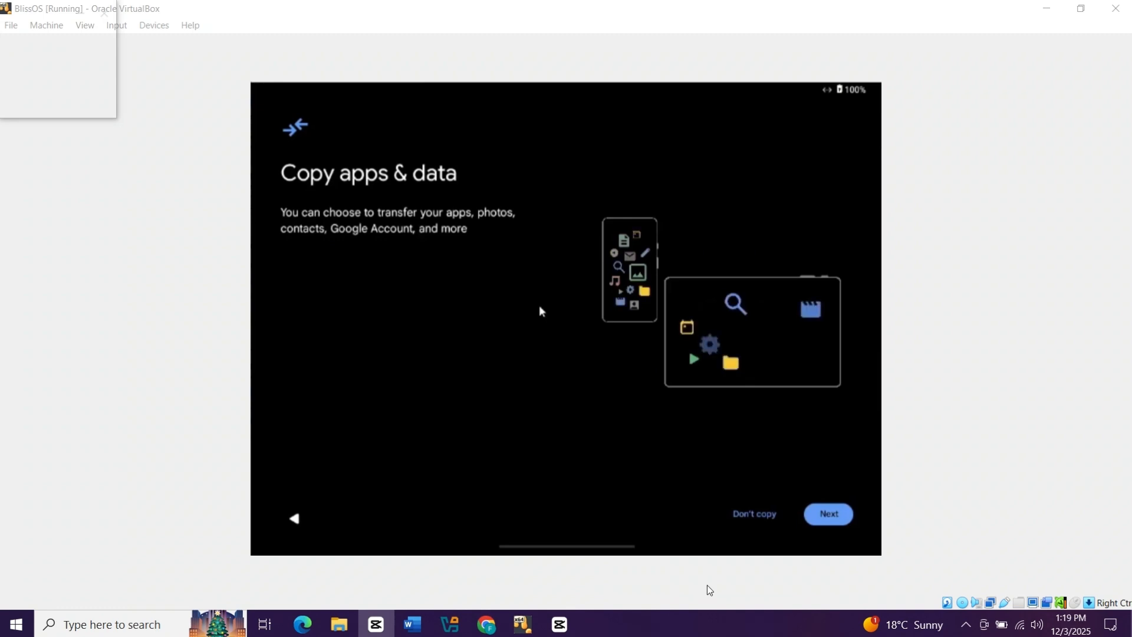
pyautogui.click(828, 513)
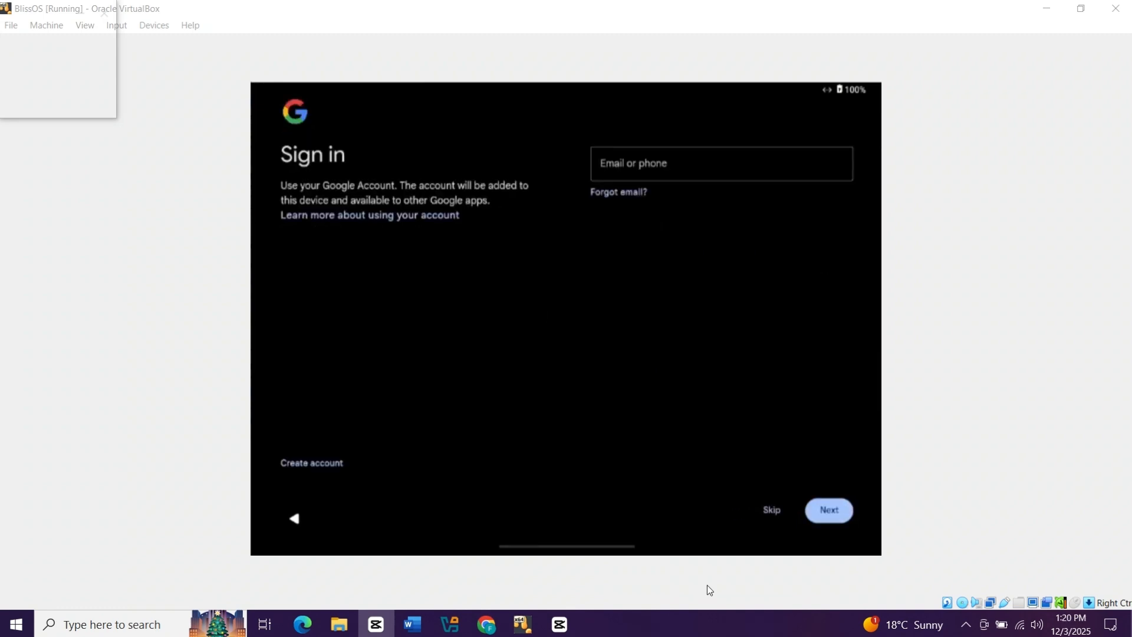
pyautogui.moveTo(436, 231)
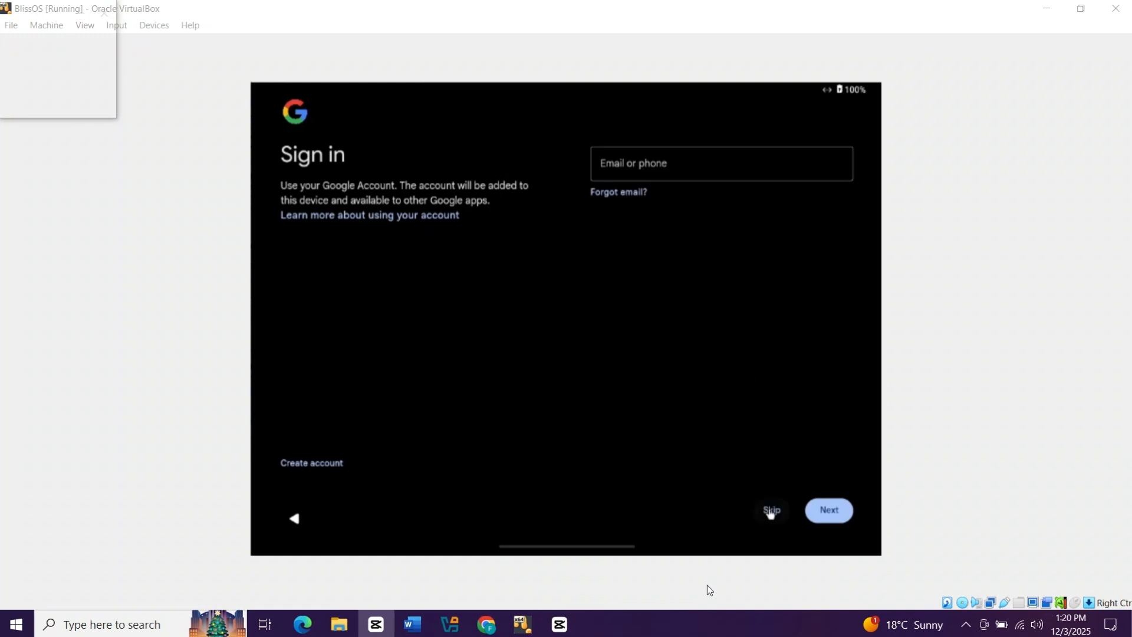
pyautogui.click(772, 510)
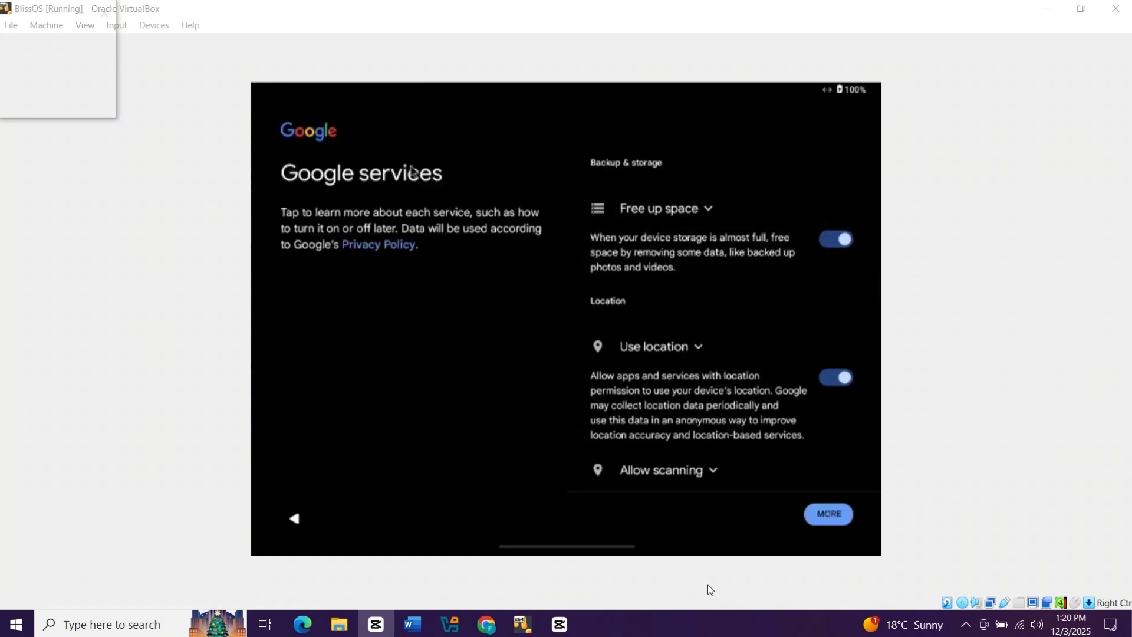
pyautogui.click(828, 513)
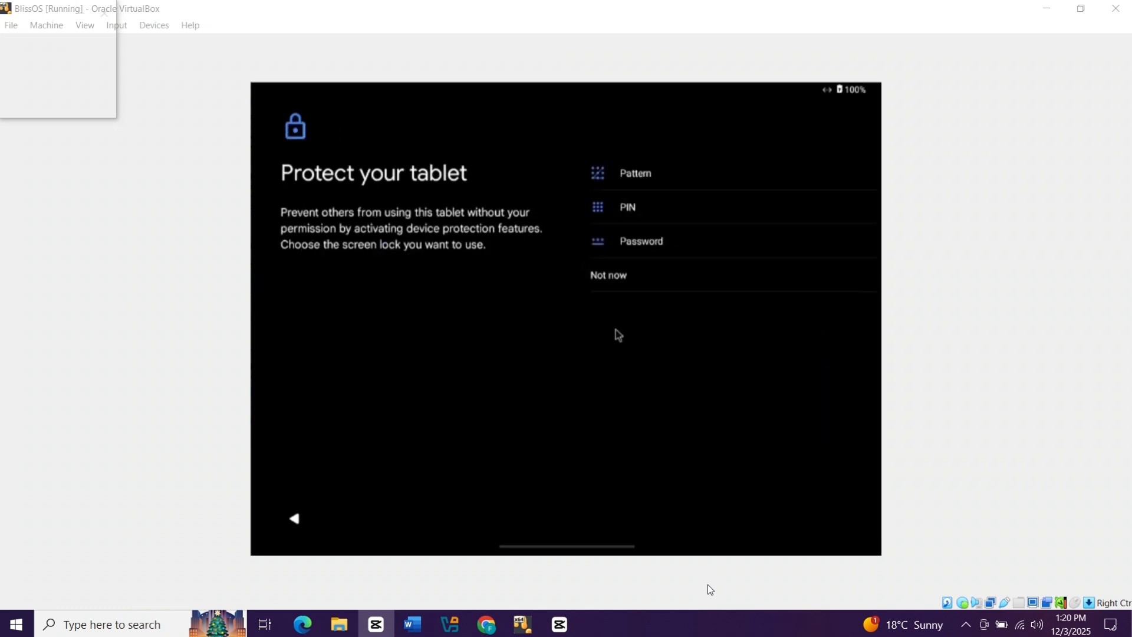
pyautogui.click(607, 275)
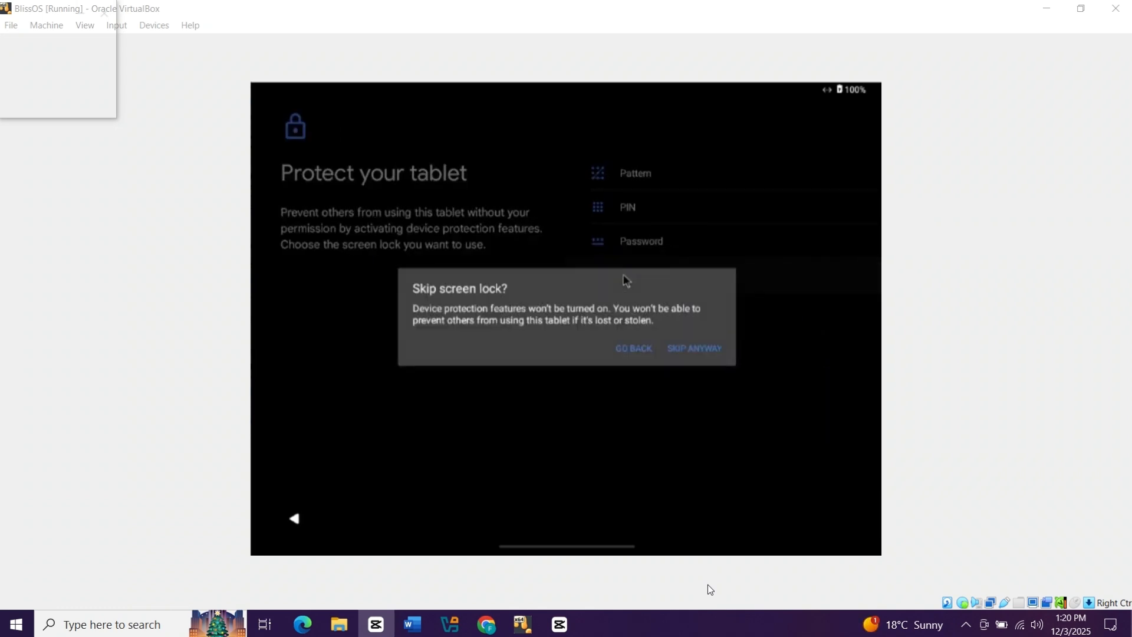
pyautogui.click(693, 348)
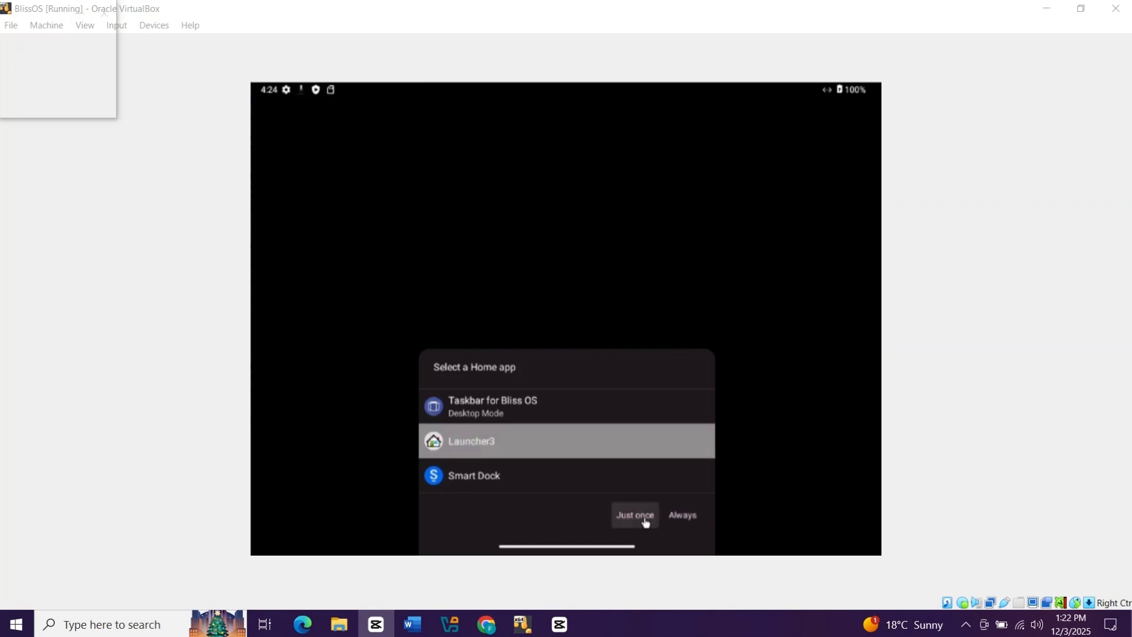
# - Choose Launcher3 as the home app just once, reaching the Bliss OS home screen
pyautogui.click(635, 516)
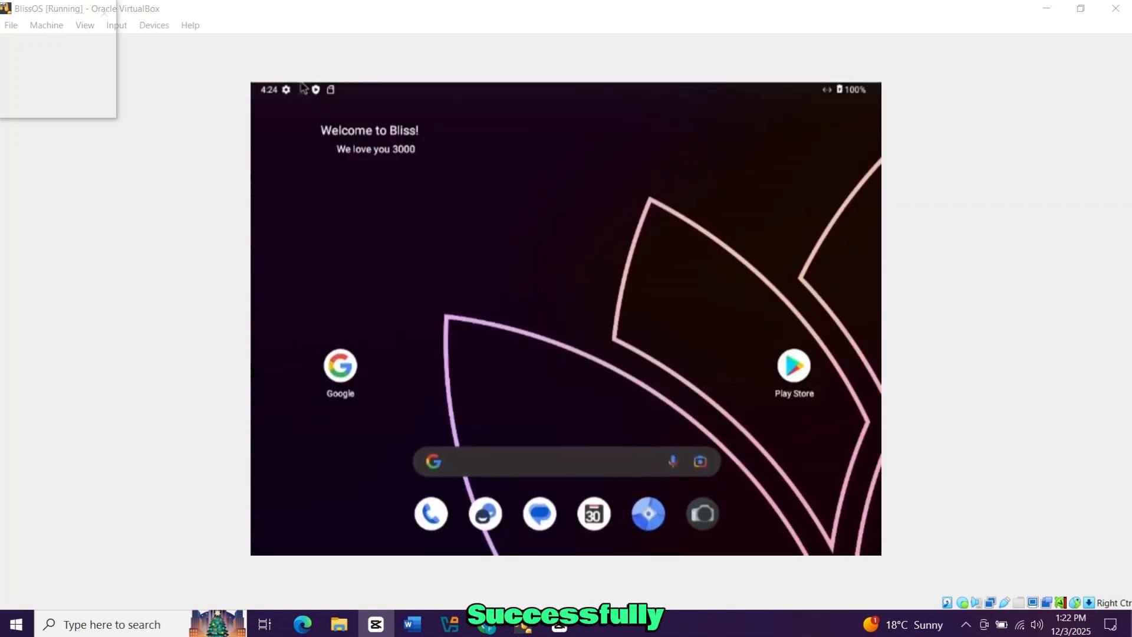